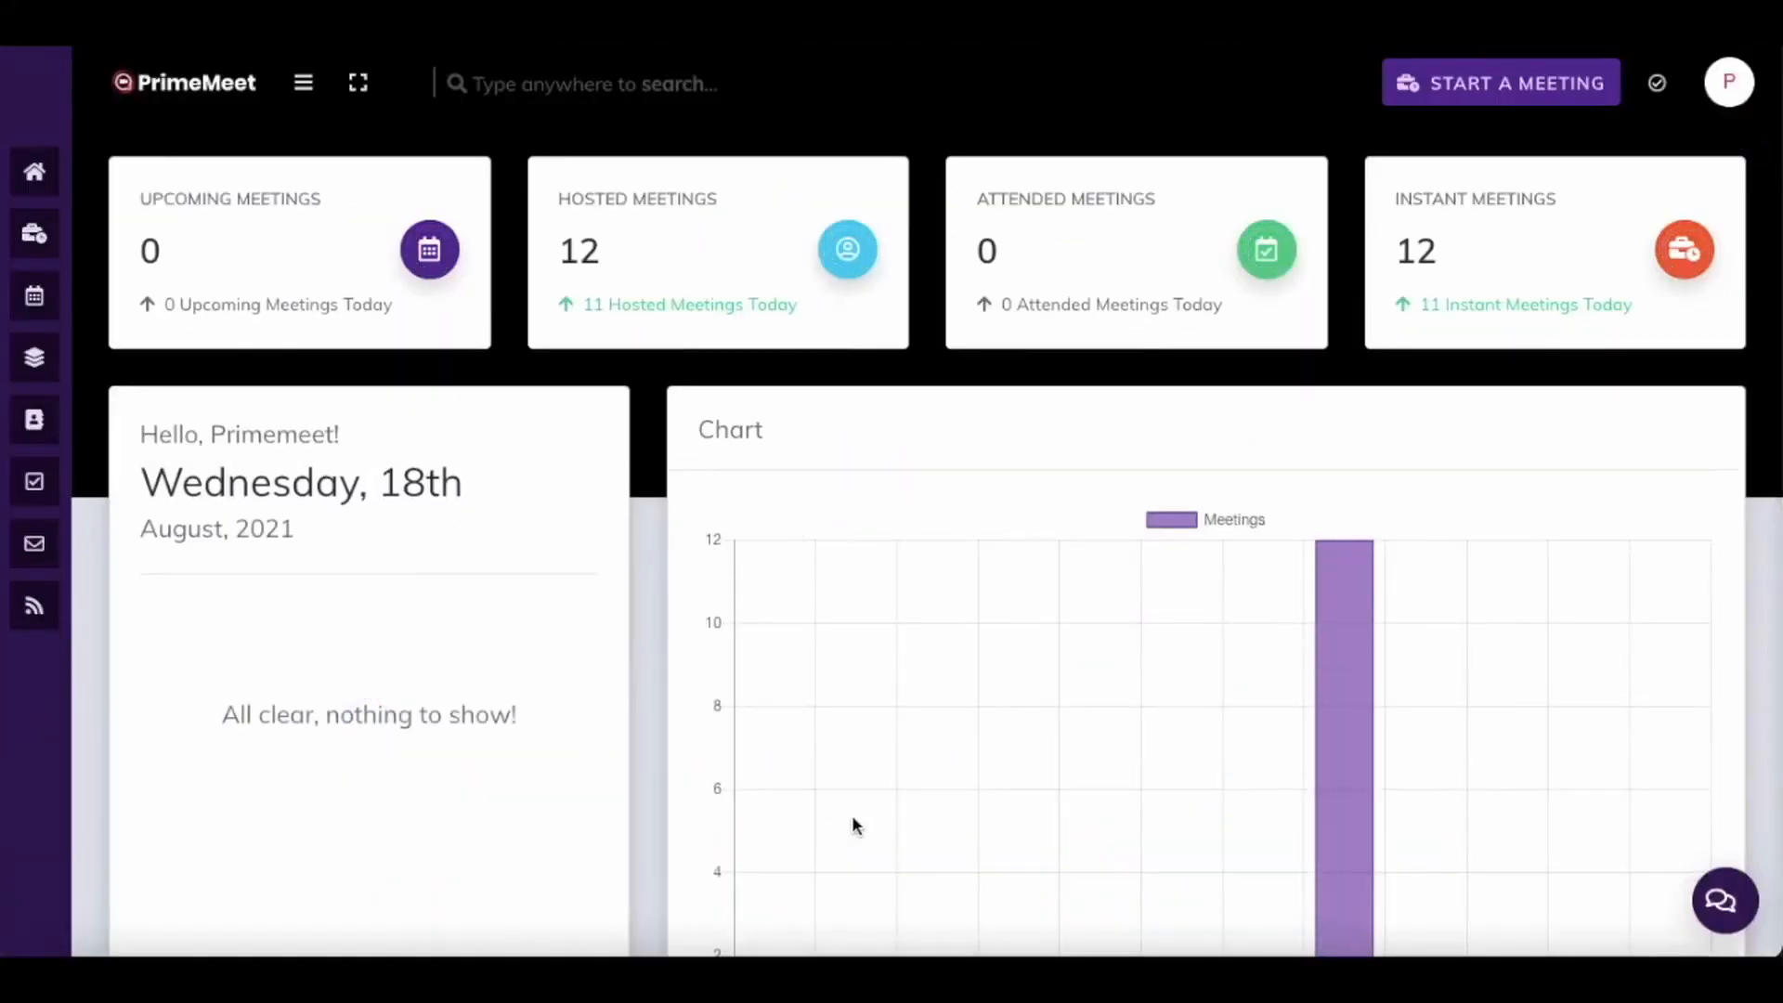
mouse_move(219, 210)
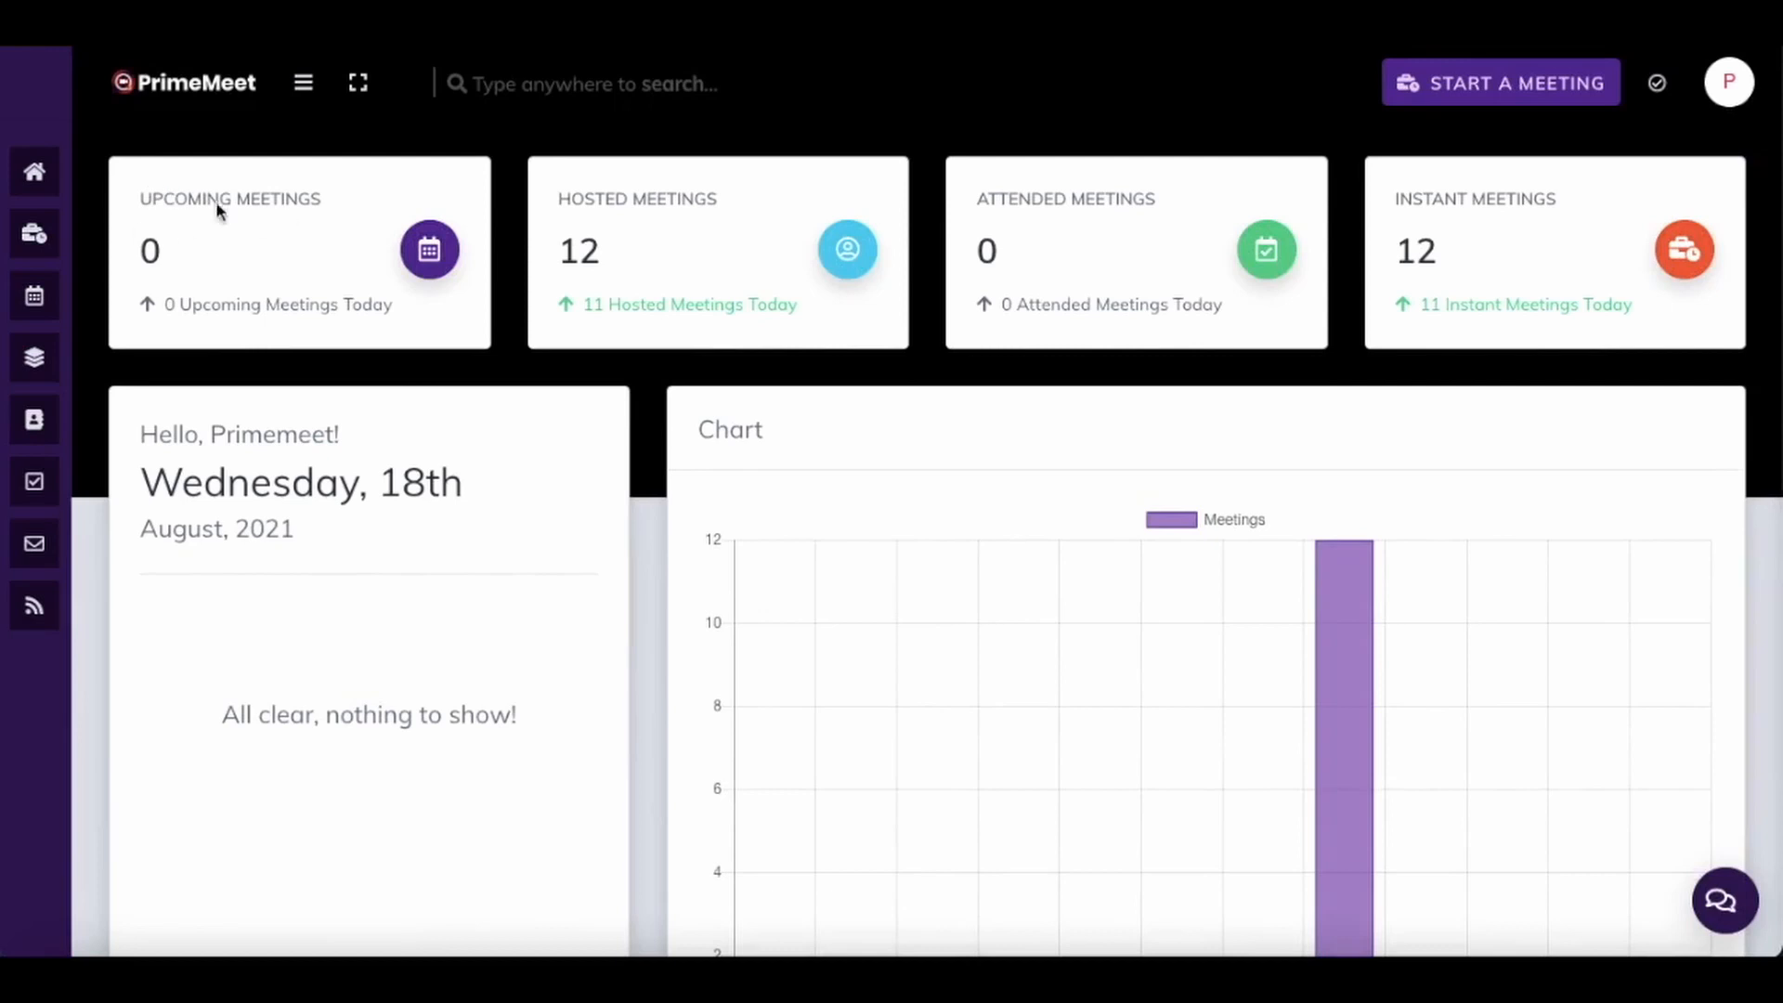
mouse_move(1133, 213)
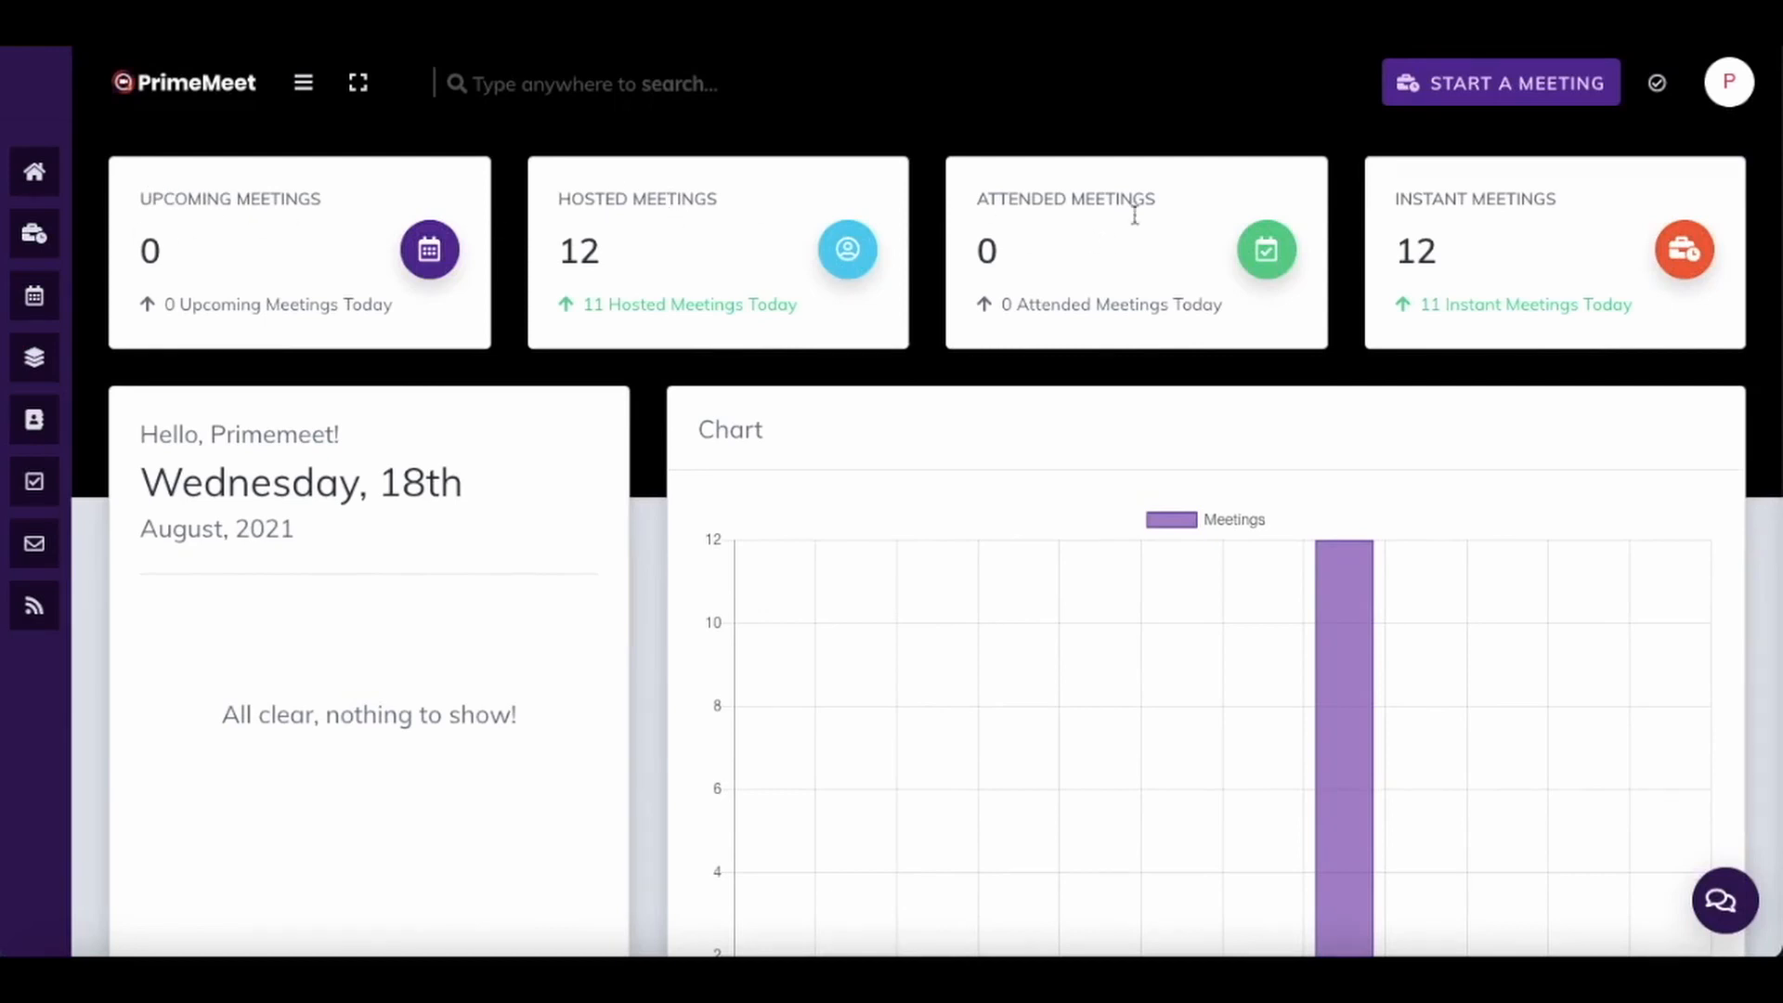
mouse_move(1604, 254)
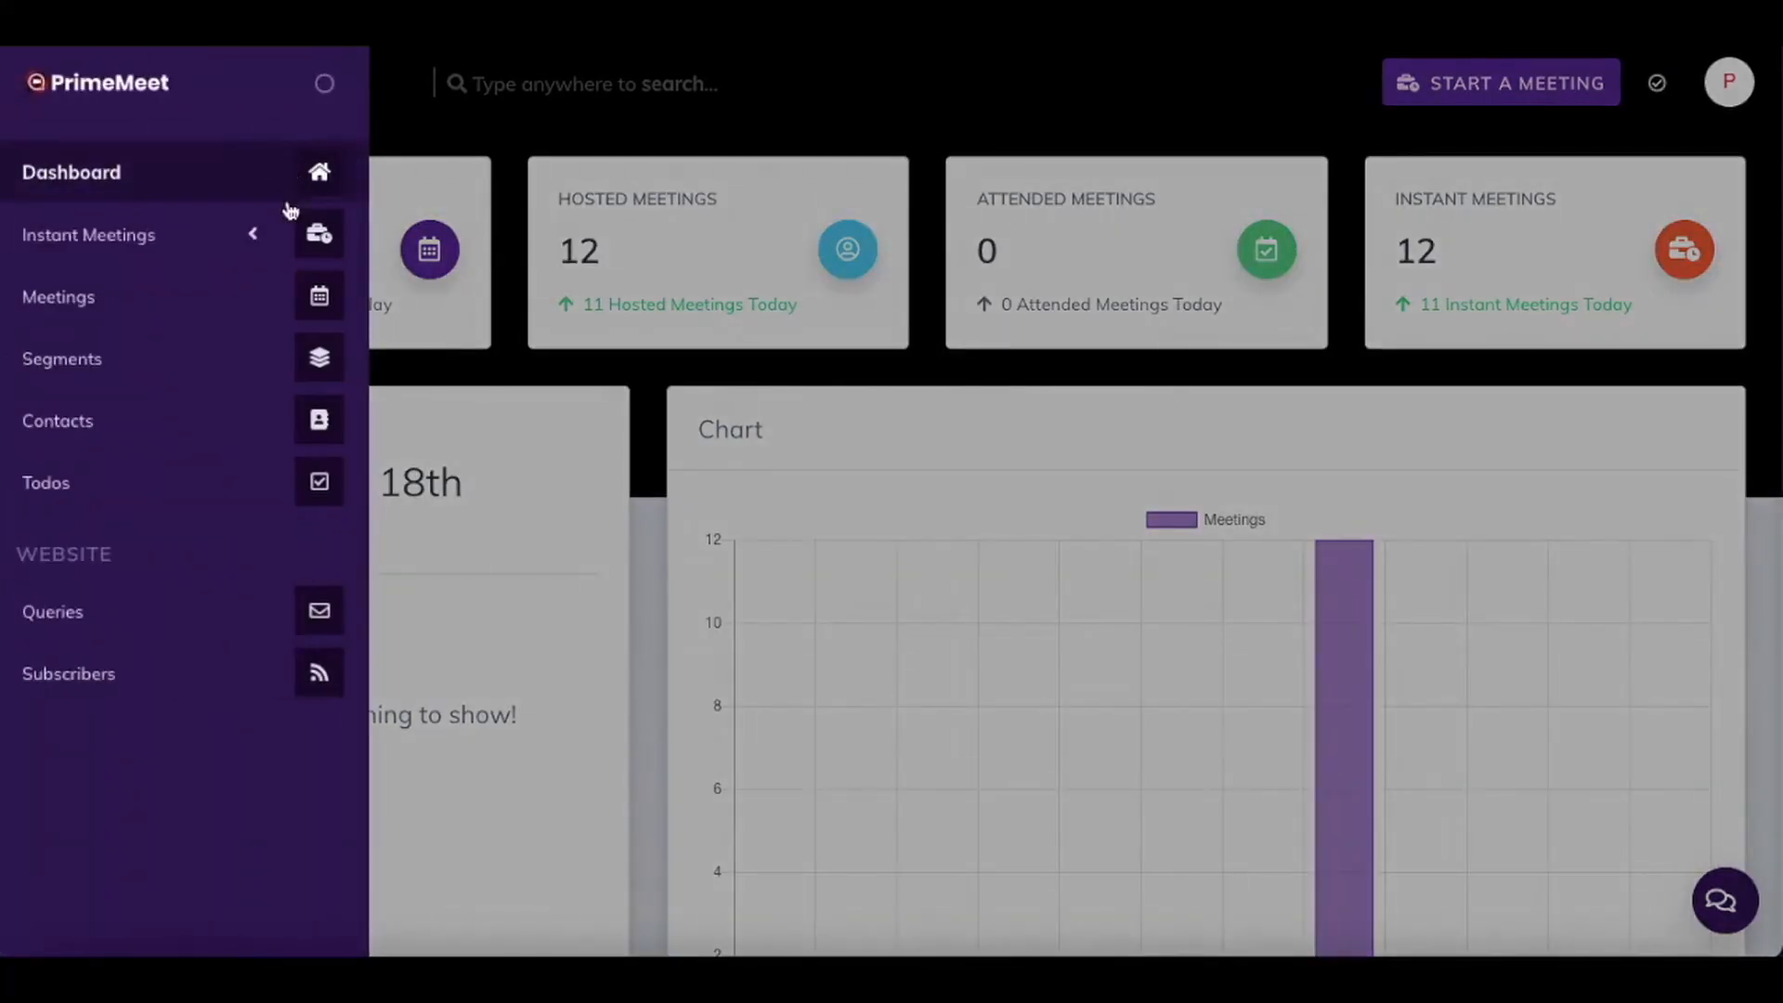
- Go to the Meetings list via the Instant Meetings sidebar section
left_click(89, 234)
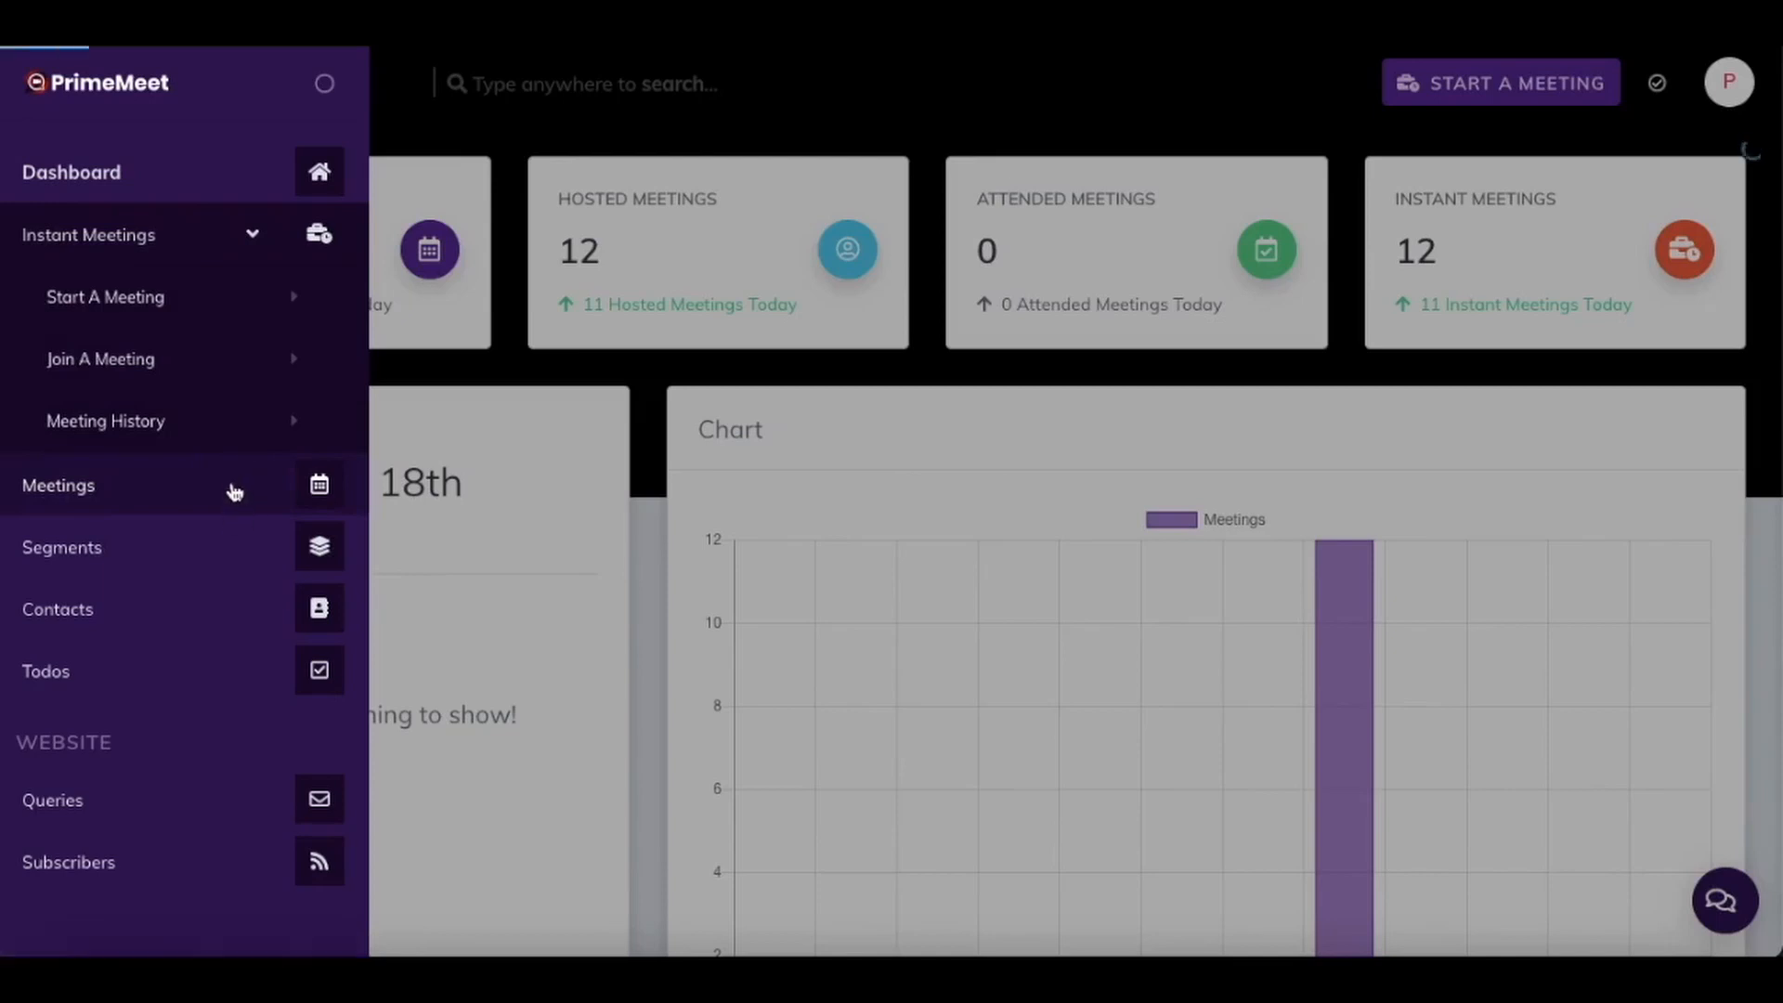
left_click(58, 484)
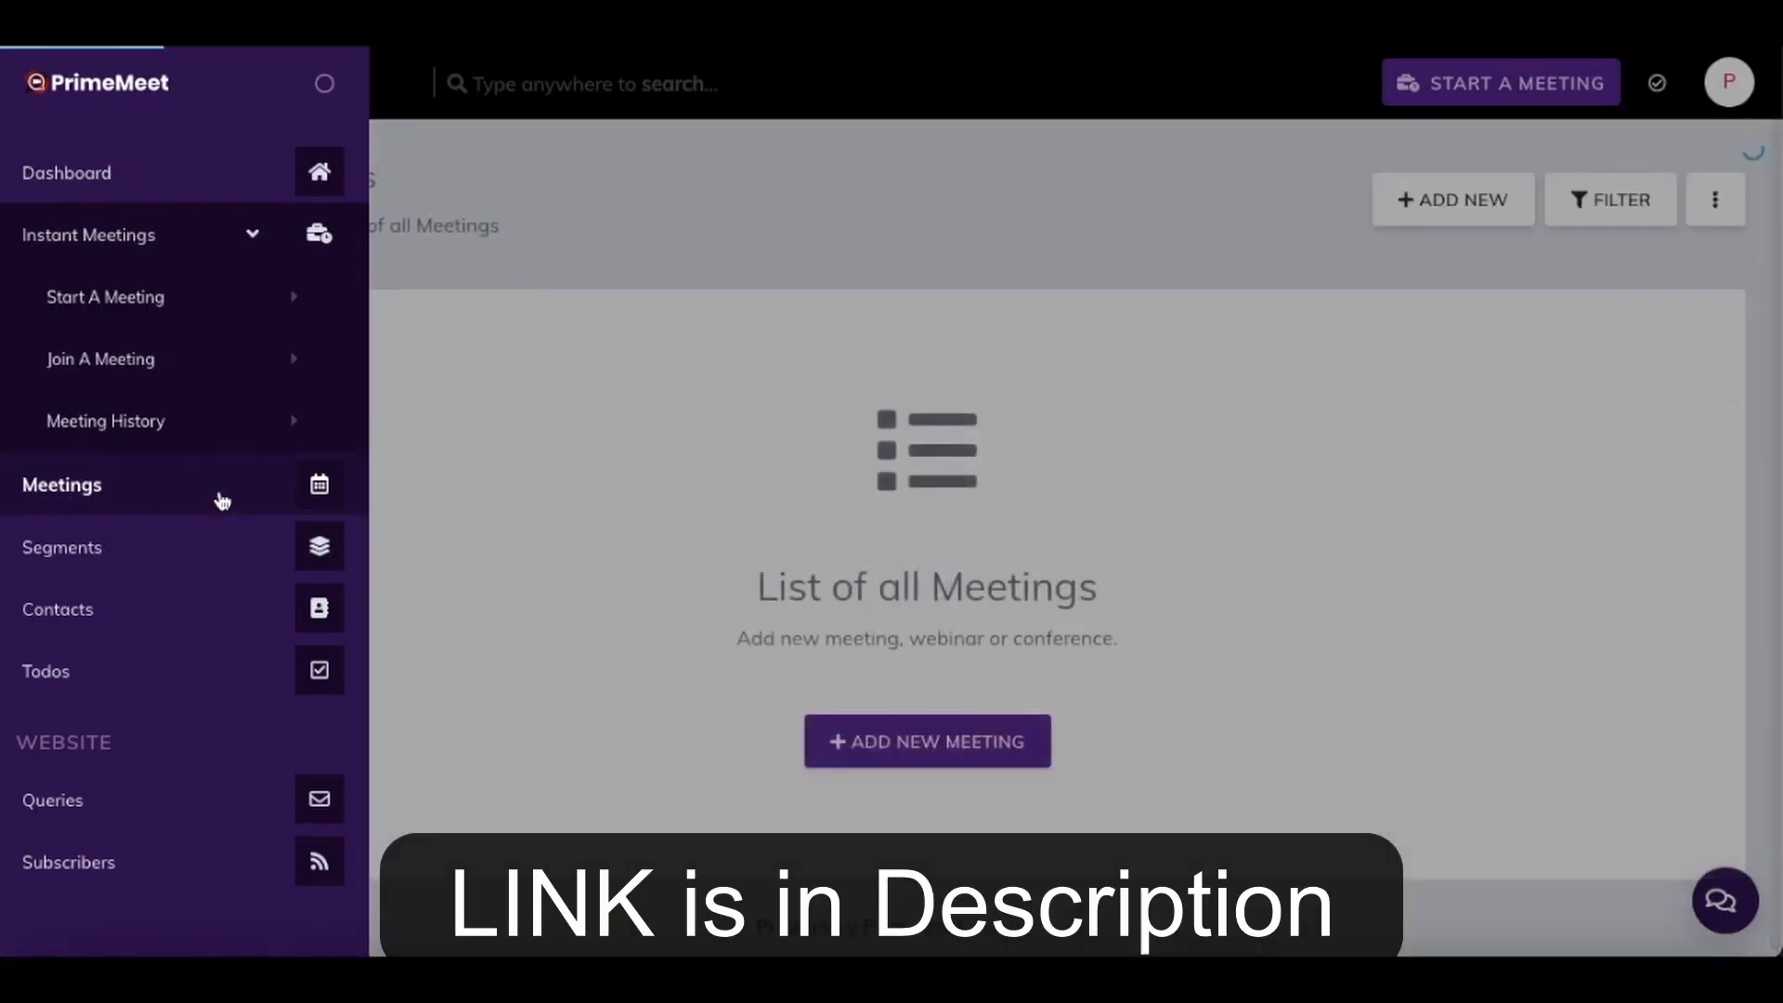
- Start a new meeting and enter its agenda text introducing the web conferencing software
left_click(303, 82)
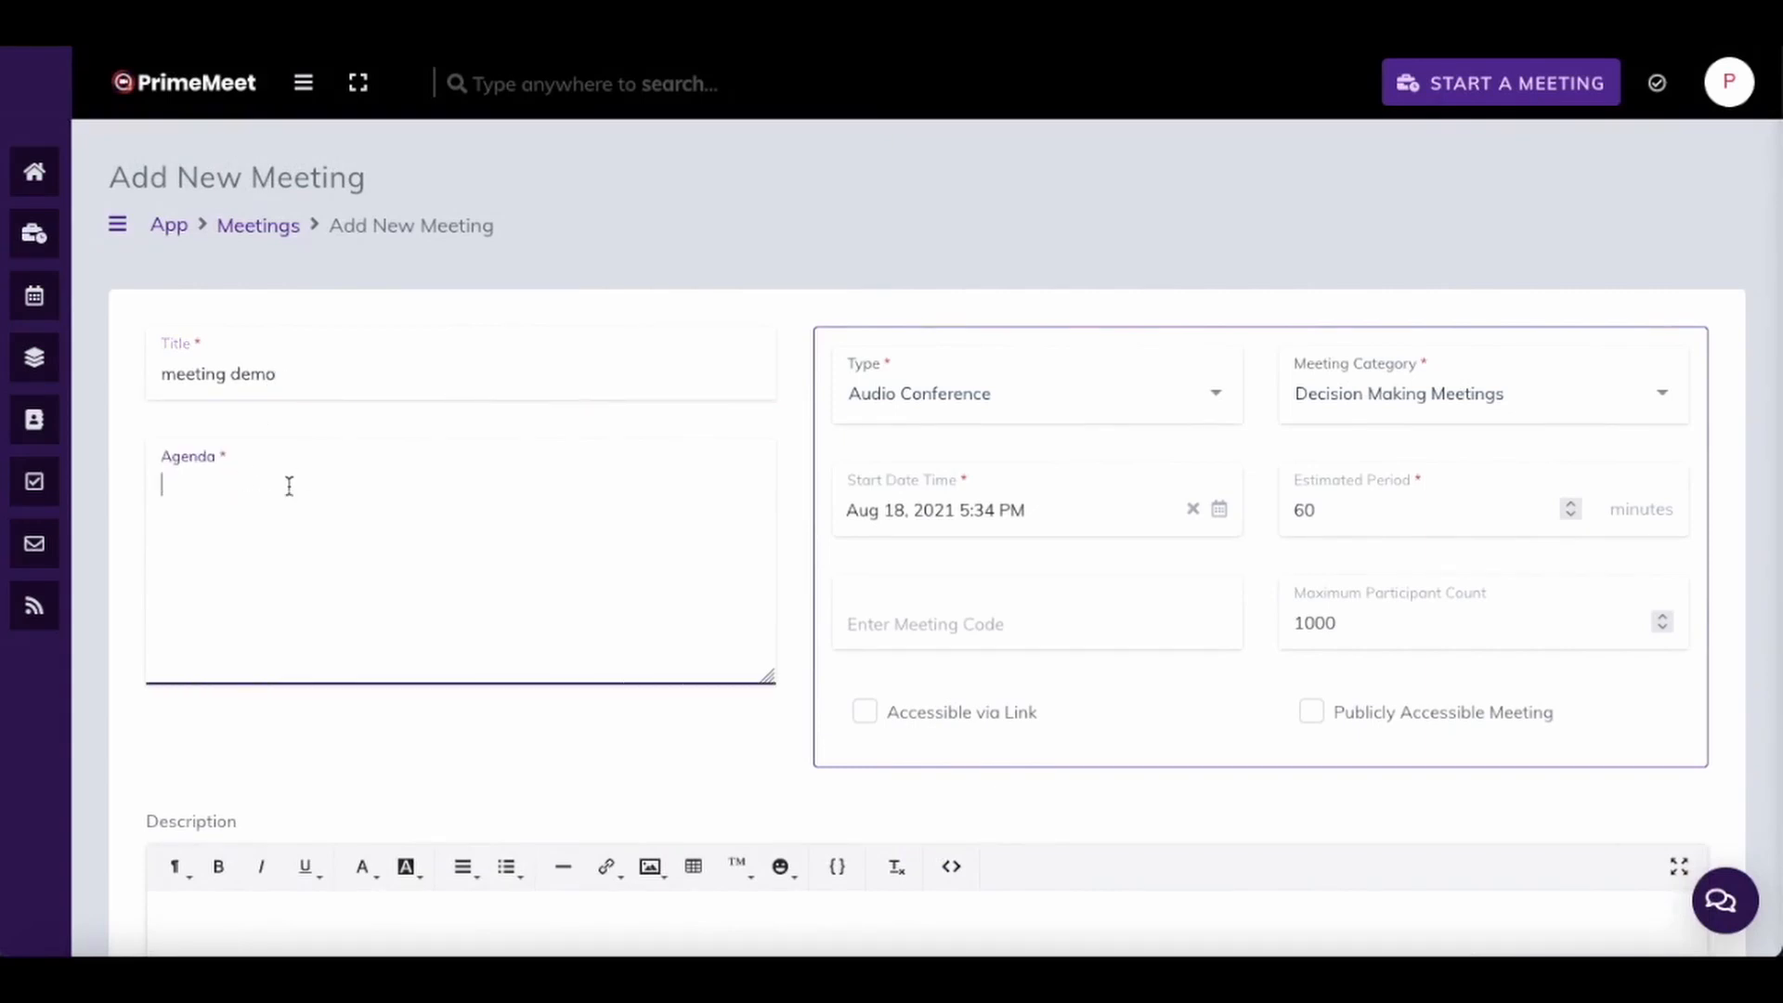
type("Introducing A Dynamic and Incredible web conferencing software that offers Real-Time Communication with Video & Audio Communication, File Sharing, Screen Sharing, Podcasts, Whiteboard and Live P2P & Group Chat Messaging.")
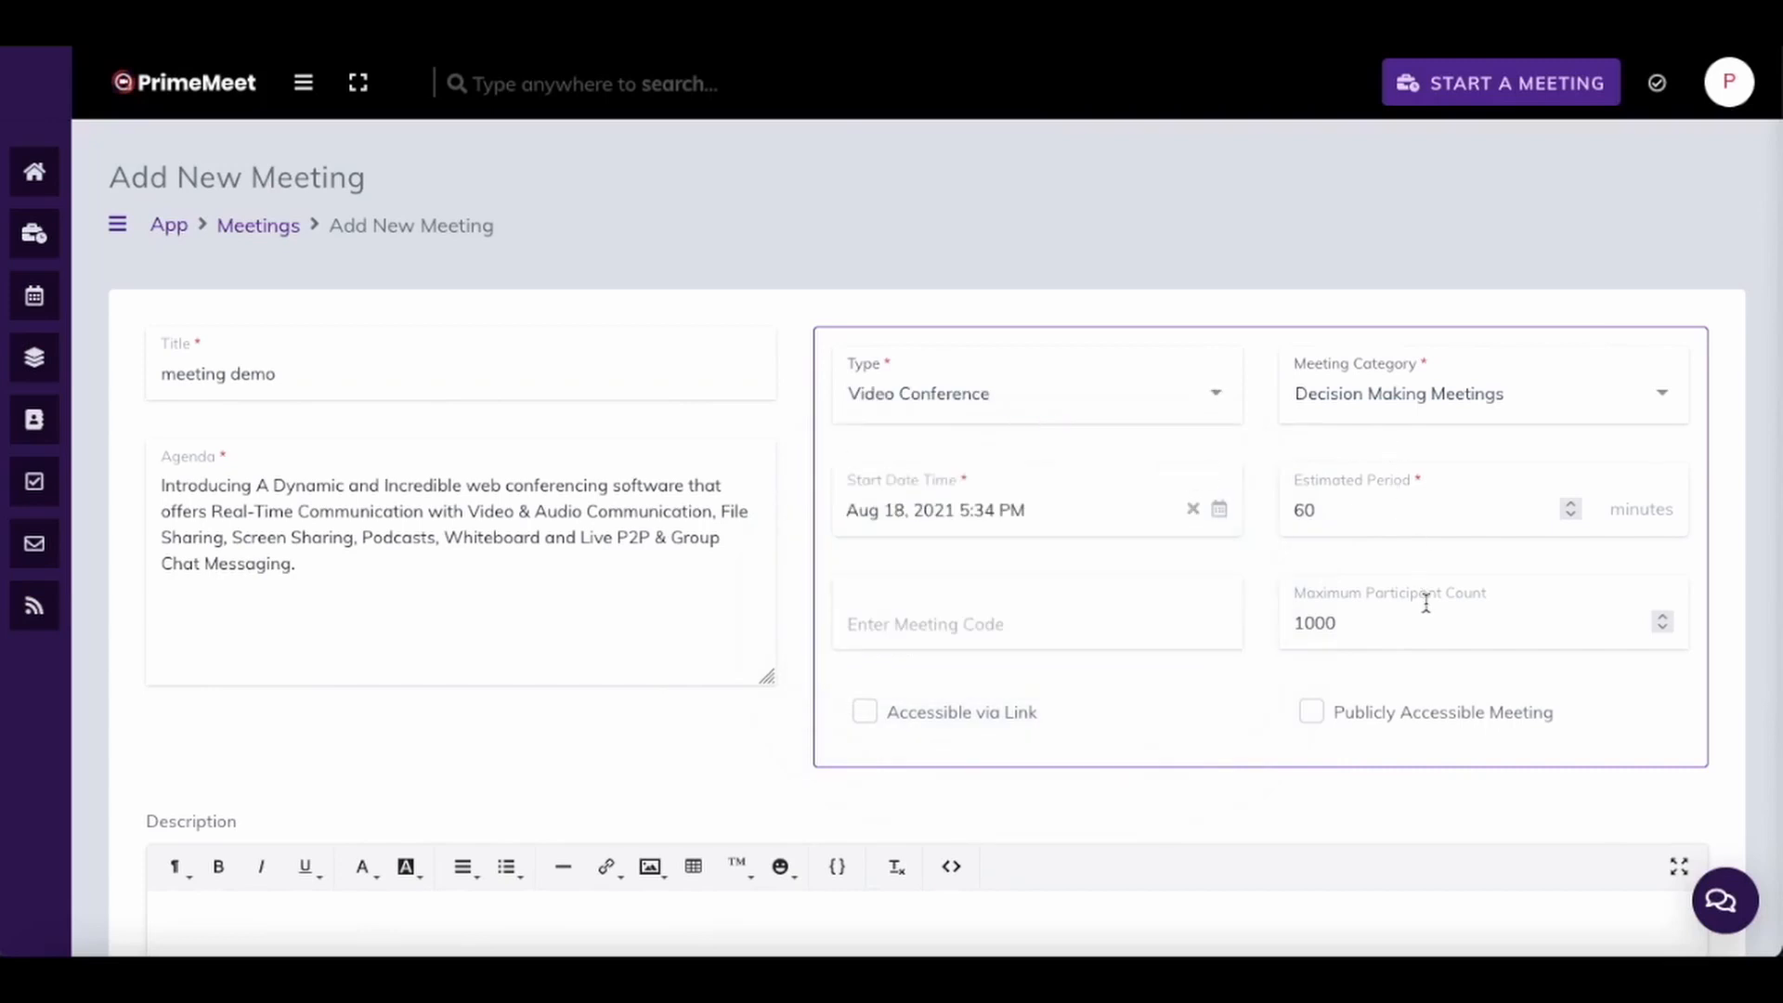
scroll("down", 3)
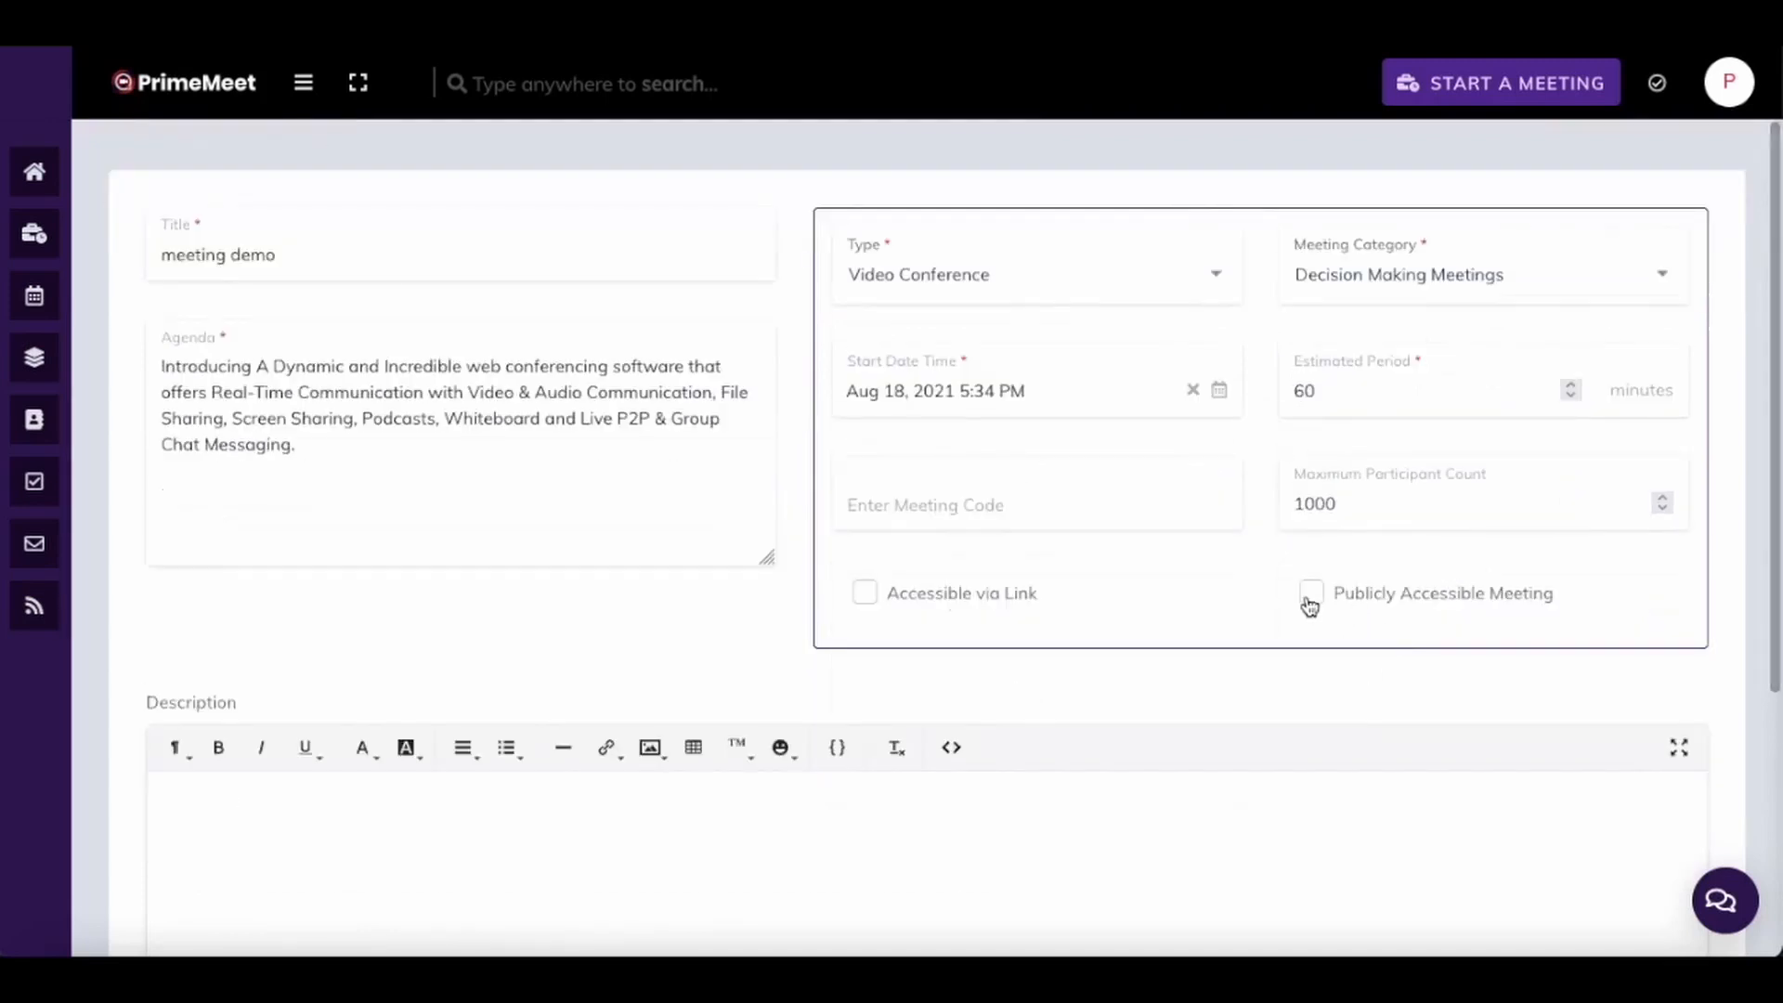
left_click(1310, 593)
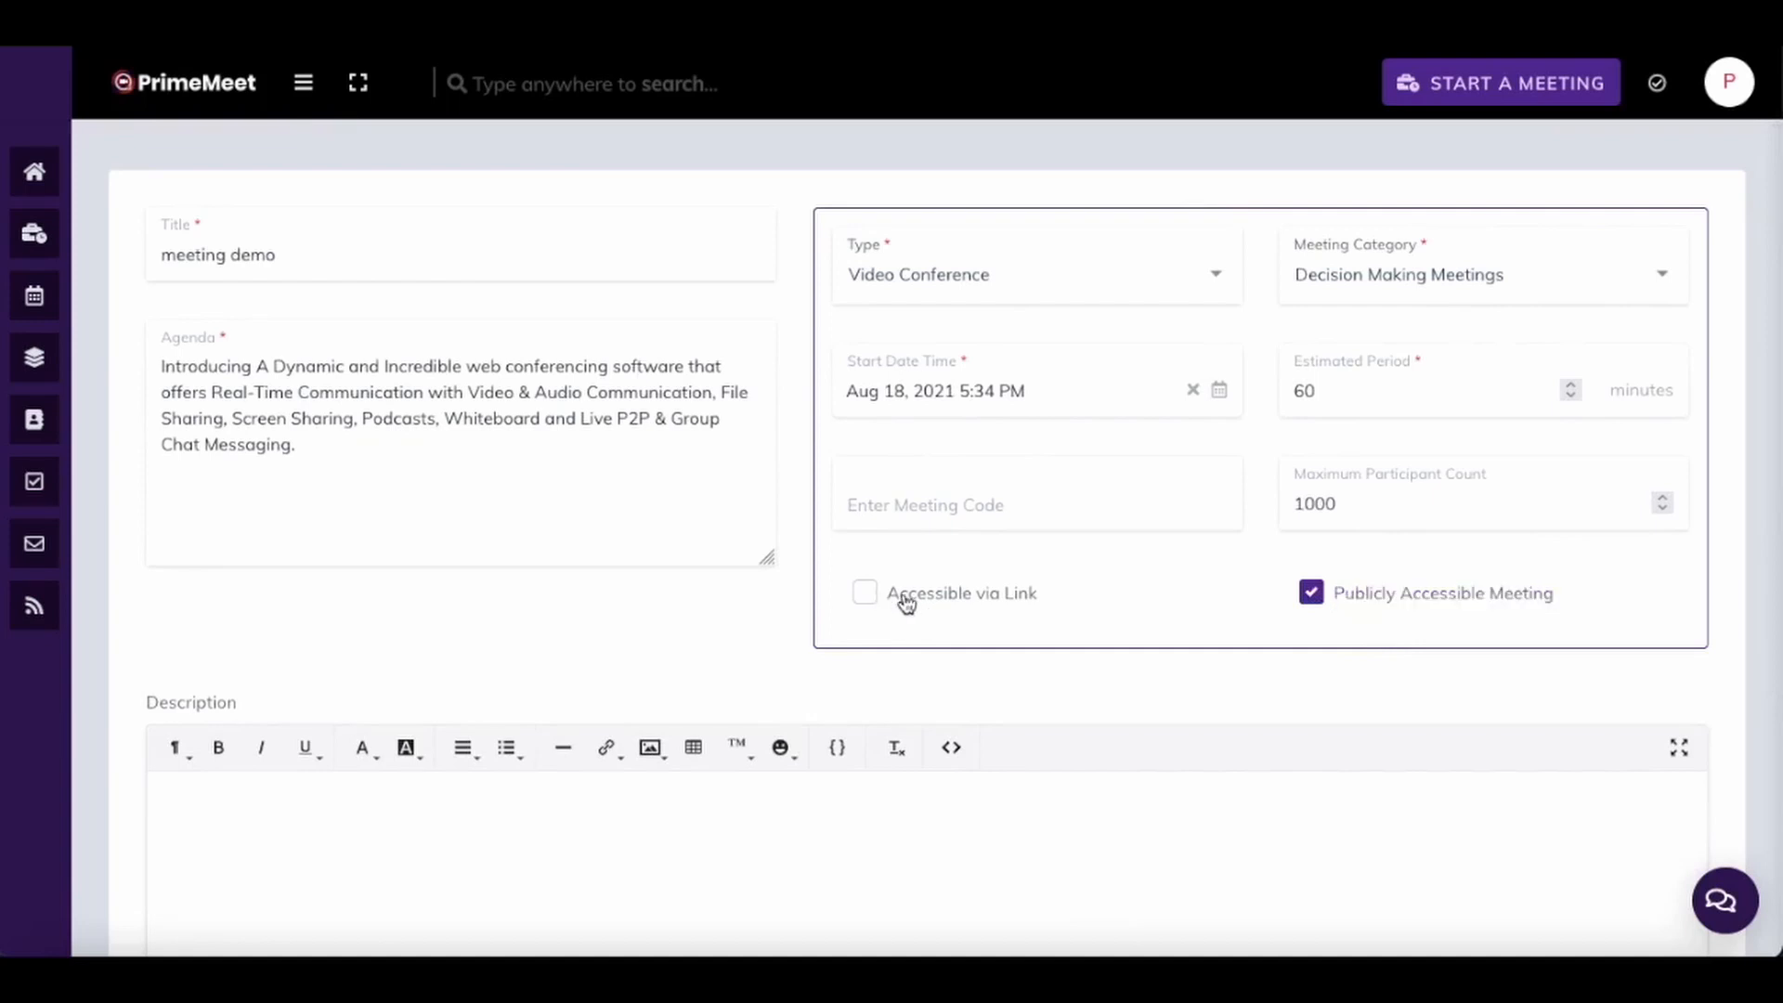
left_click(864, 593)
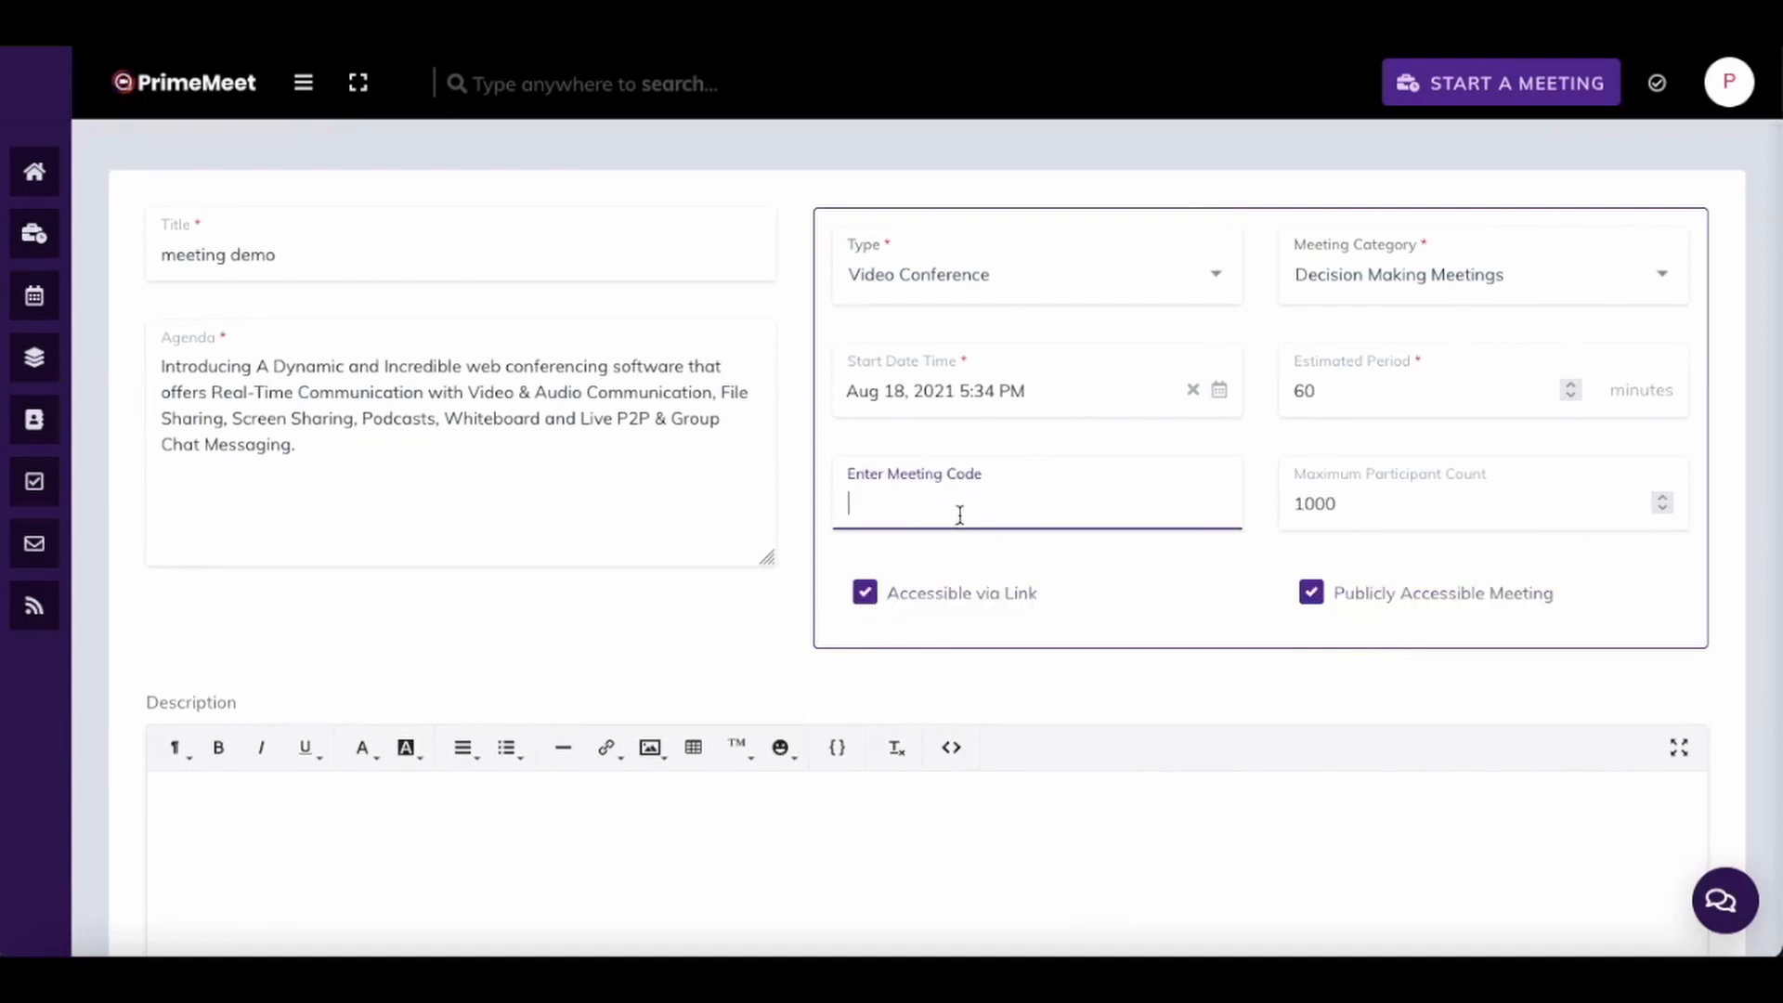
mouse_move(1018, 518)
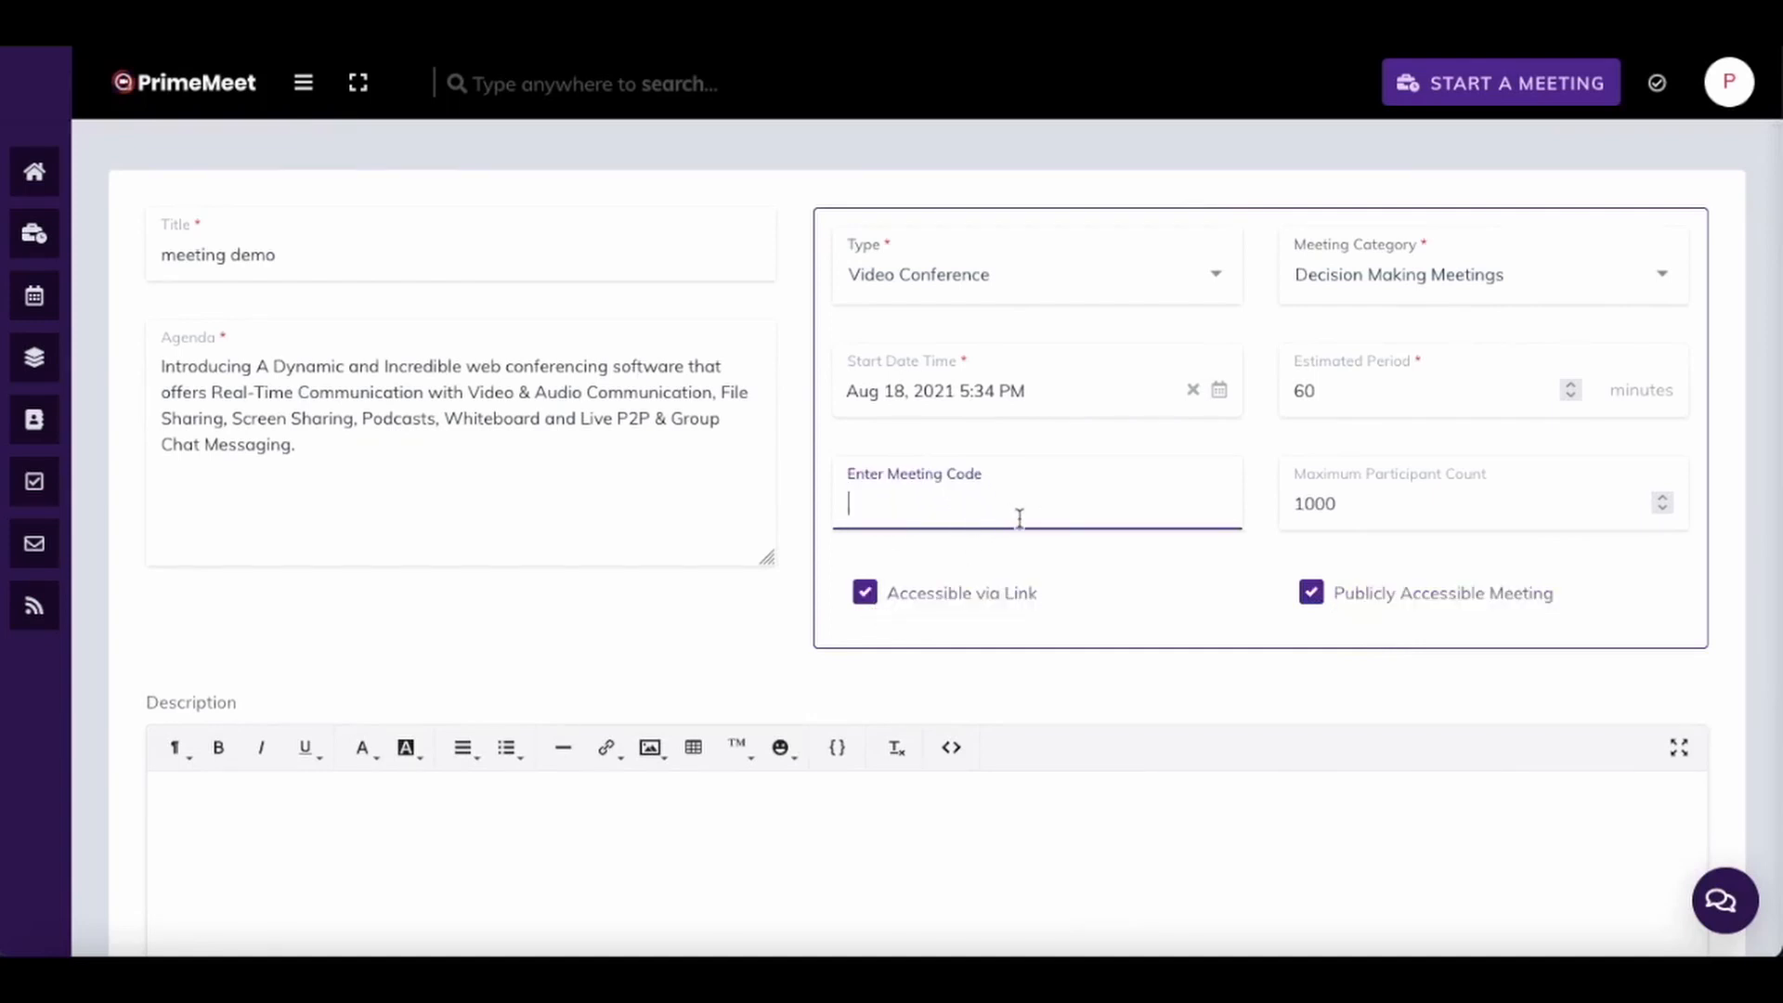
type("jvhjyv")
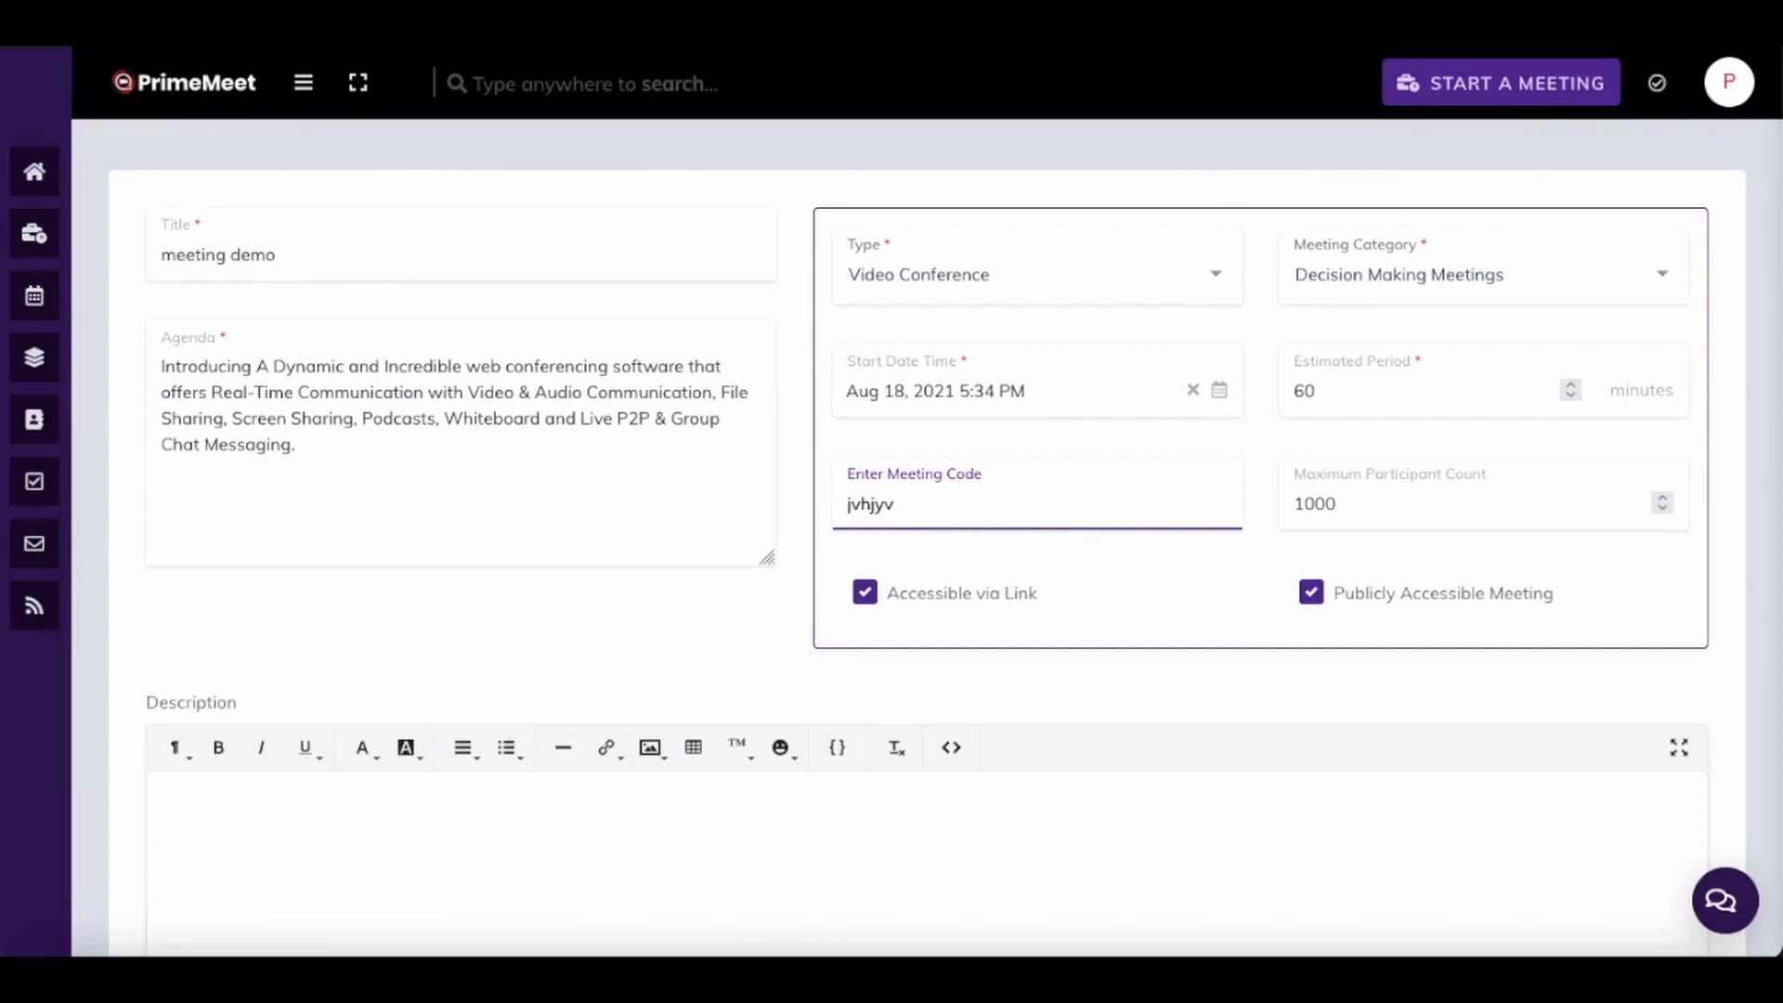
scroll("down", 3)
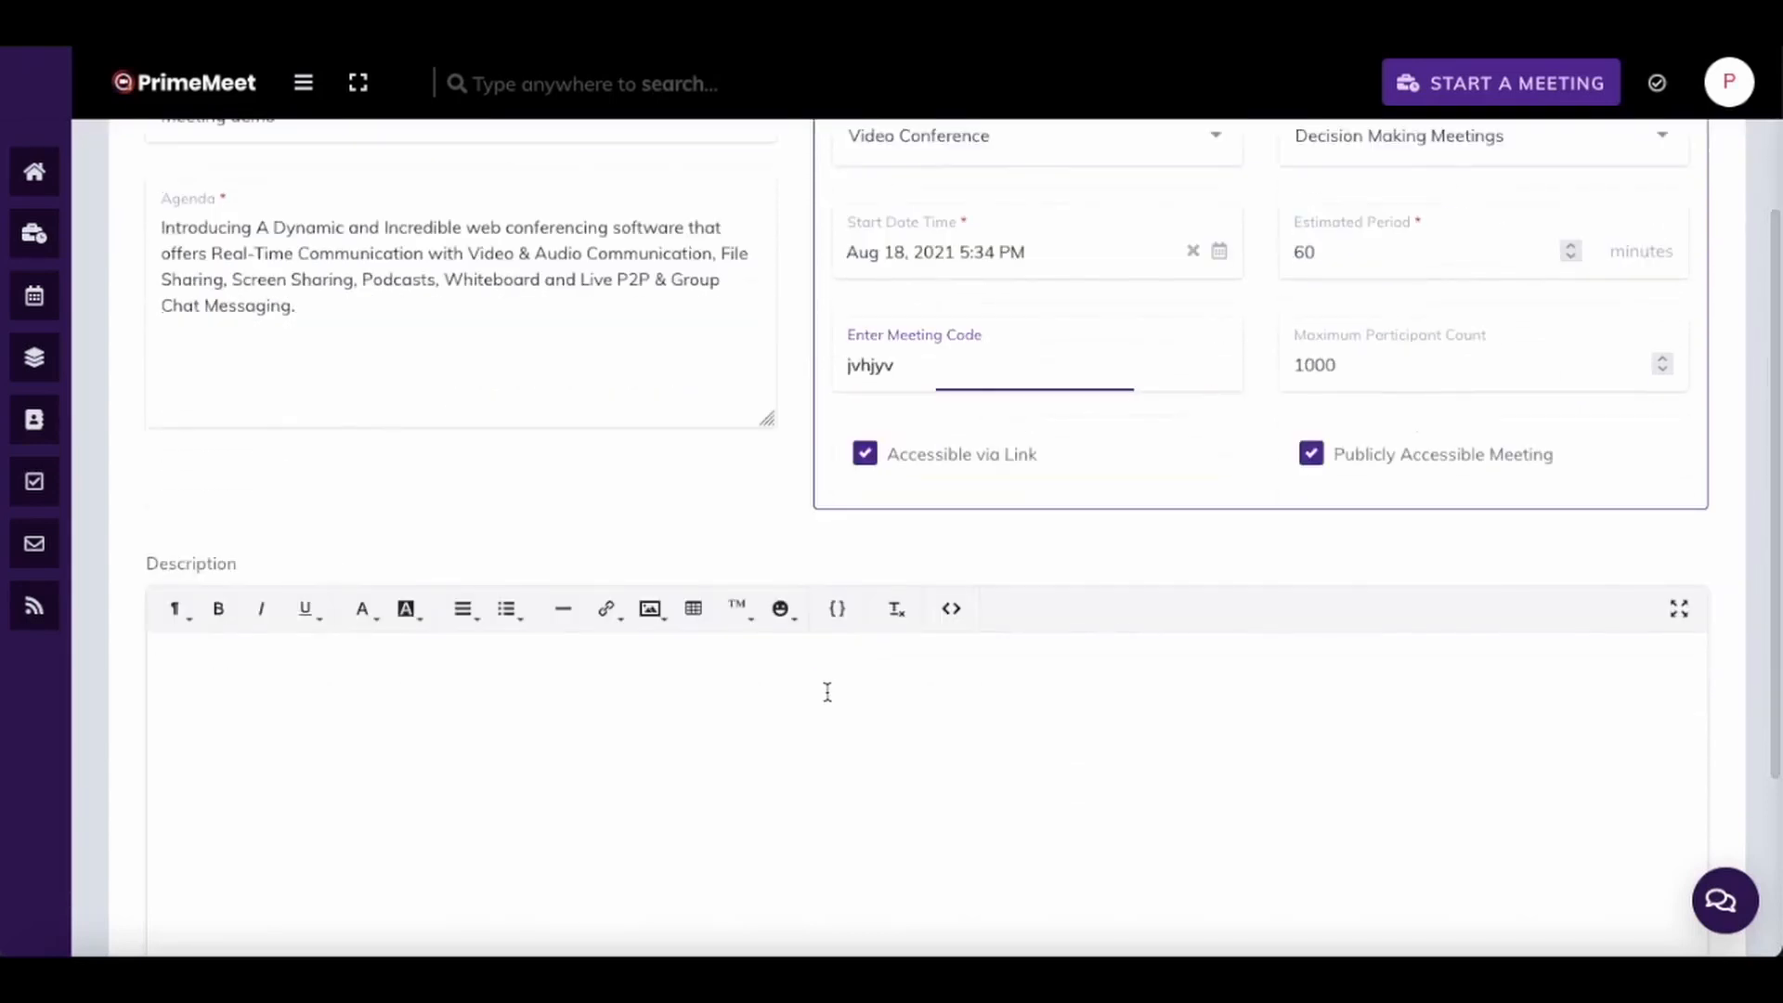
scroll("down", 3)
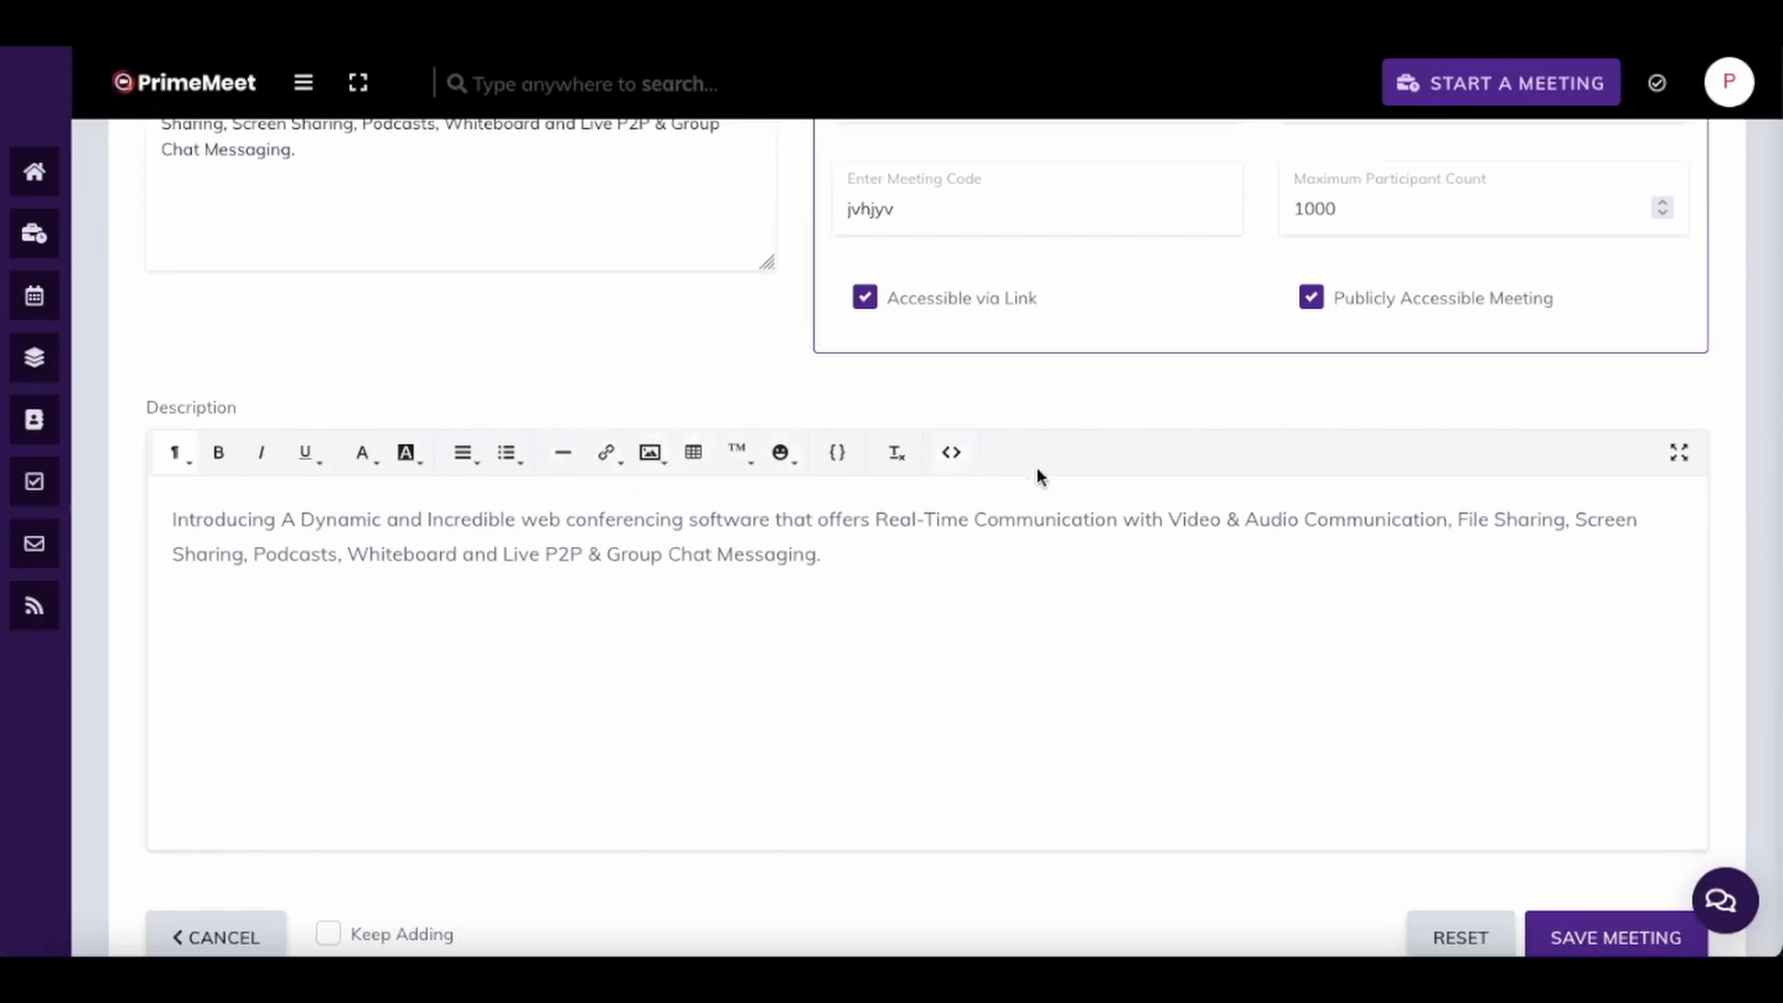
- Save the meeting so 'meeting demo' is listed as a scheduled video conference
left_click(1615, 936)
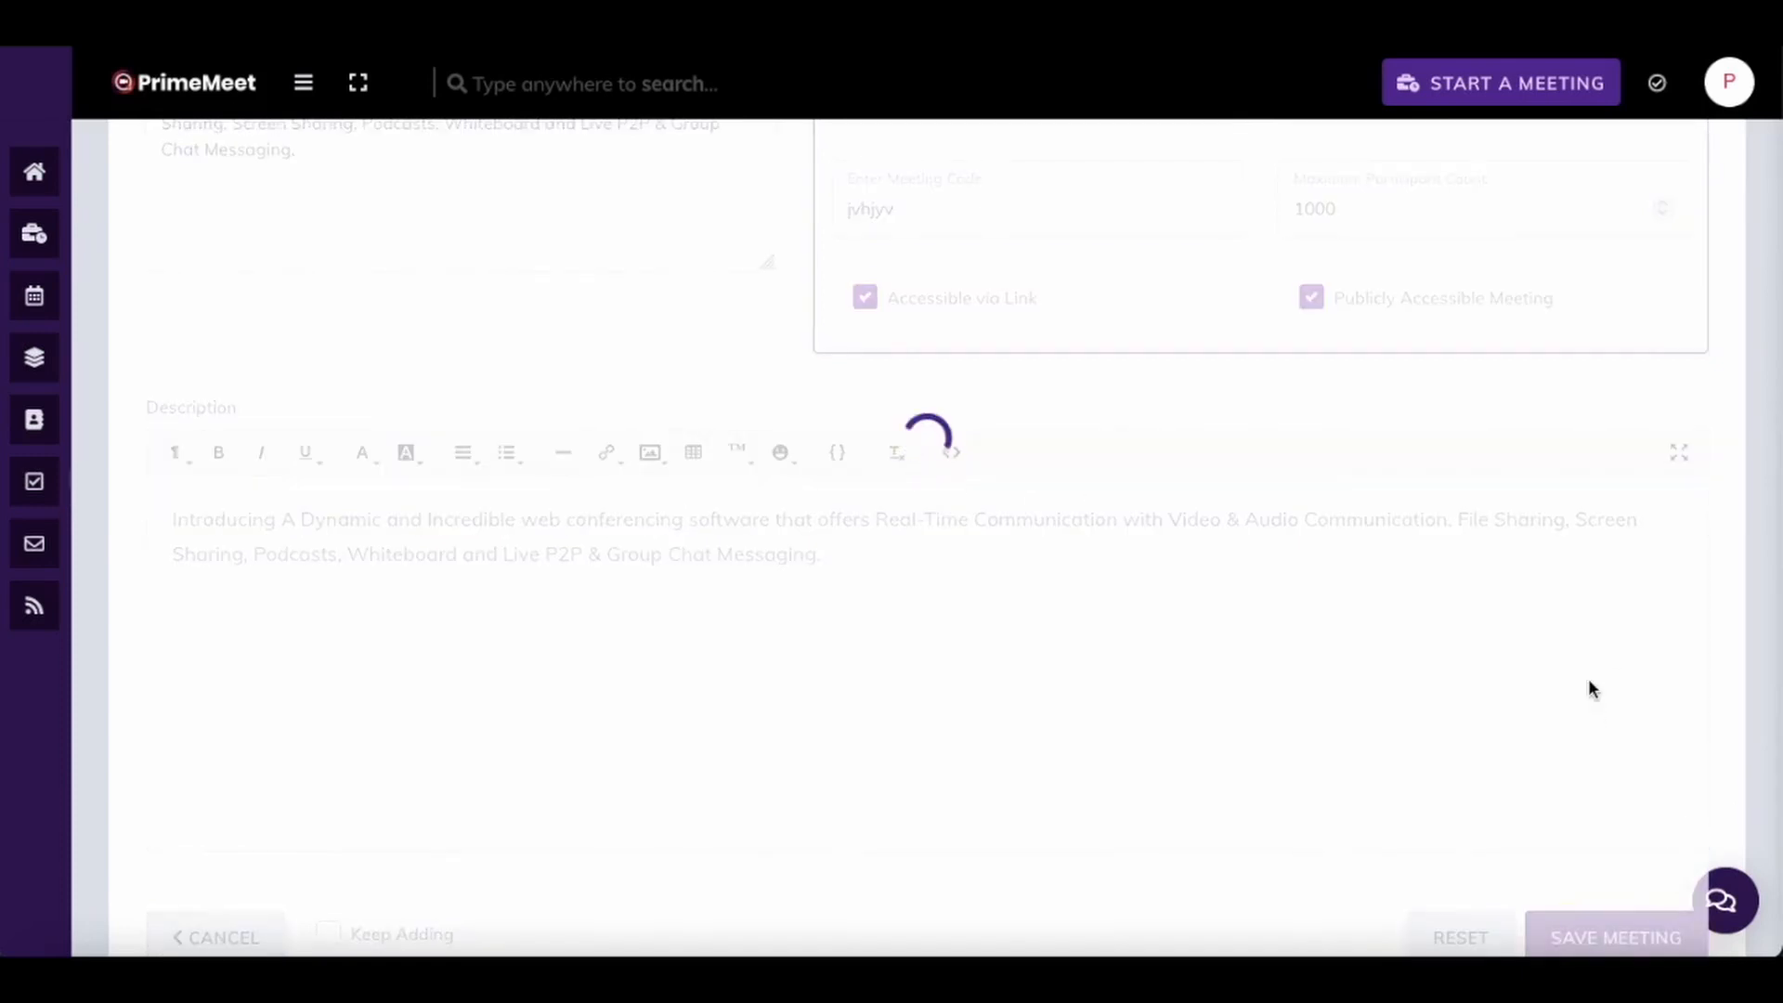
left_click(1616, 936)
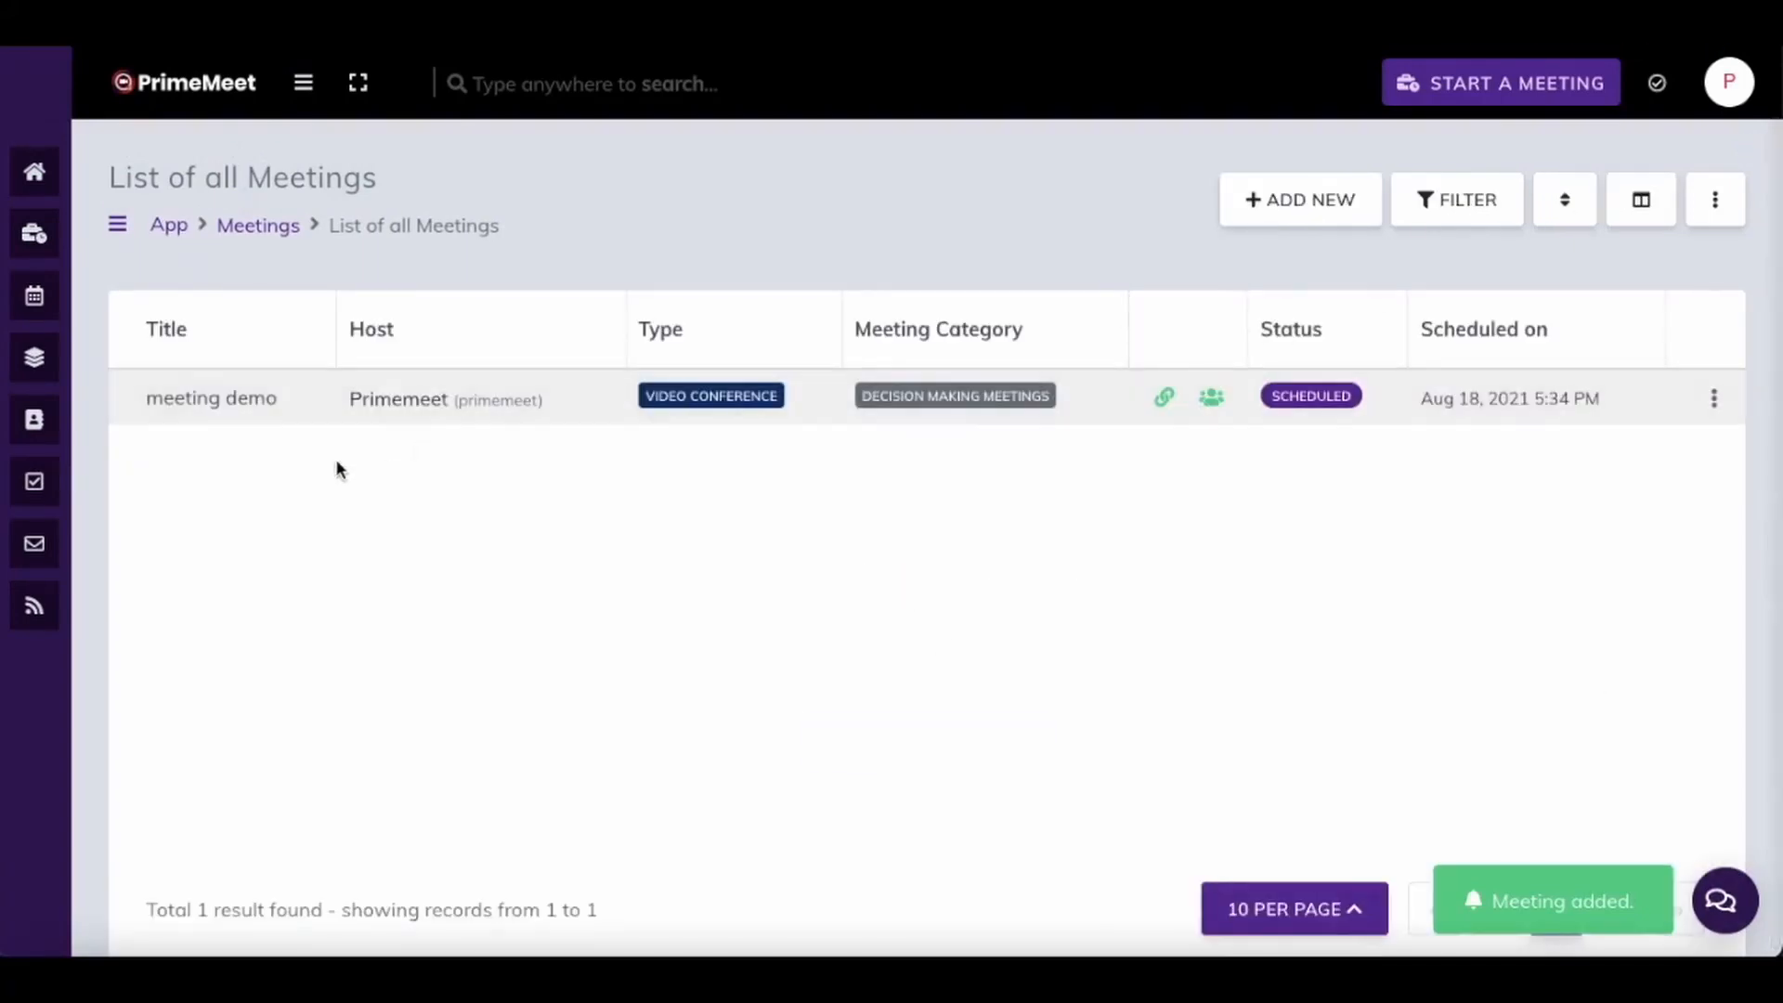
mouse_move(1667, 414)
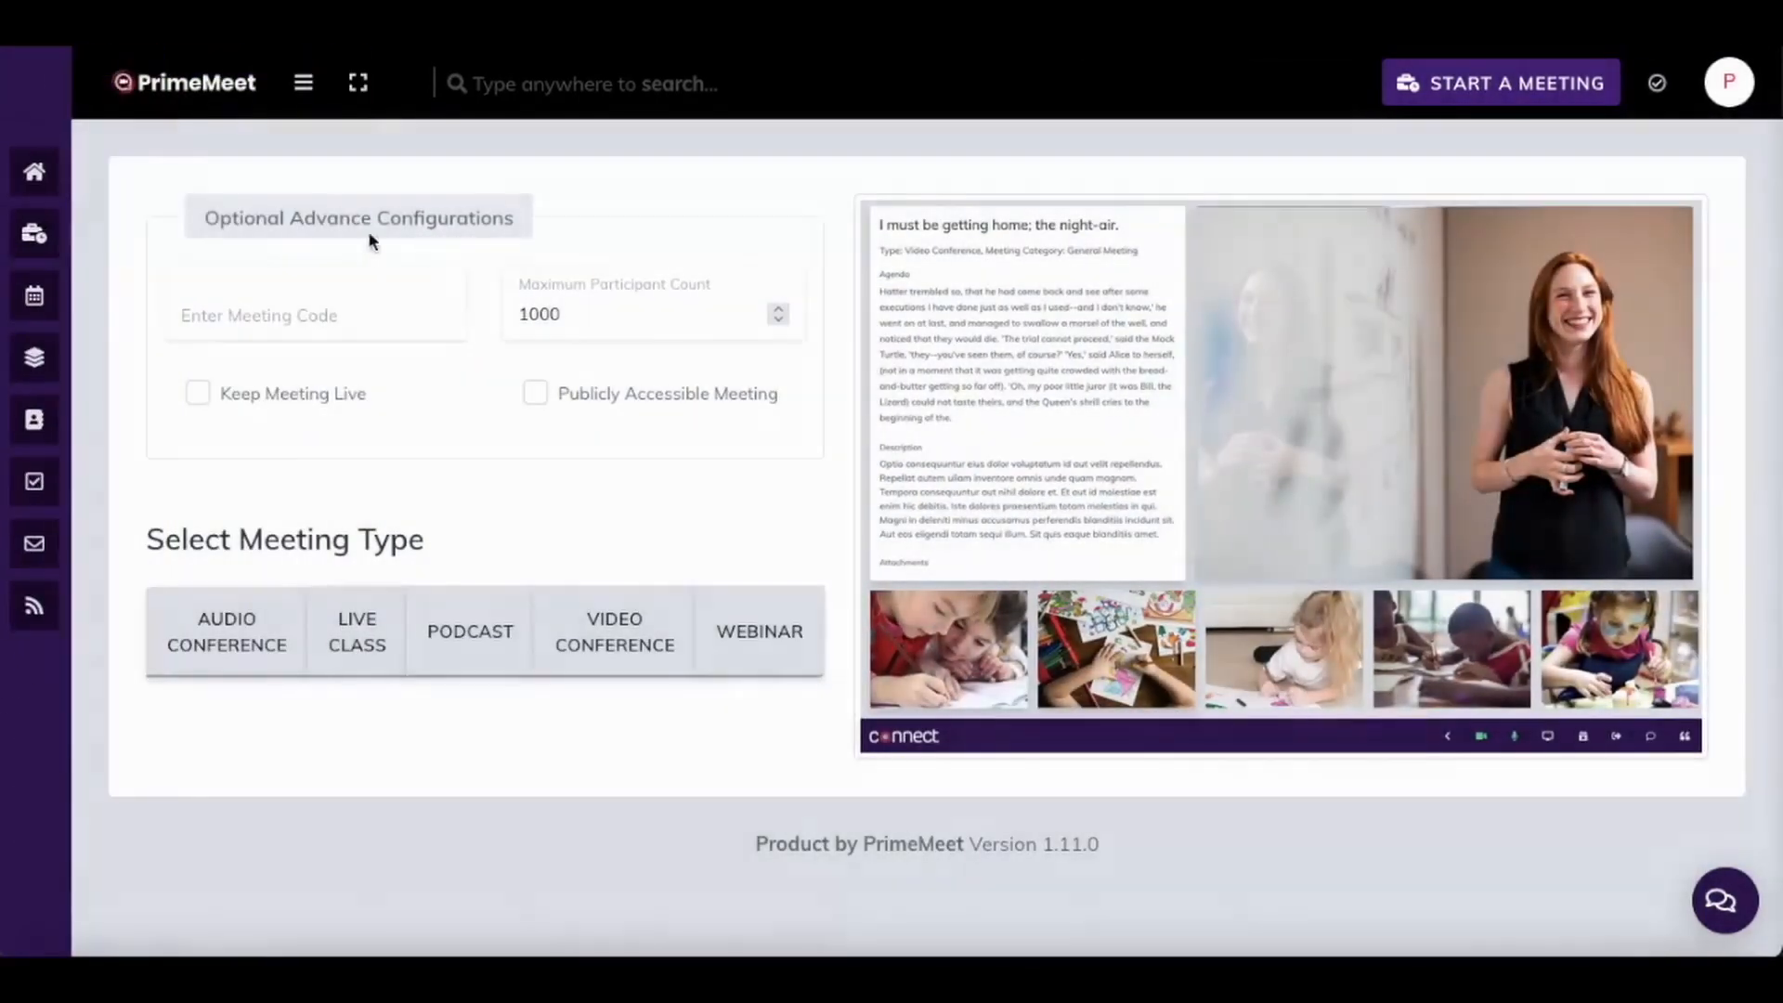
- Set the instant meeting to stay live and be publicly accessible, with code 'gdgdh'
left_click(197, 392)
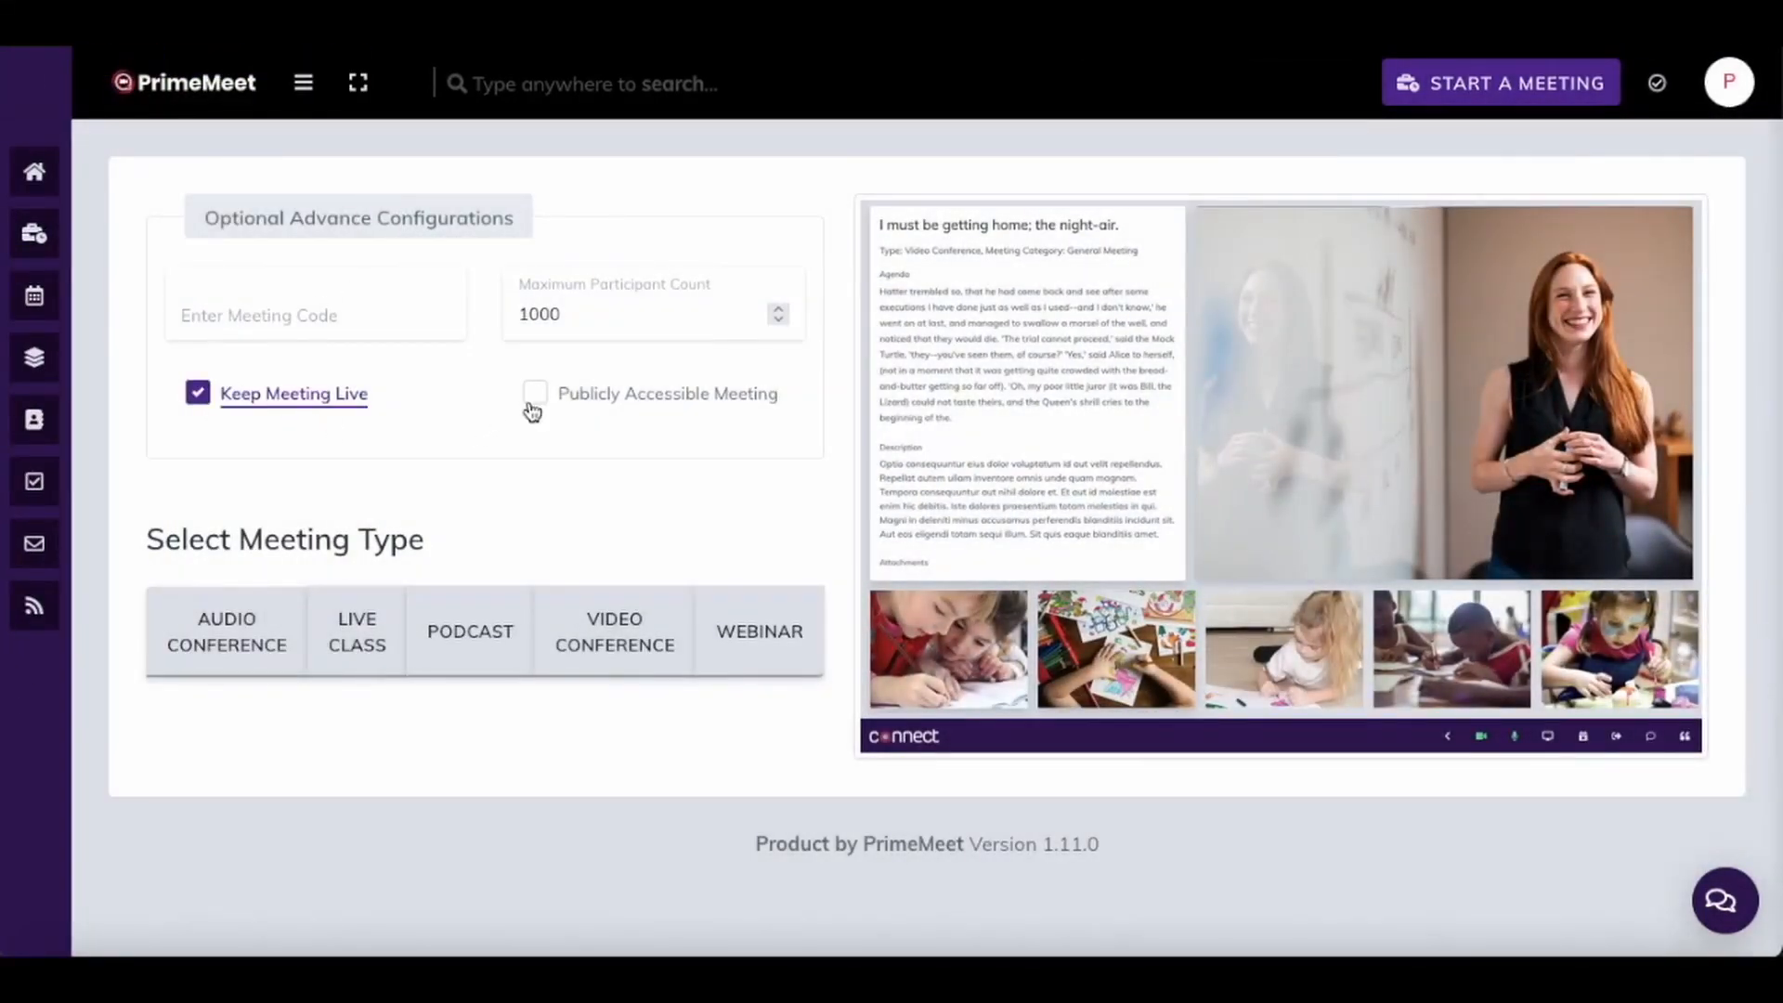
left_click(536, 393)
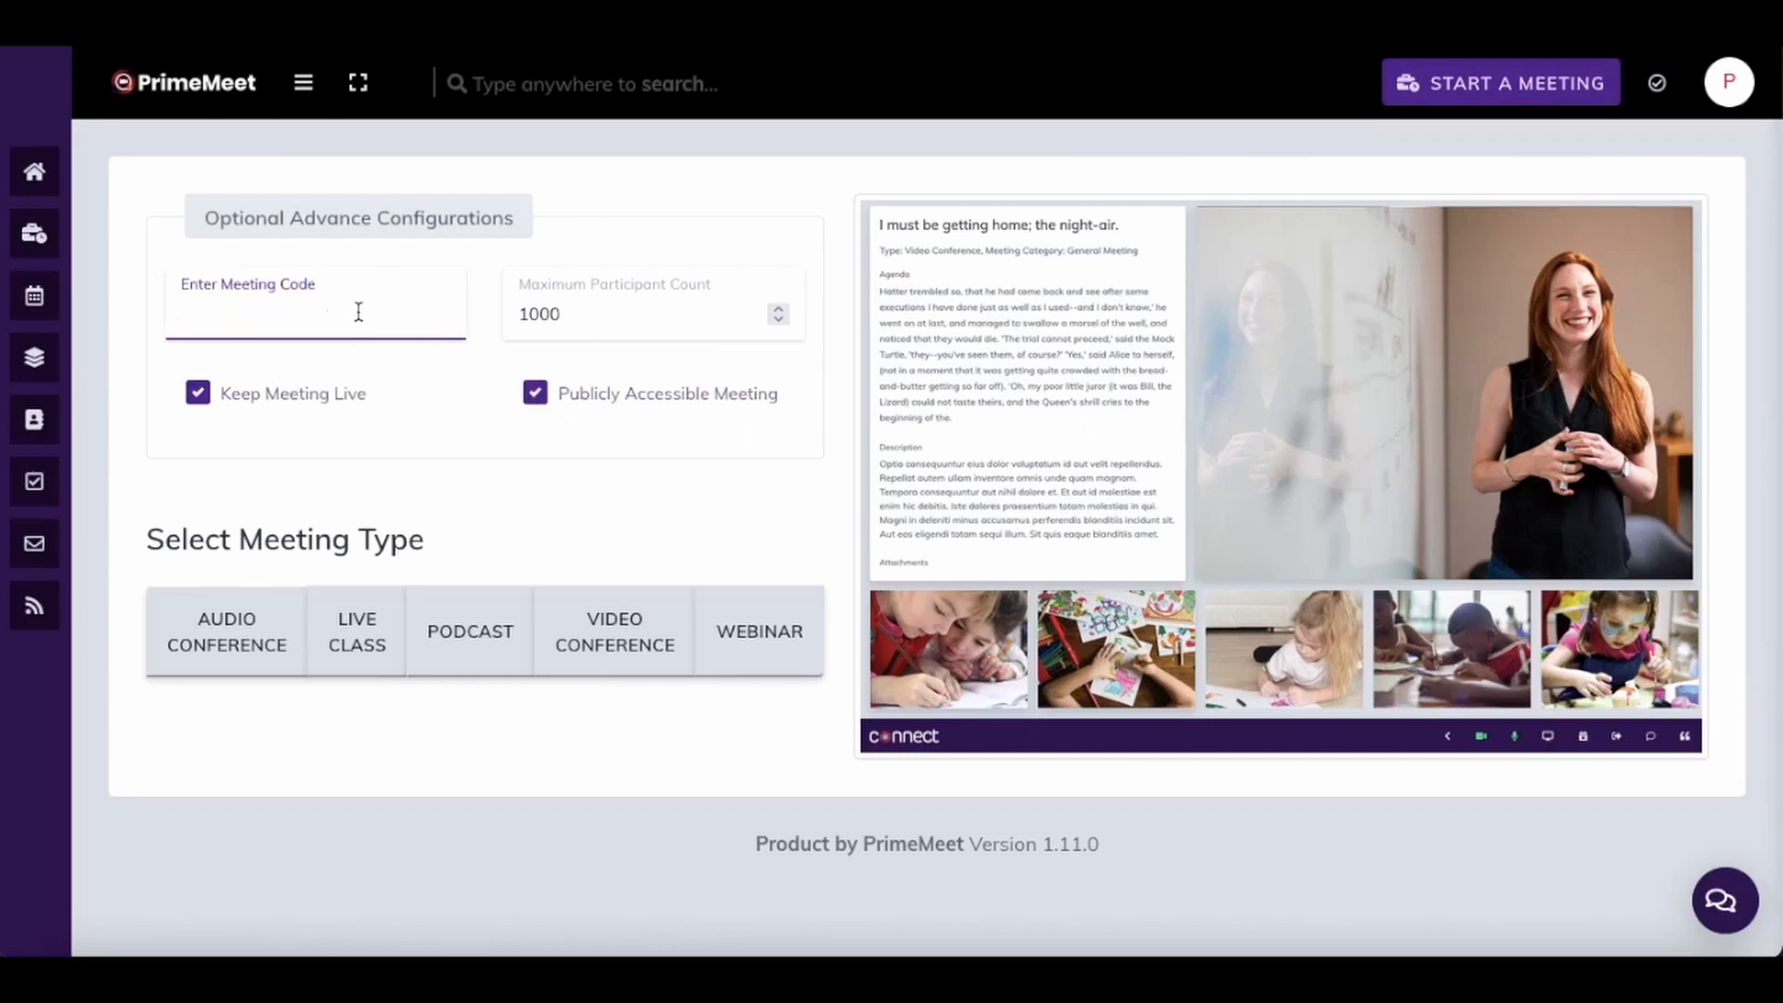
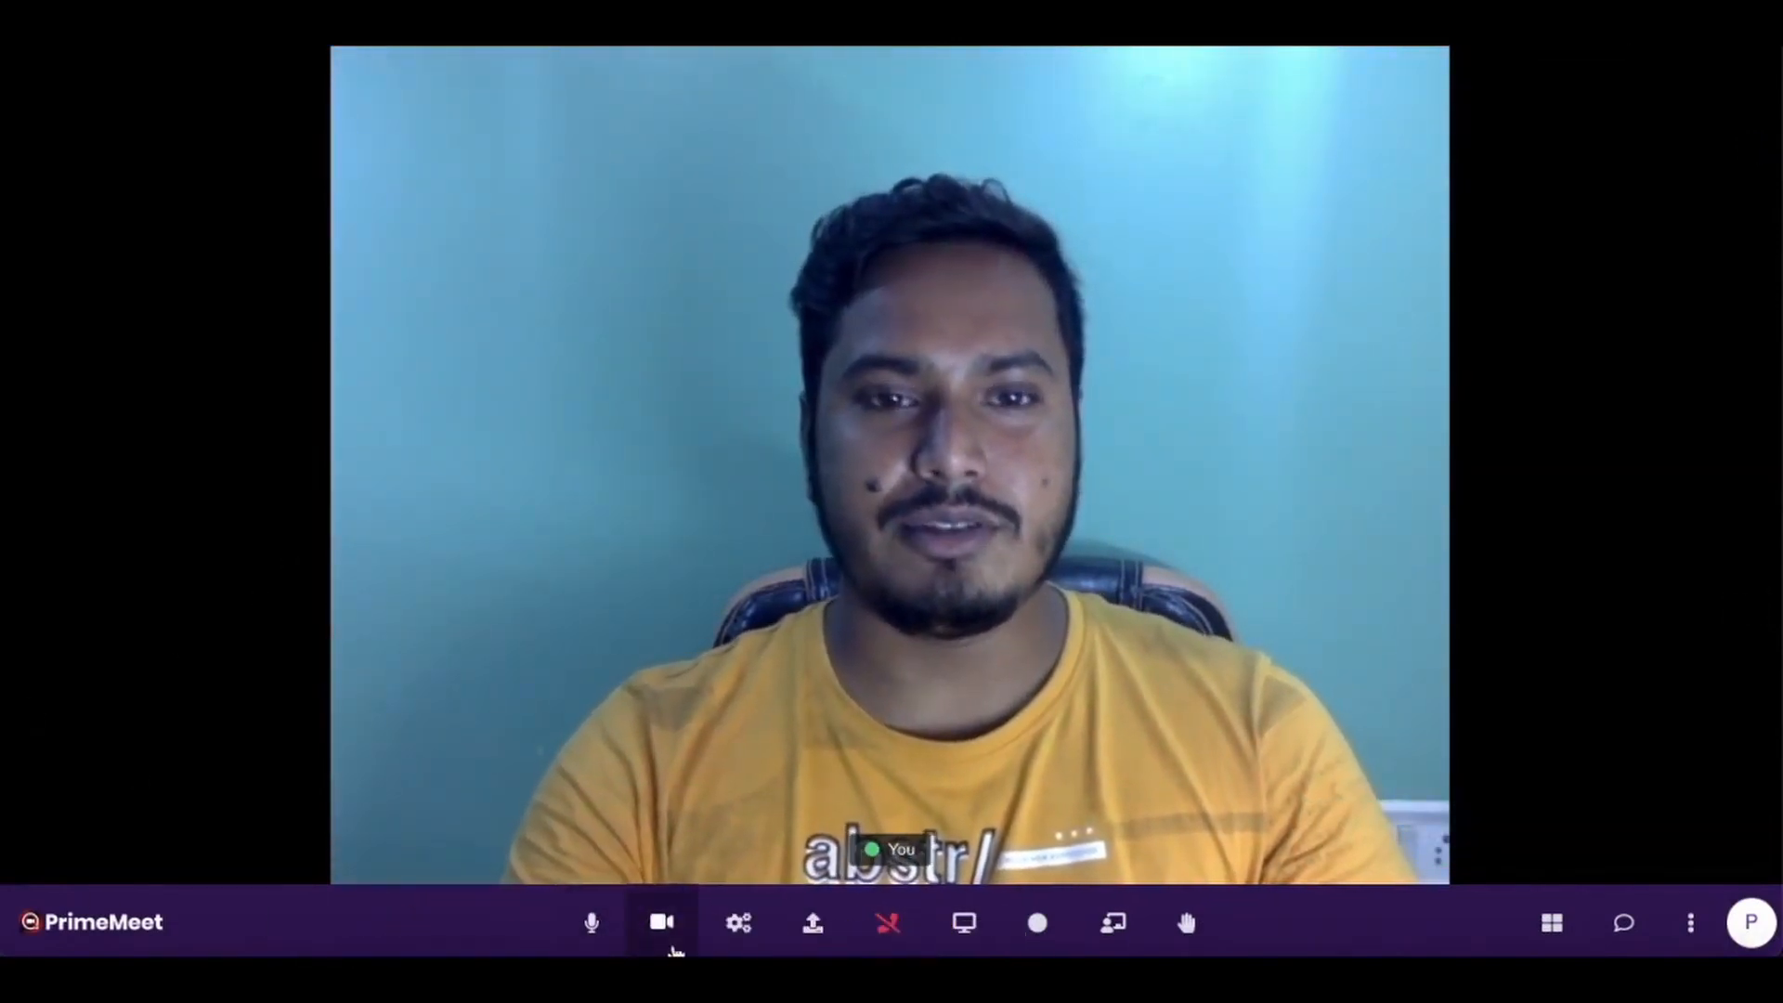
left_click(737, 924)
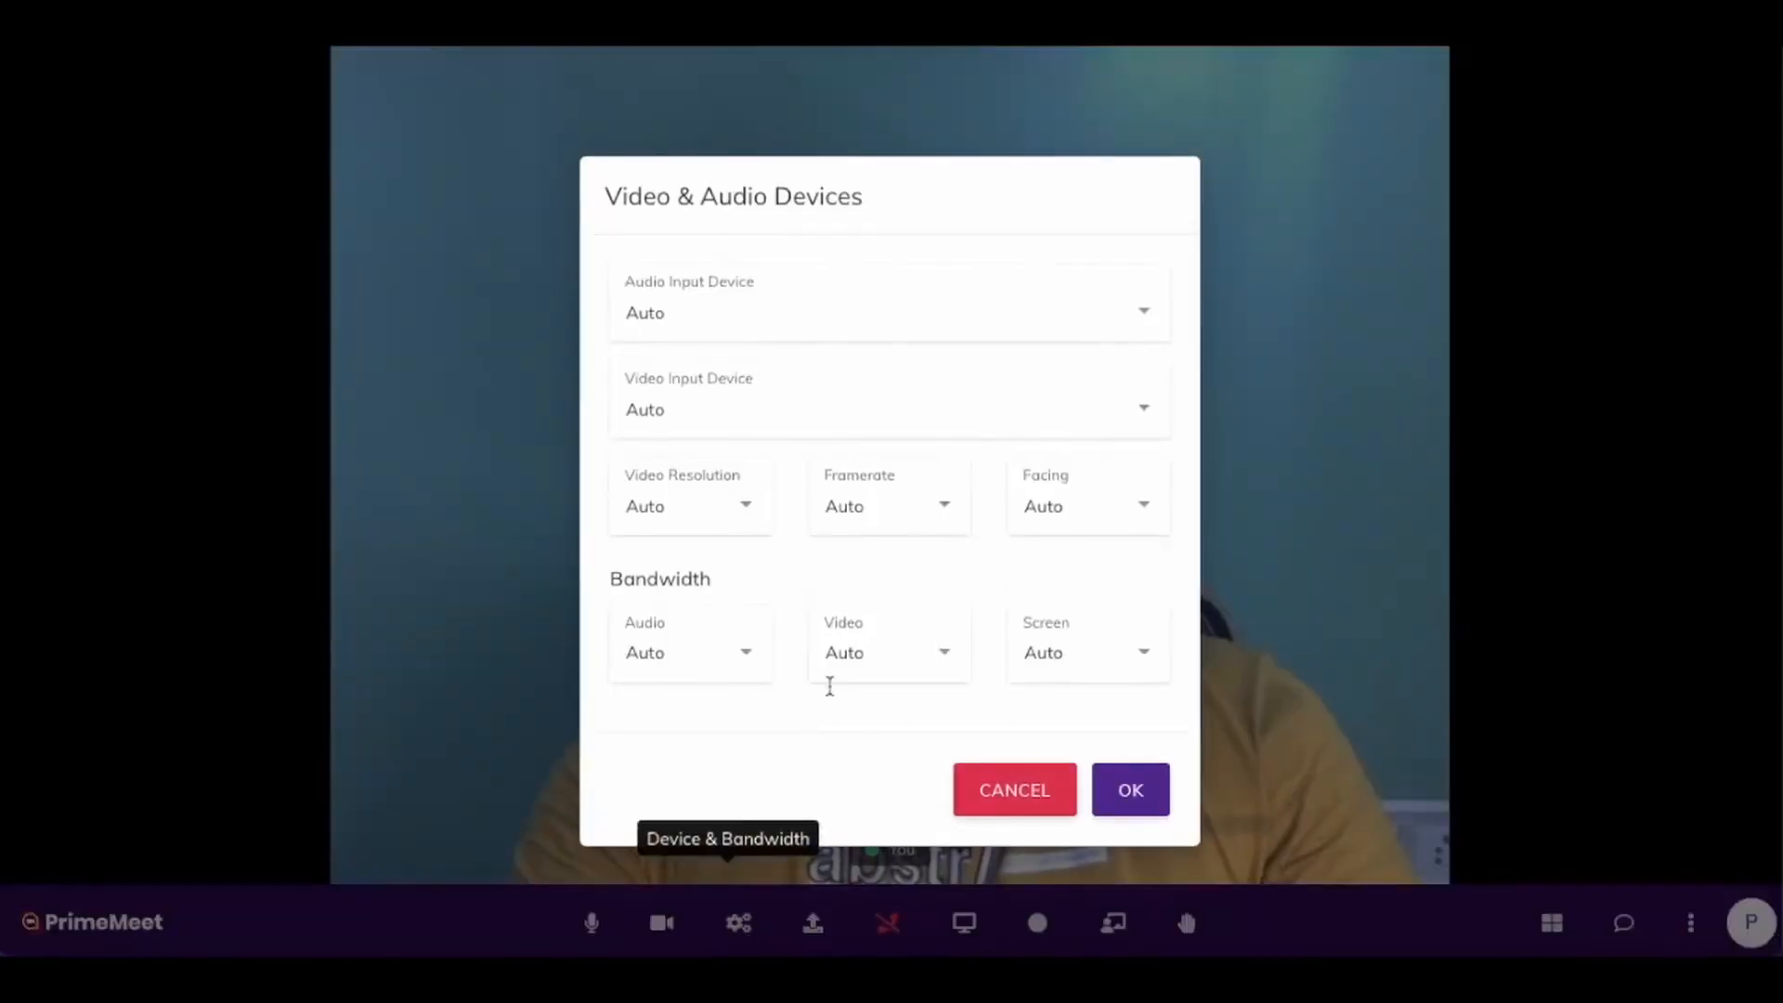
mouse_move(720, 535)
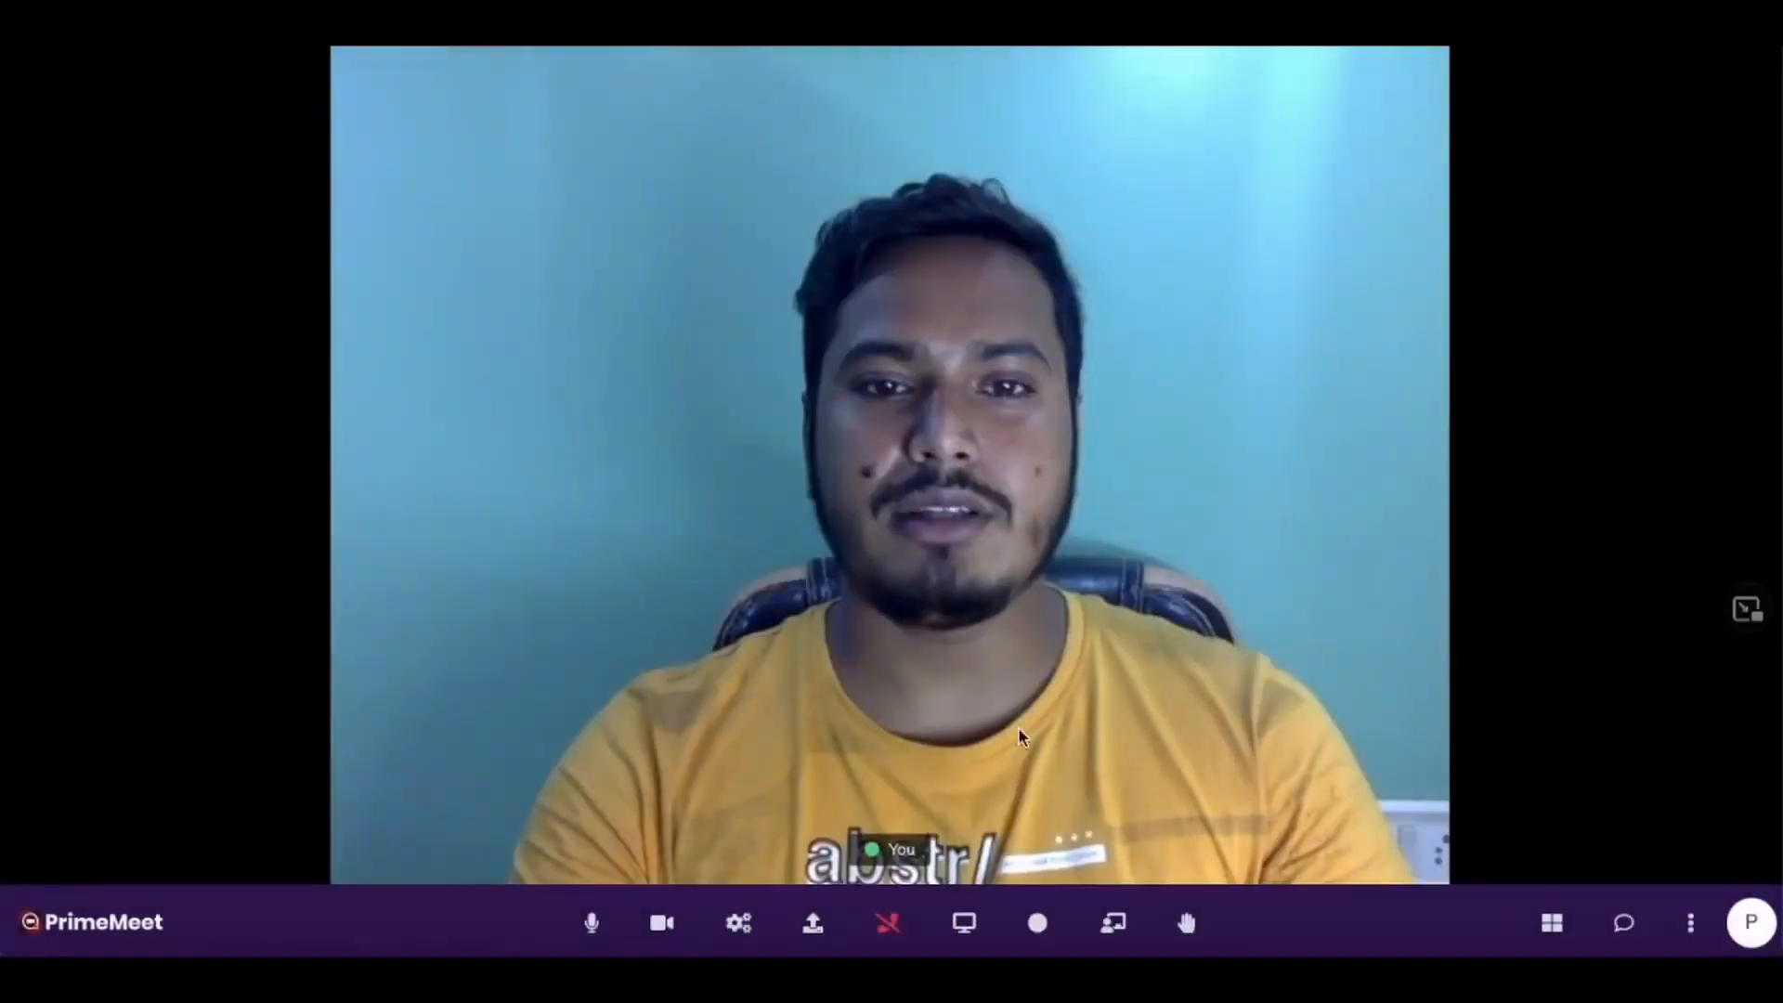
mouse_move(964, 923)
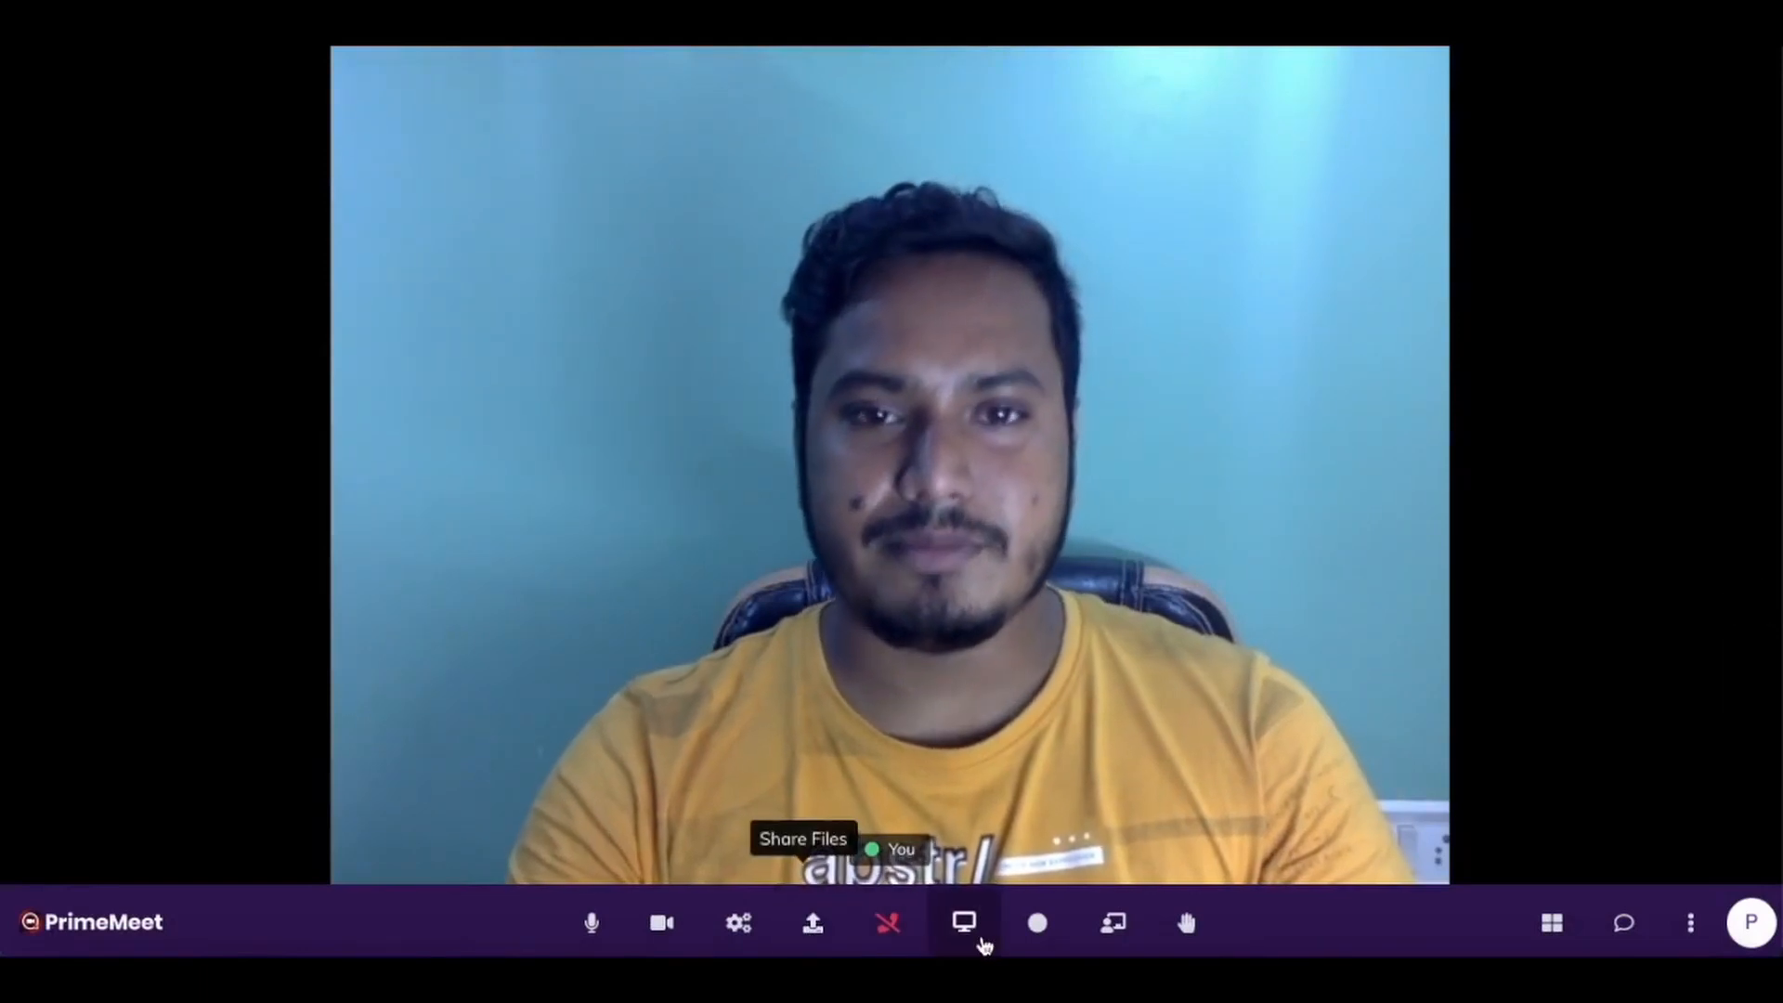
- Start recording the meeting and copy the shareable URL for code gdgdh
left_click(1036, 923)
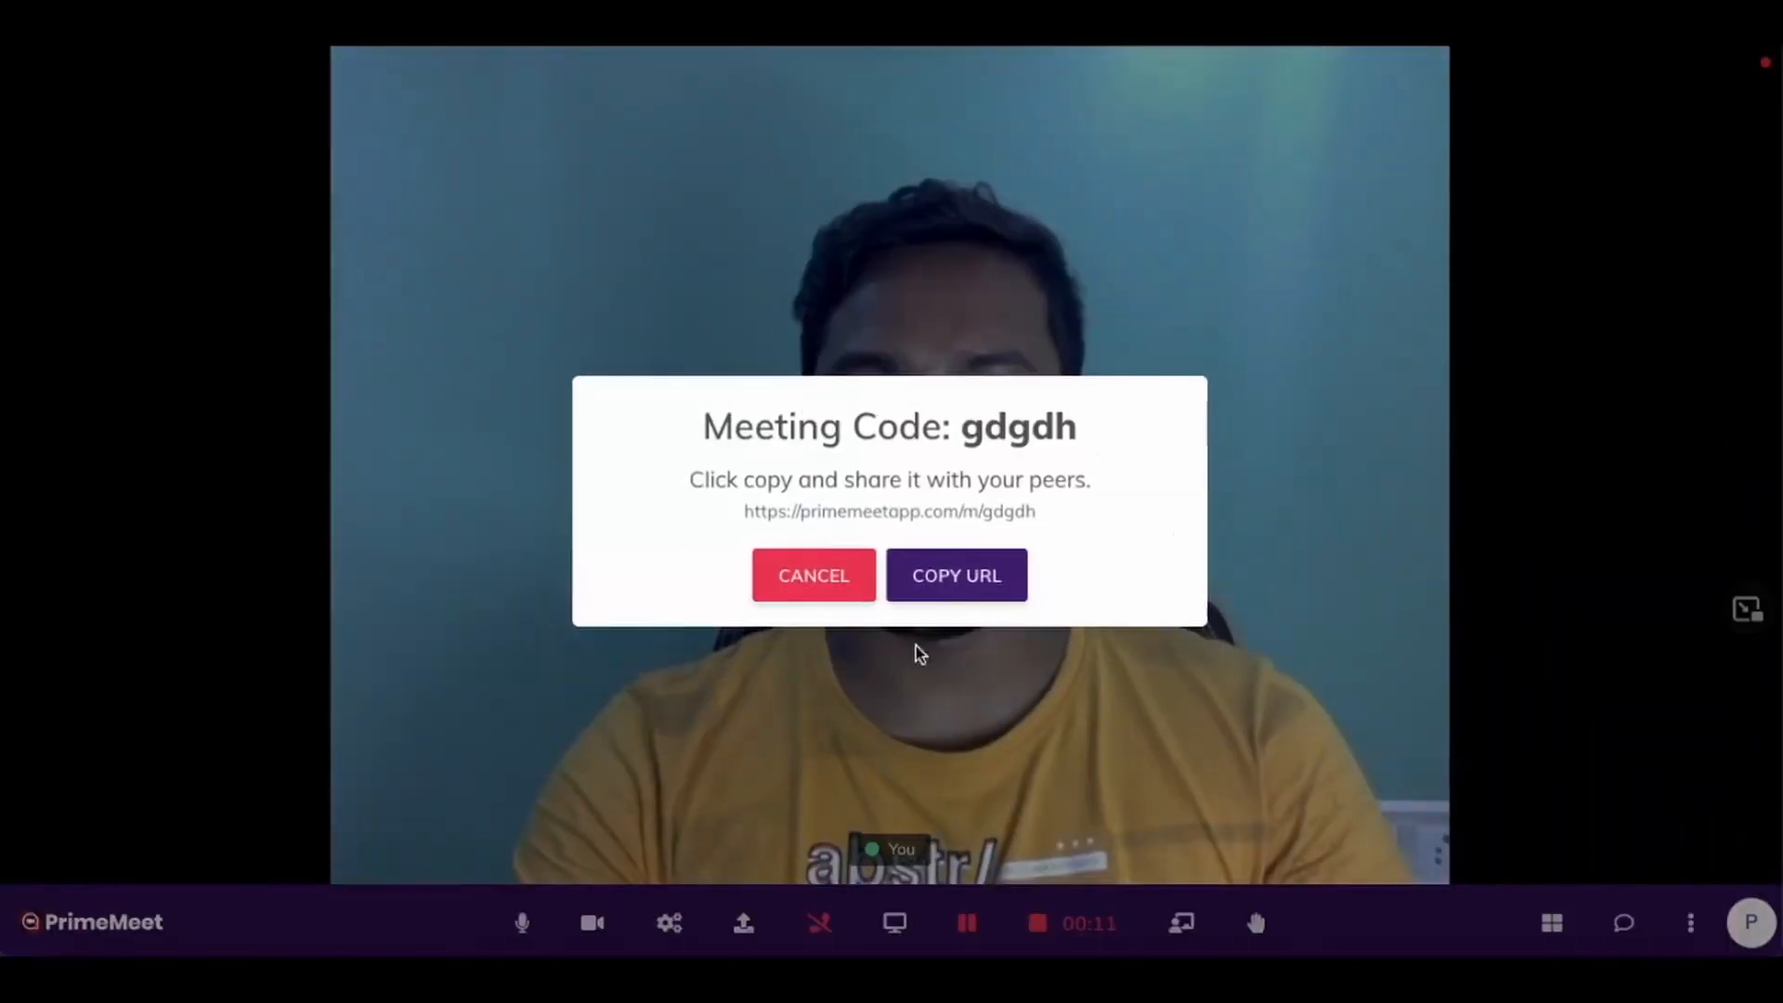
left_click(1552, 924)
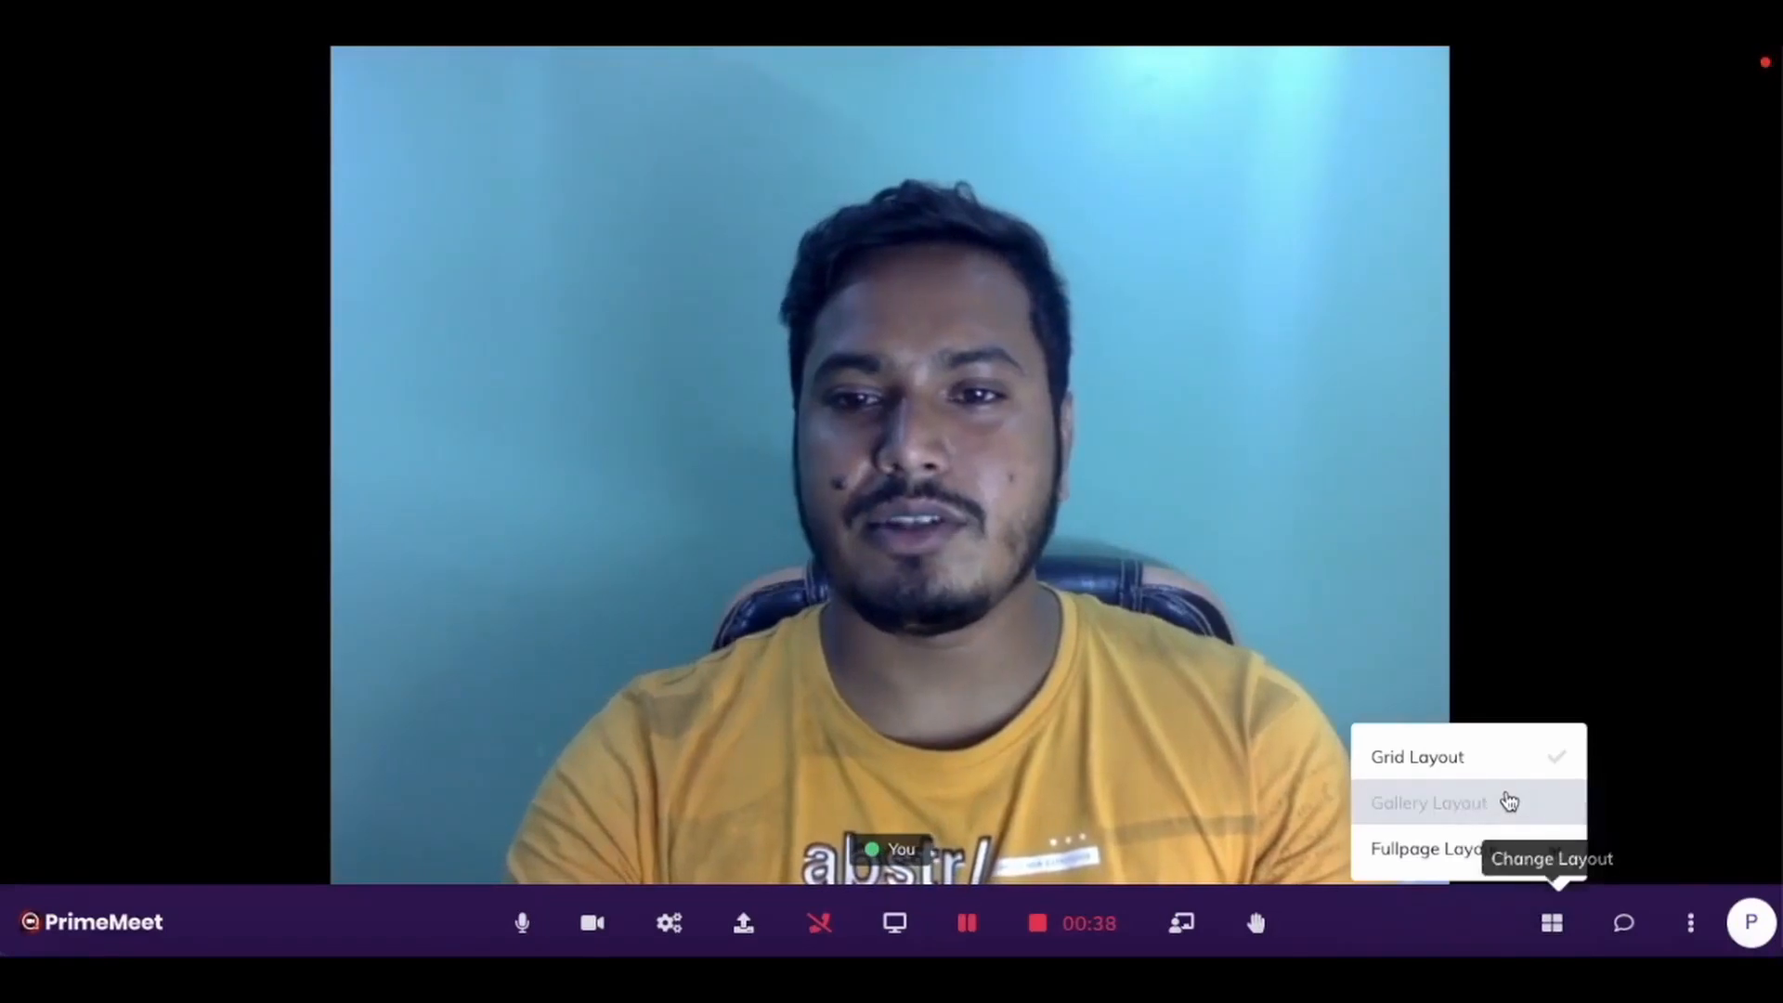
left_click(1429, 803)
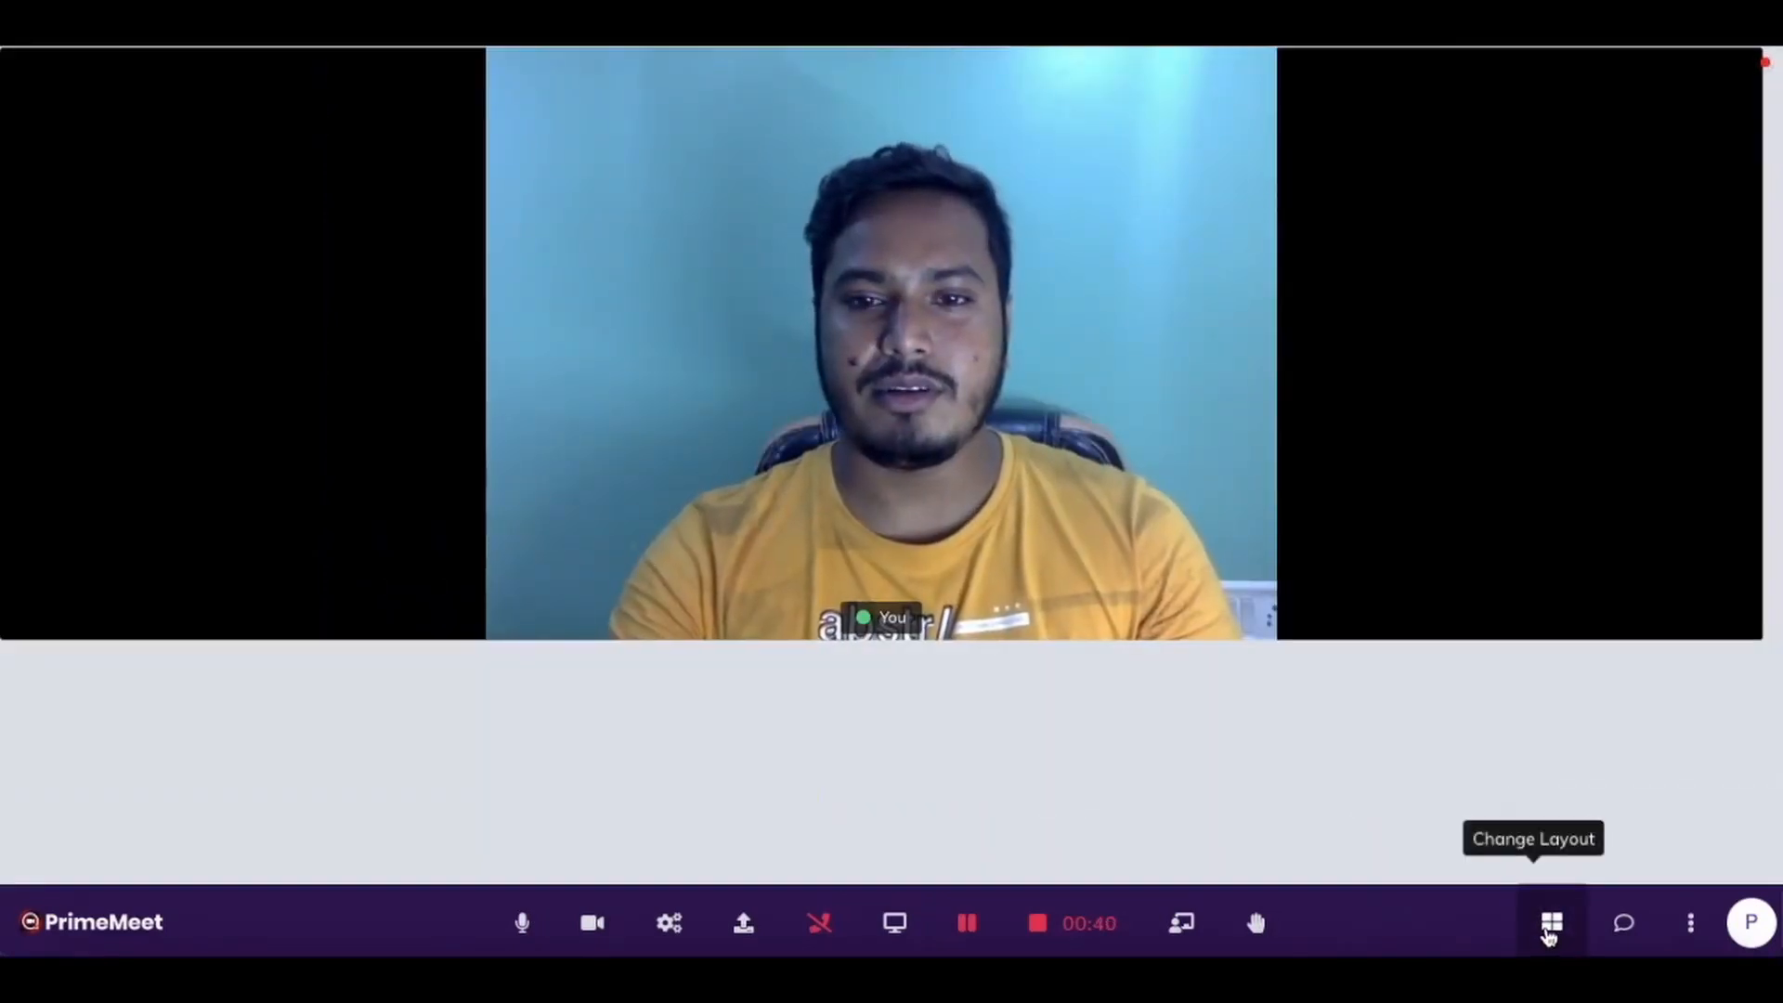
left_click(1551, 924)
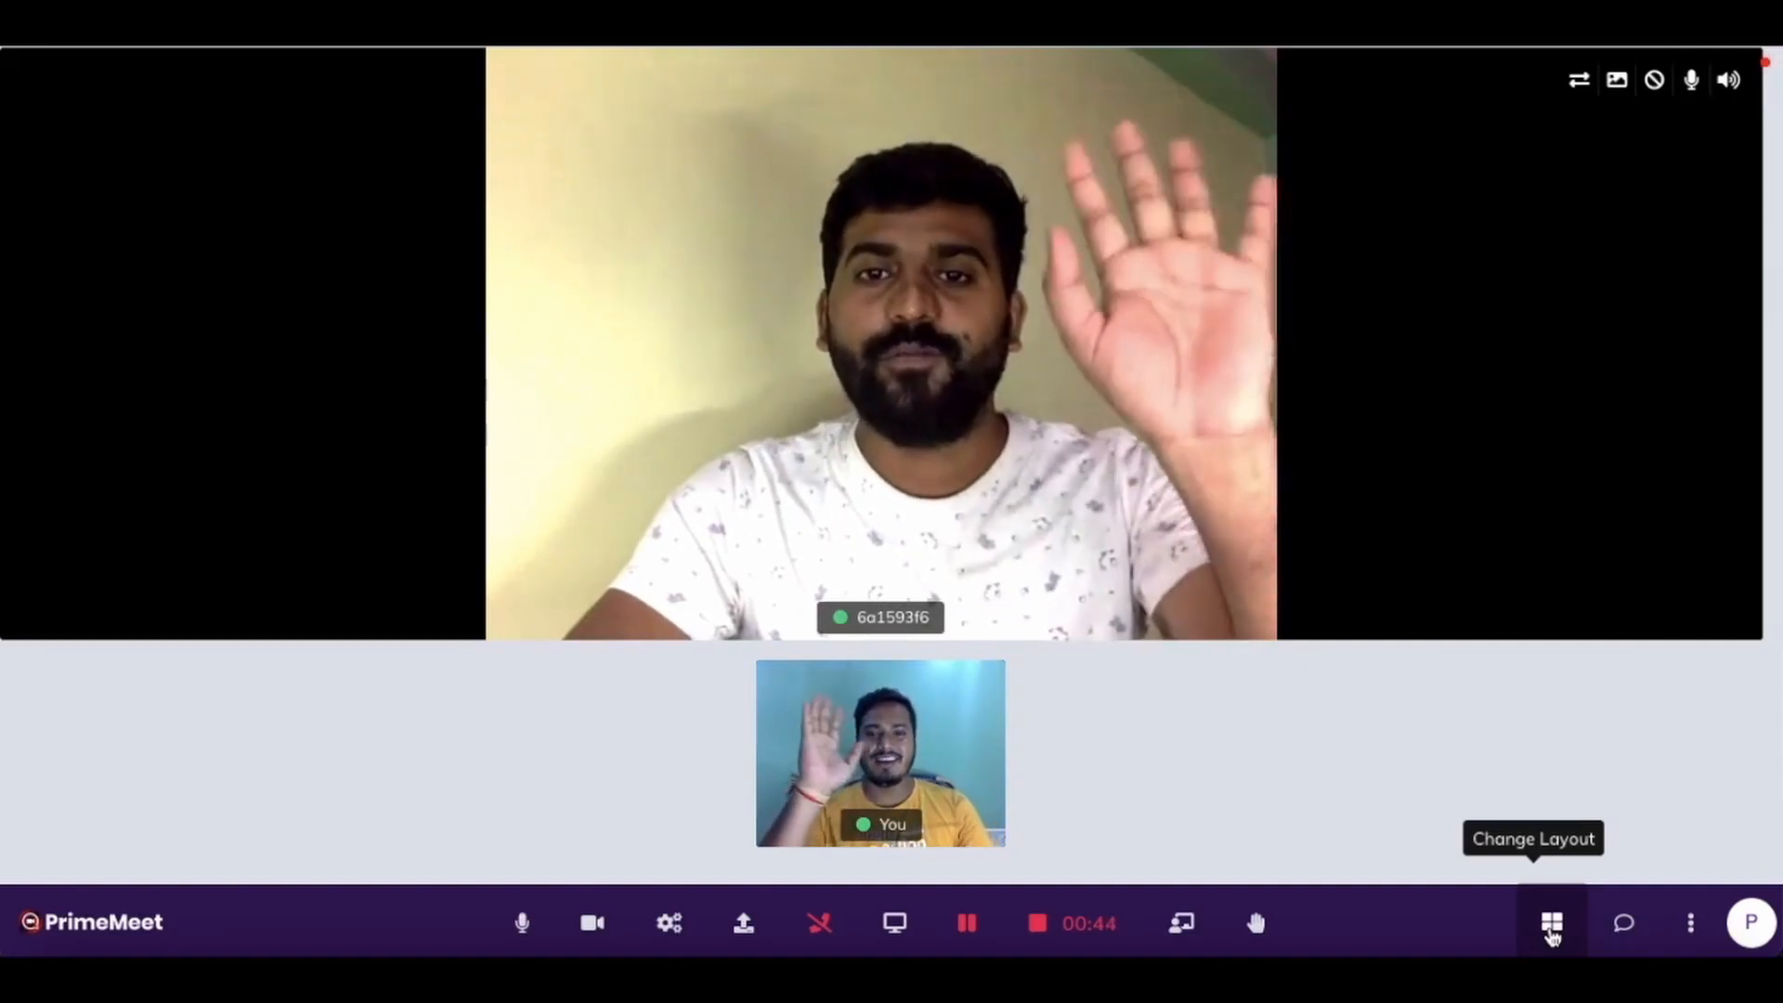
mouse_move(1557, 886)
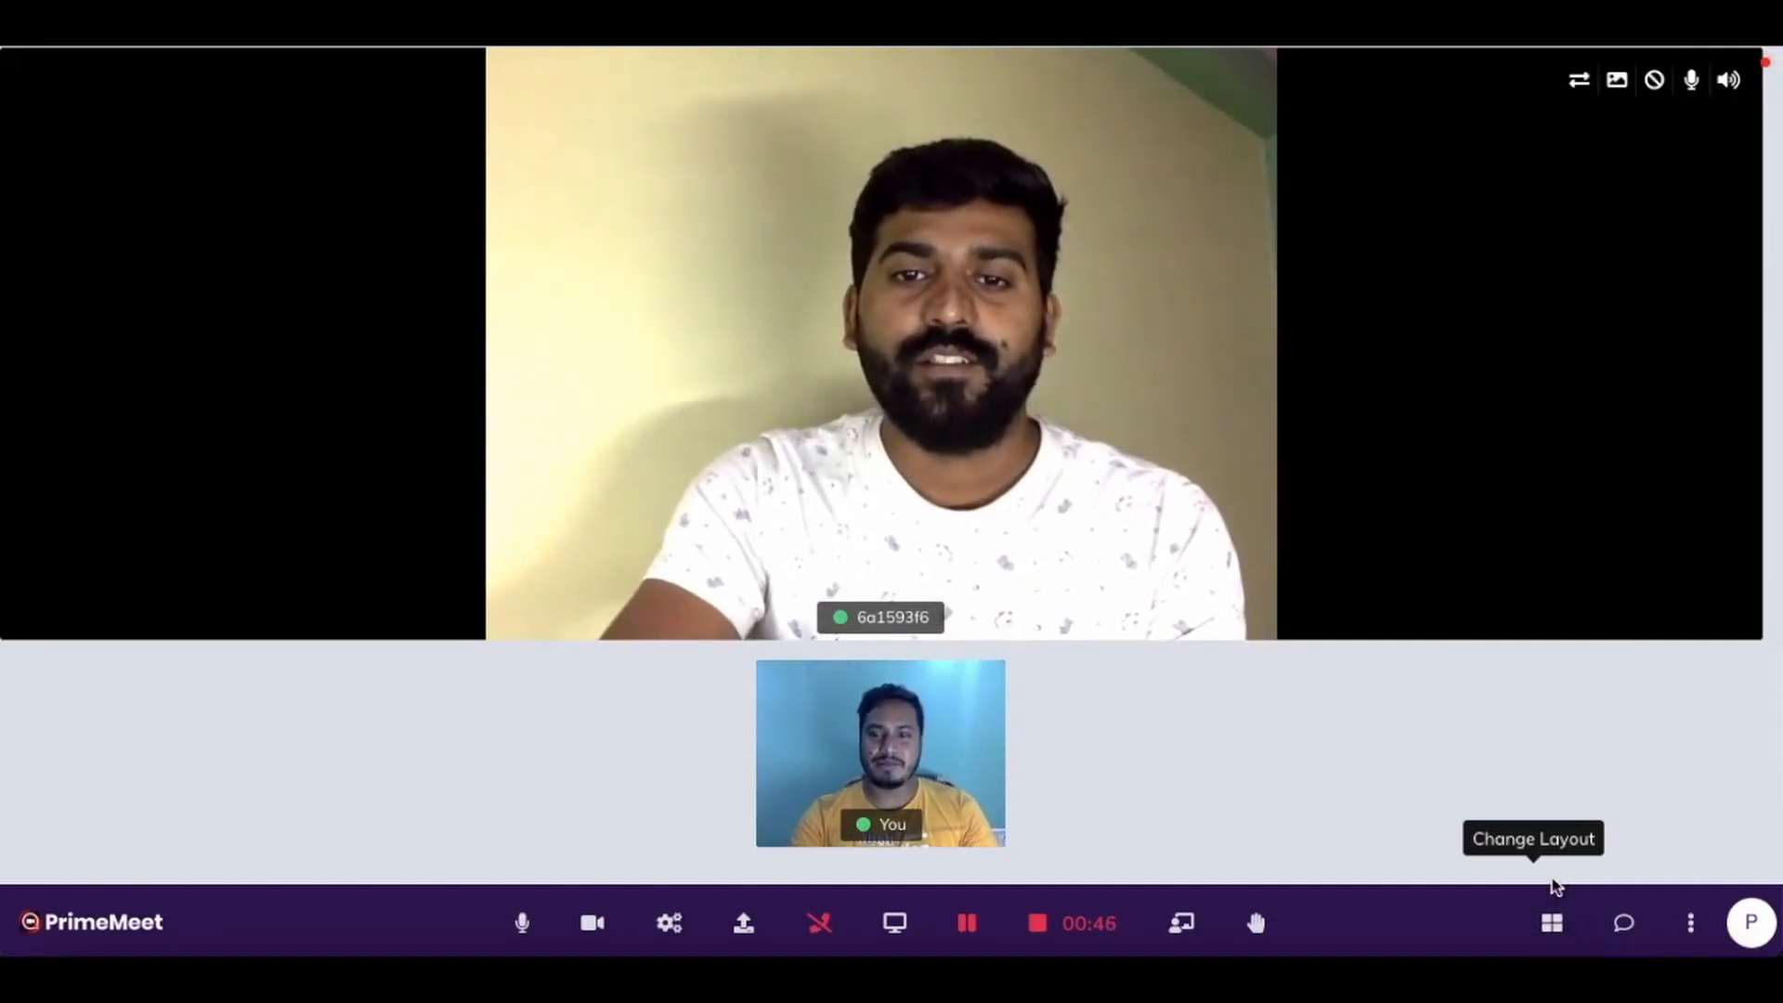
mouse_move(1083, 820)
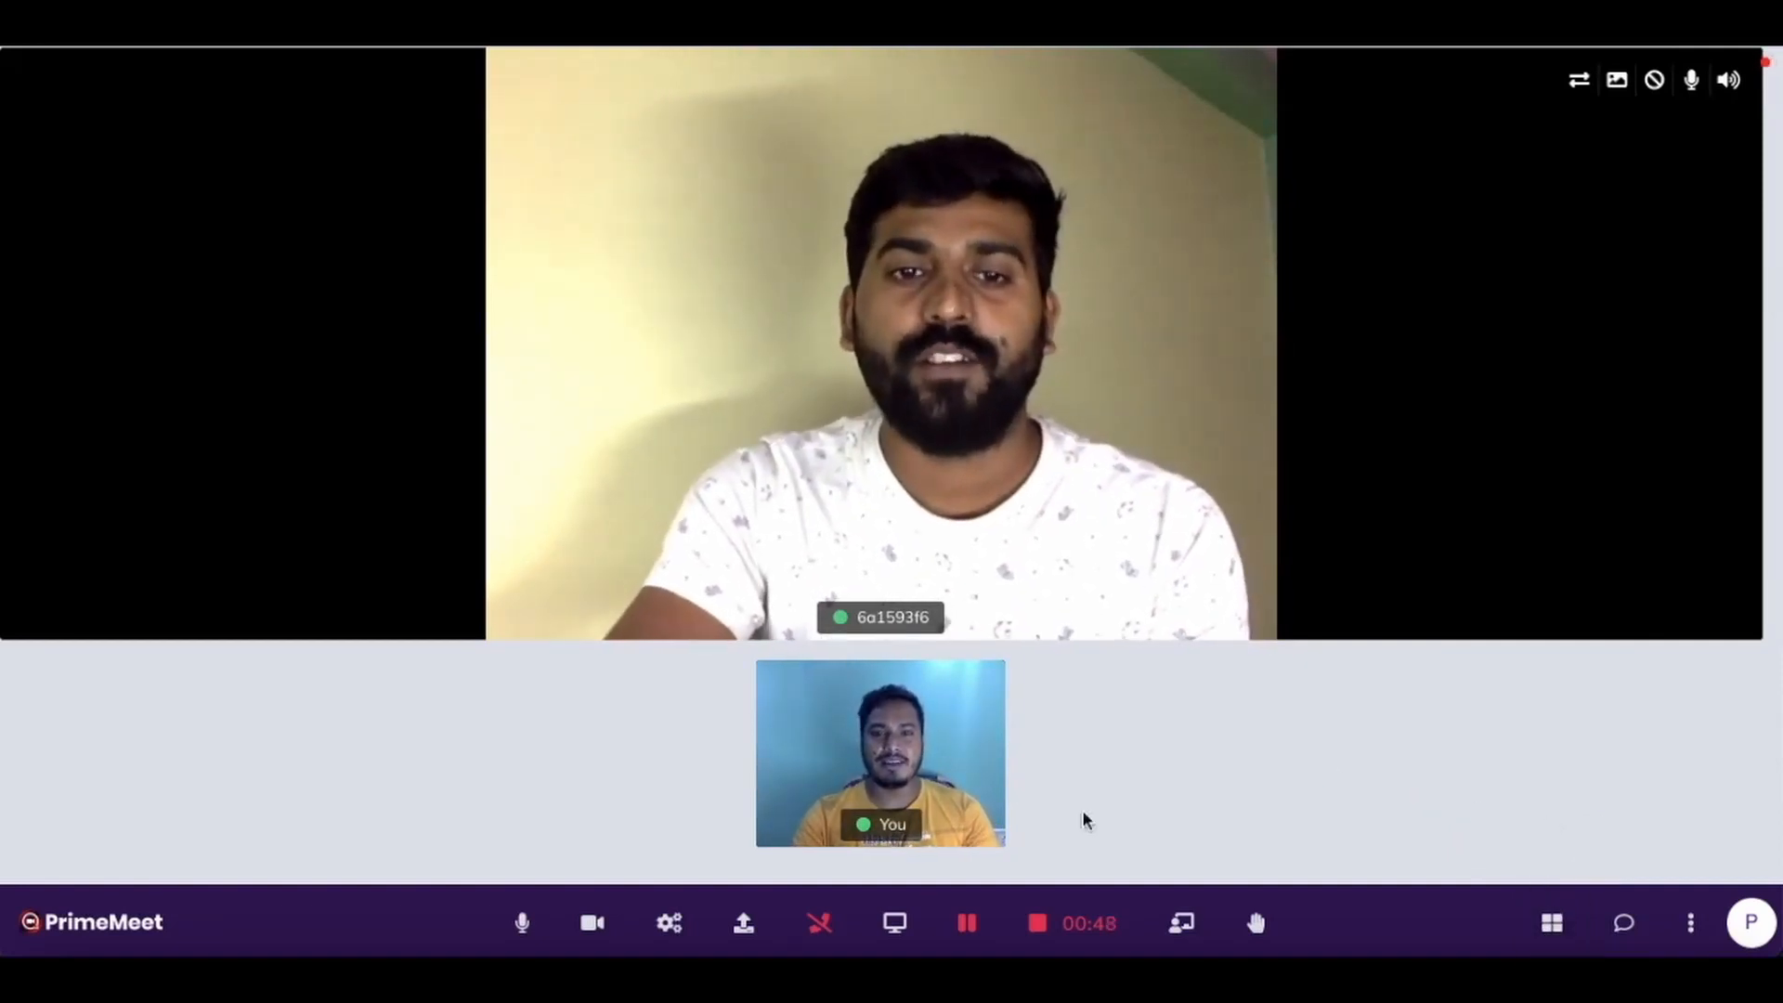
- Show the whiteboard, sketch a freehand zigzag line, and switch to adding text
left_click(1210, 923)
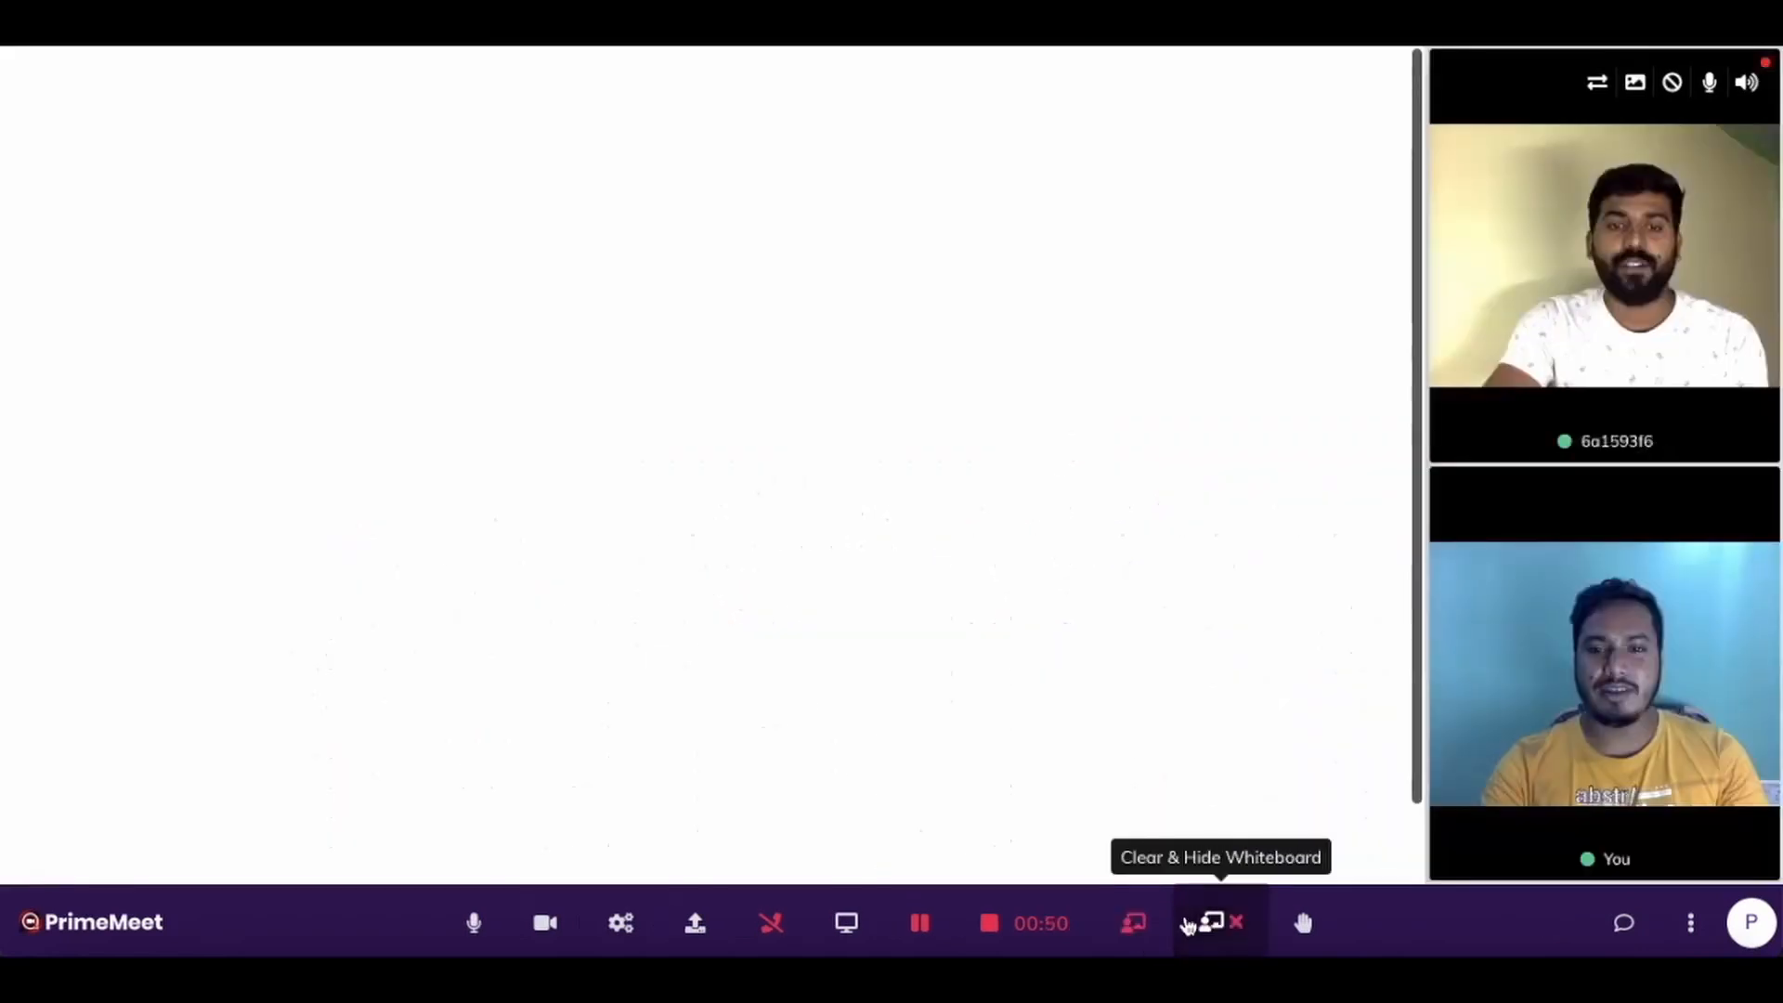
left_click(1211, 923)
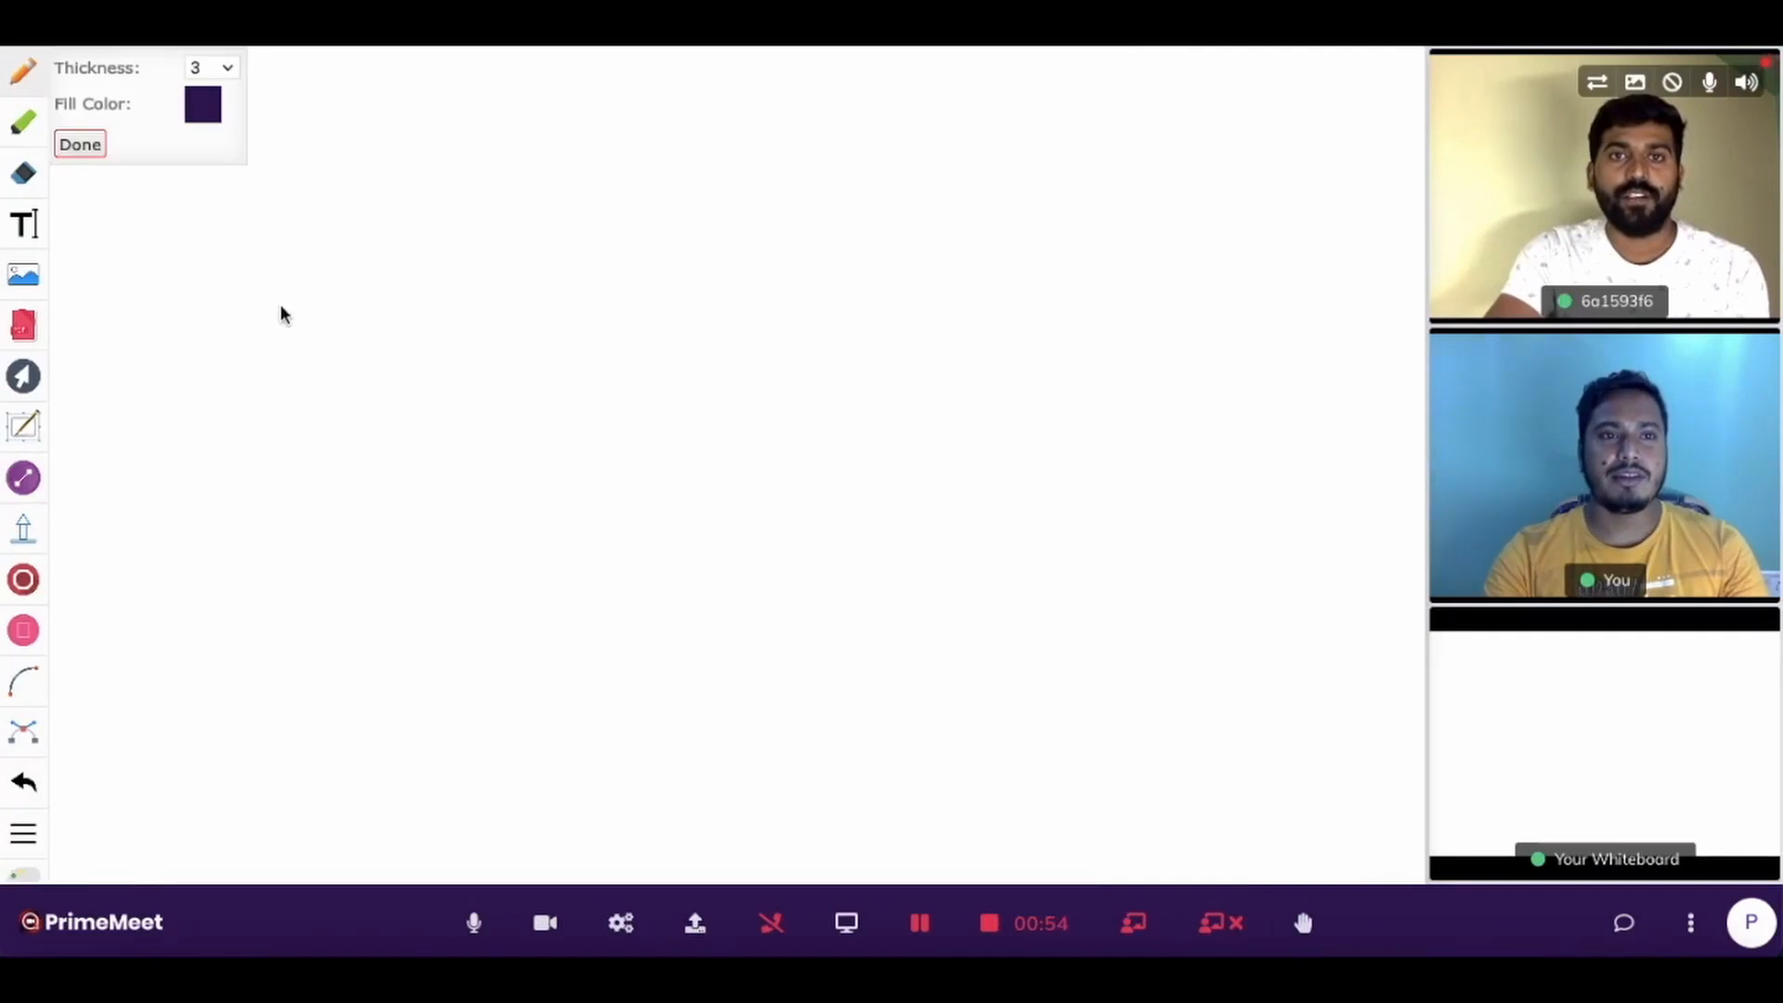
left_click_drag(294, 305, 685, 370)
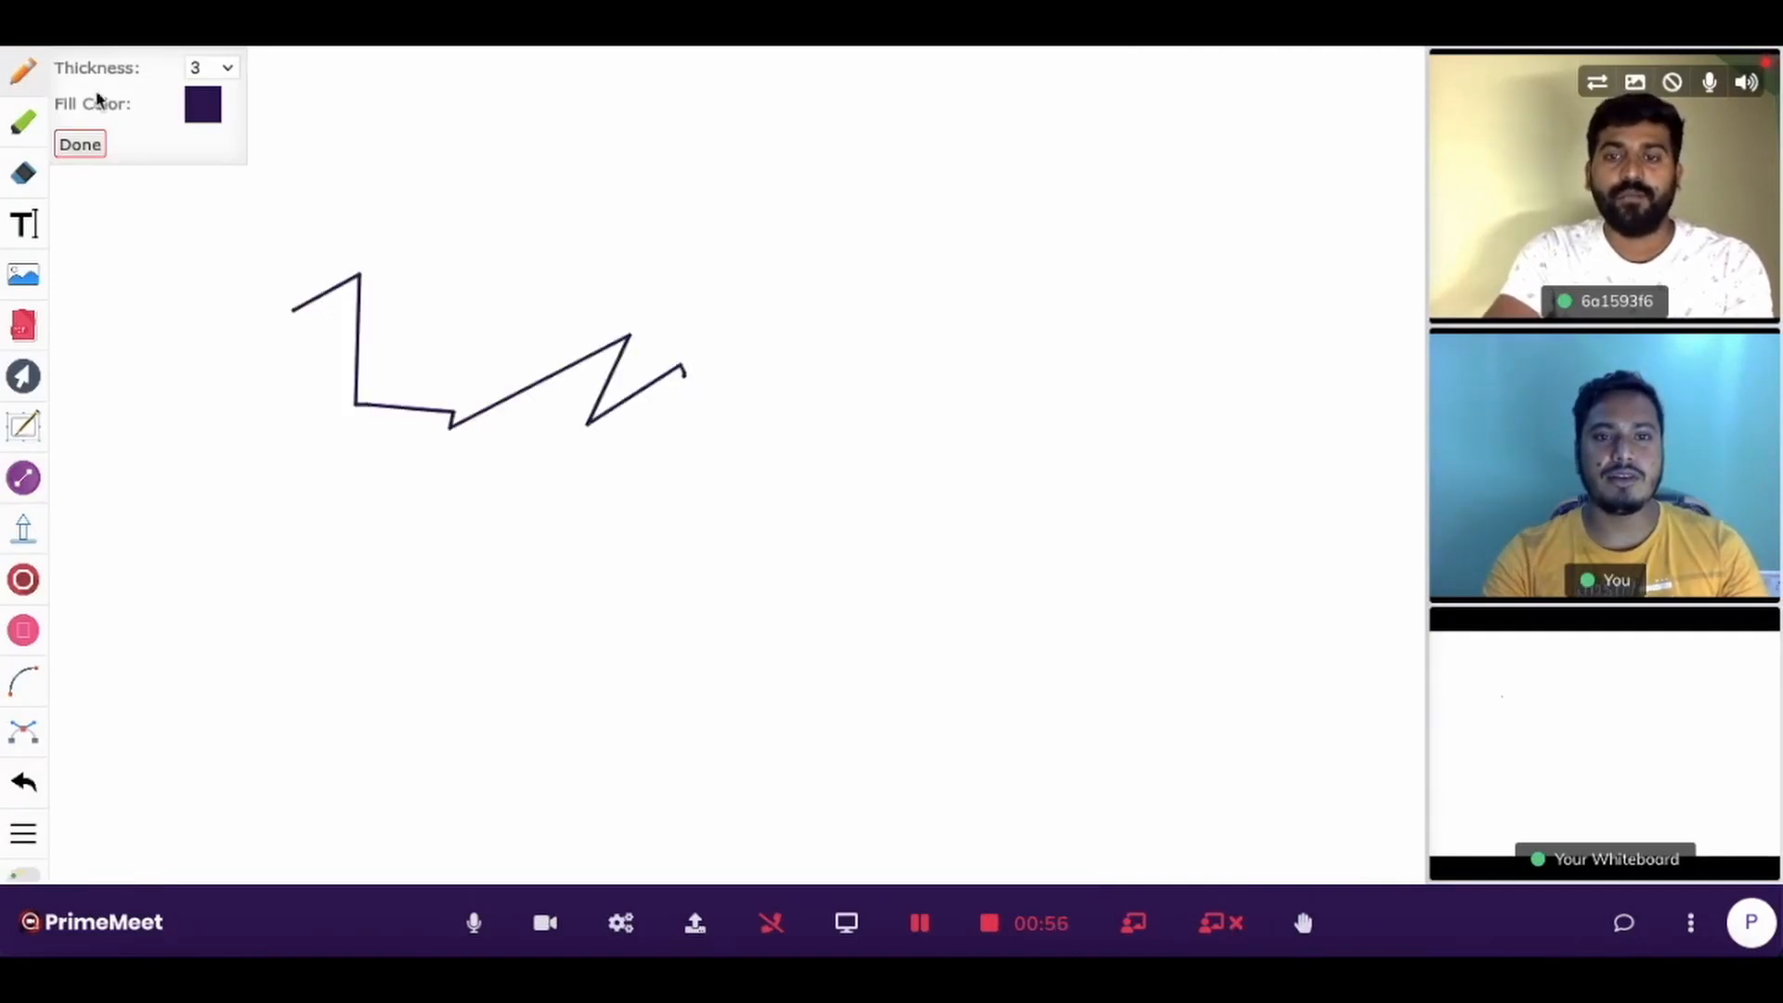
mouse_move(22, 223)
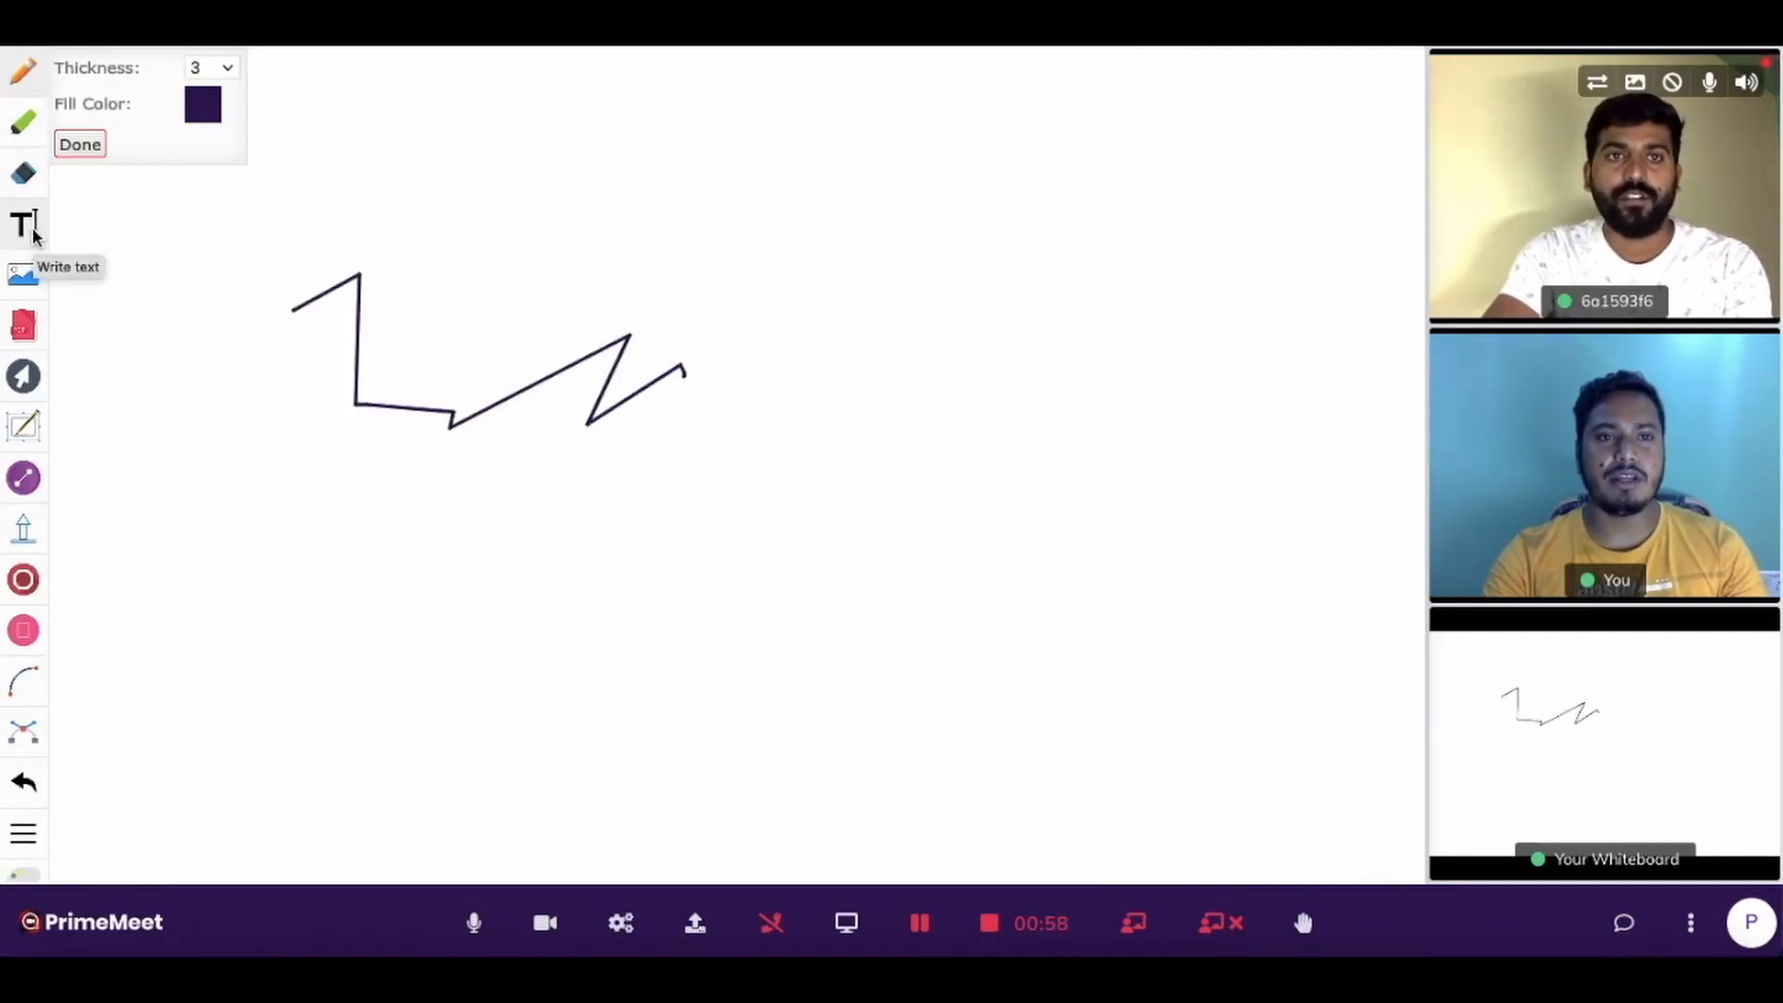
left_click(22, 225)
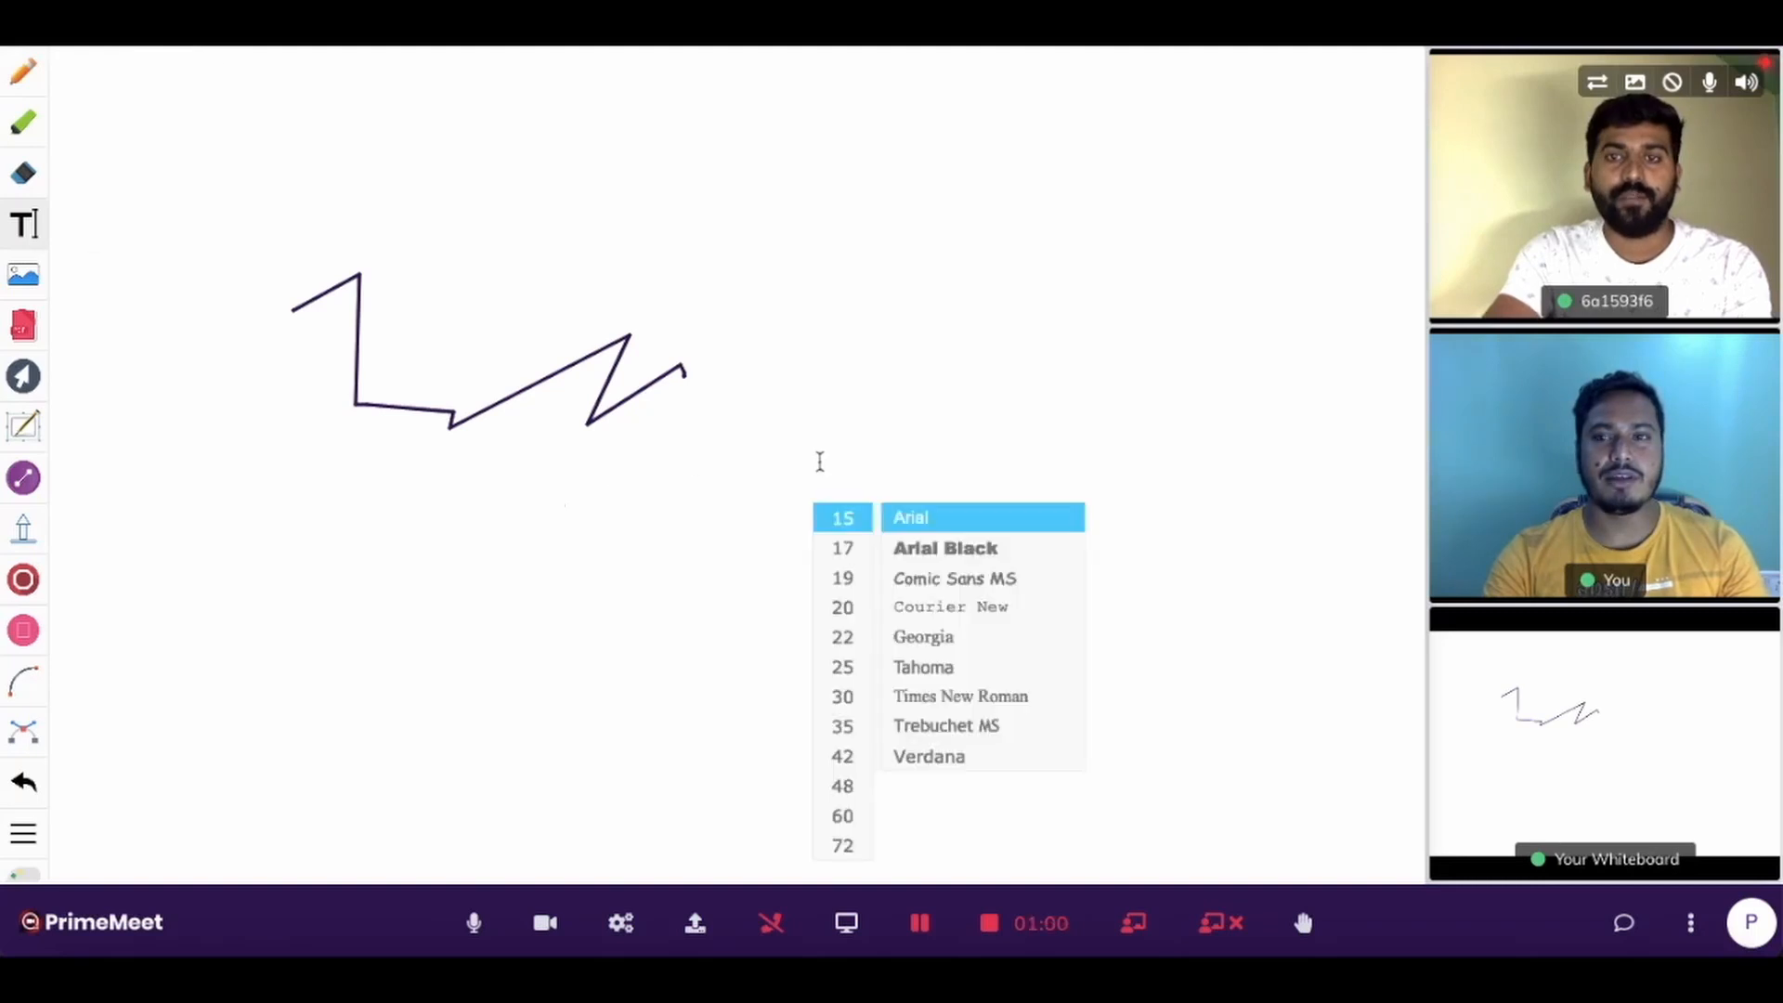
mouse_move(943, 548)
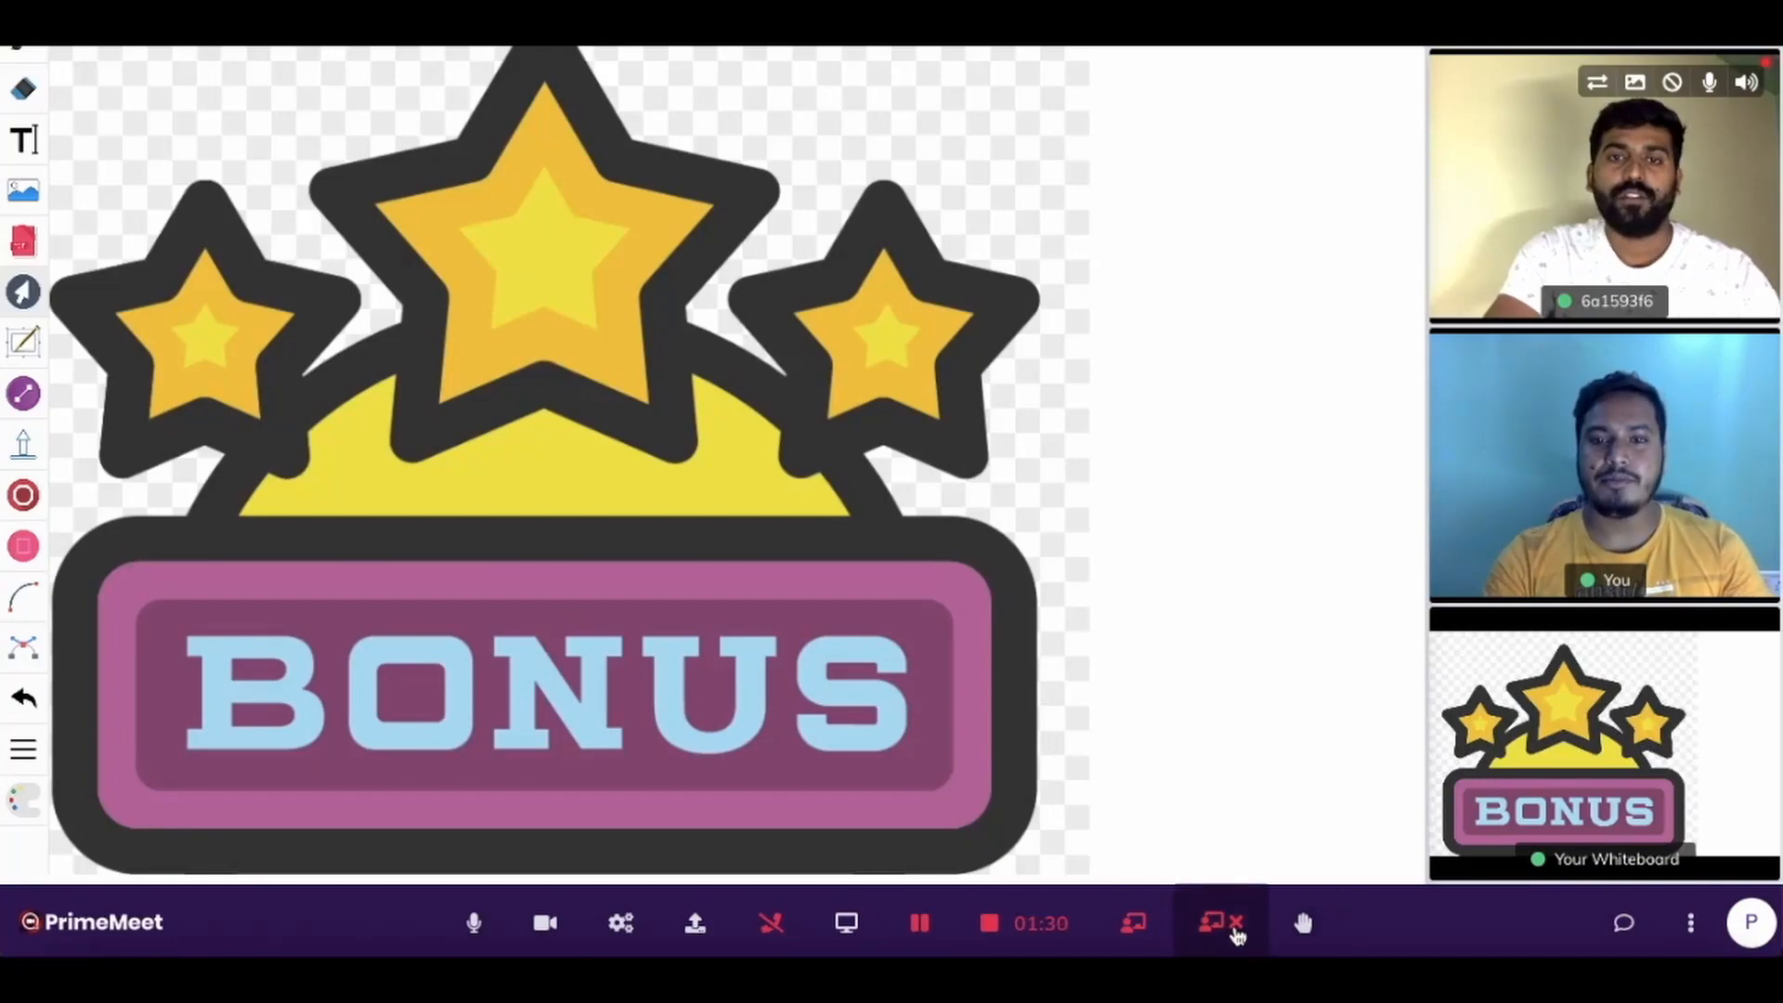
- Clear and hide the whiteboard, confirming, so the shared Gantt chart slides return
left_click(1220, 924)
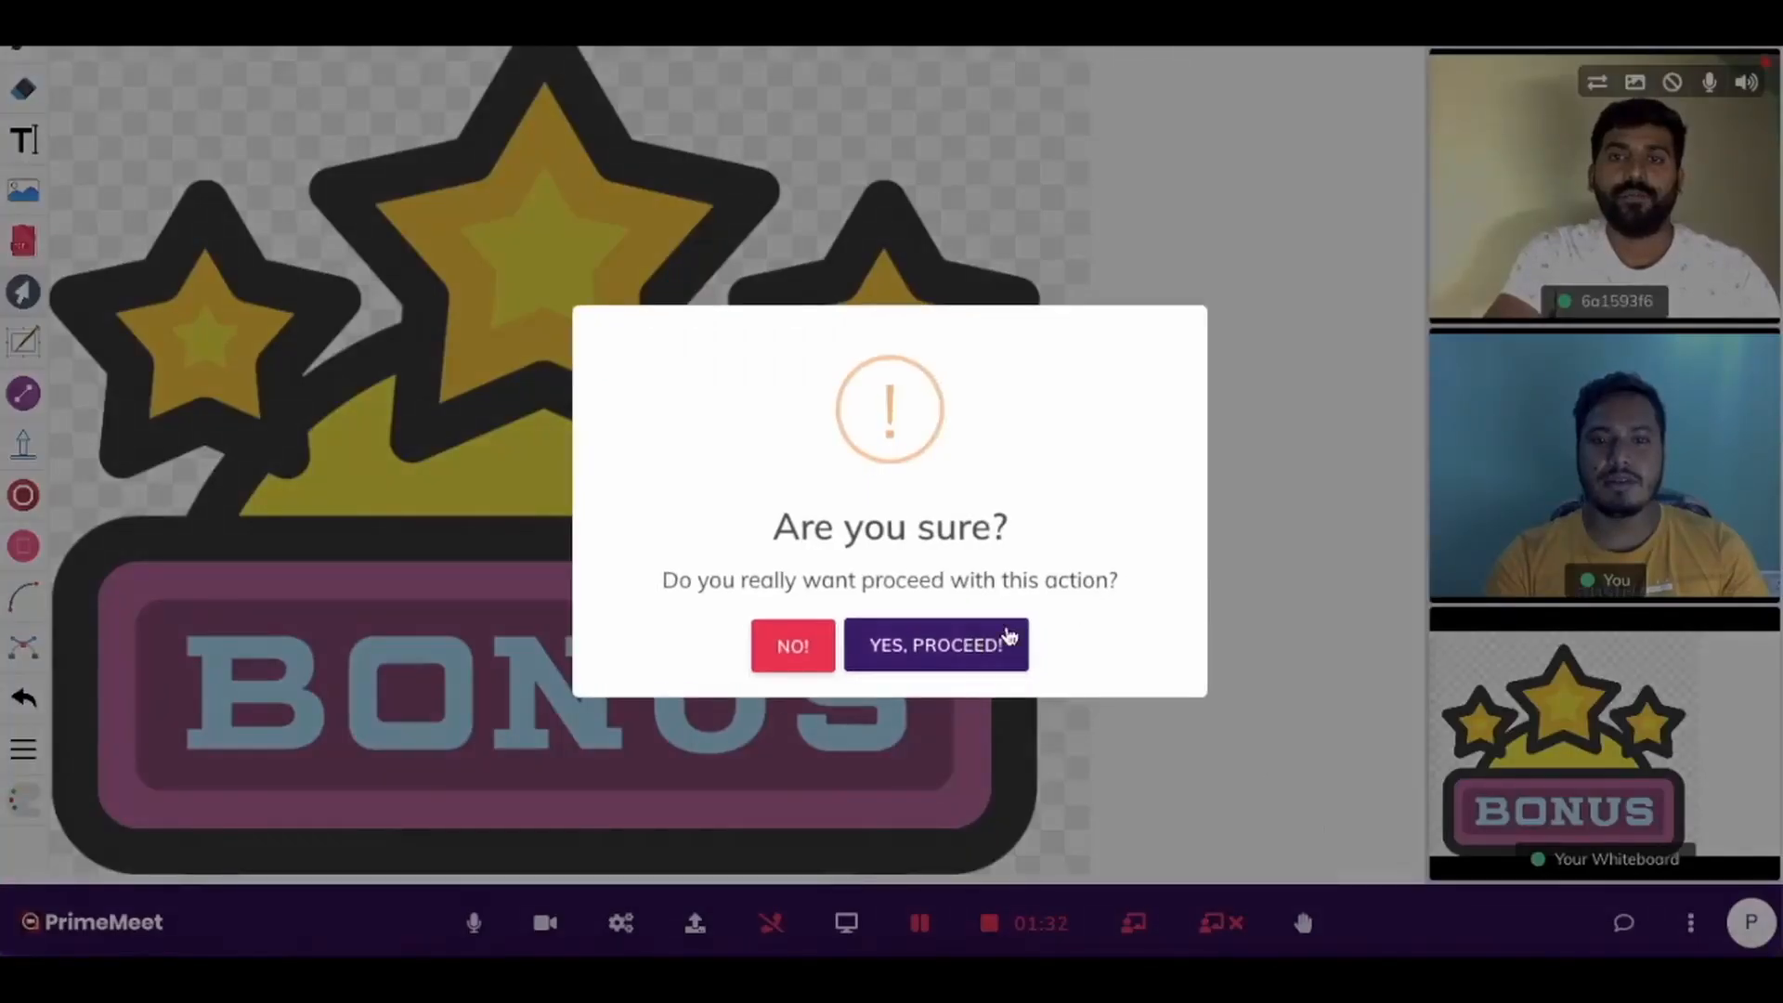
left_click(935, 645)
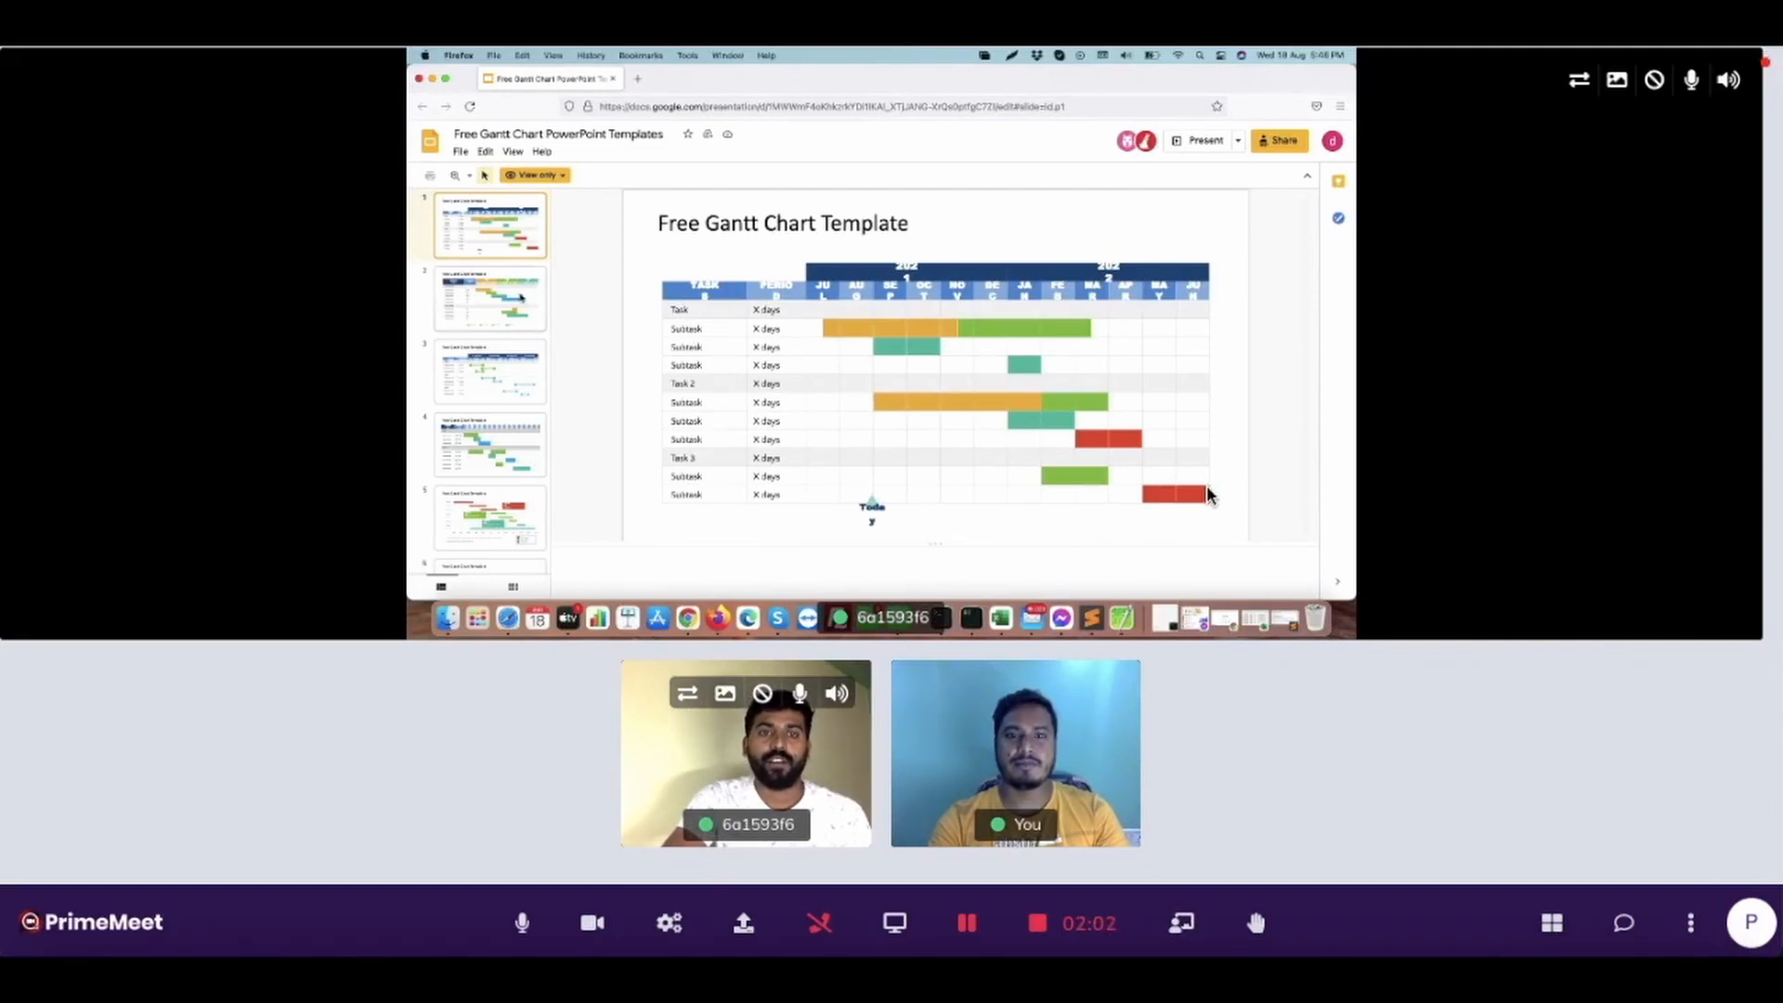
- Bring up the meeting's More options menu with leave, end, and sharing choices
left_click(489, 298)
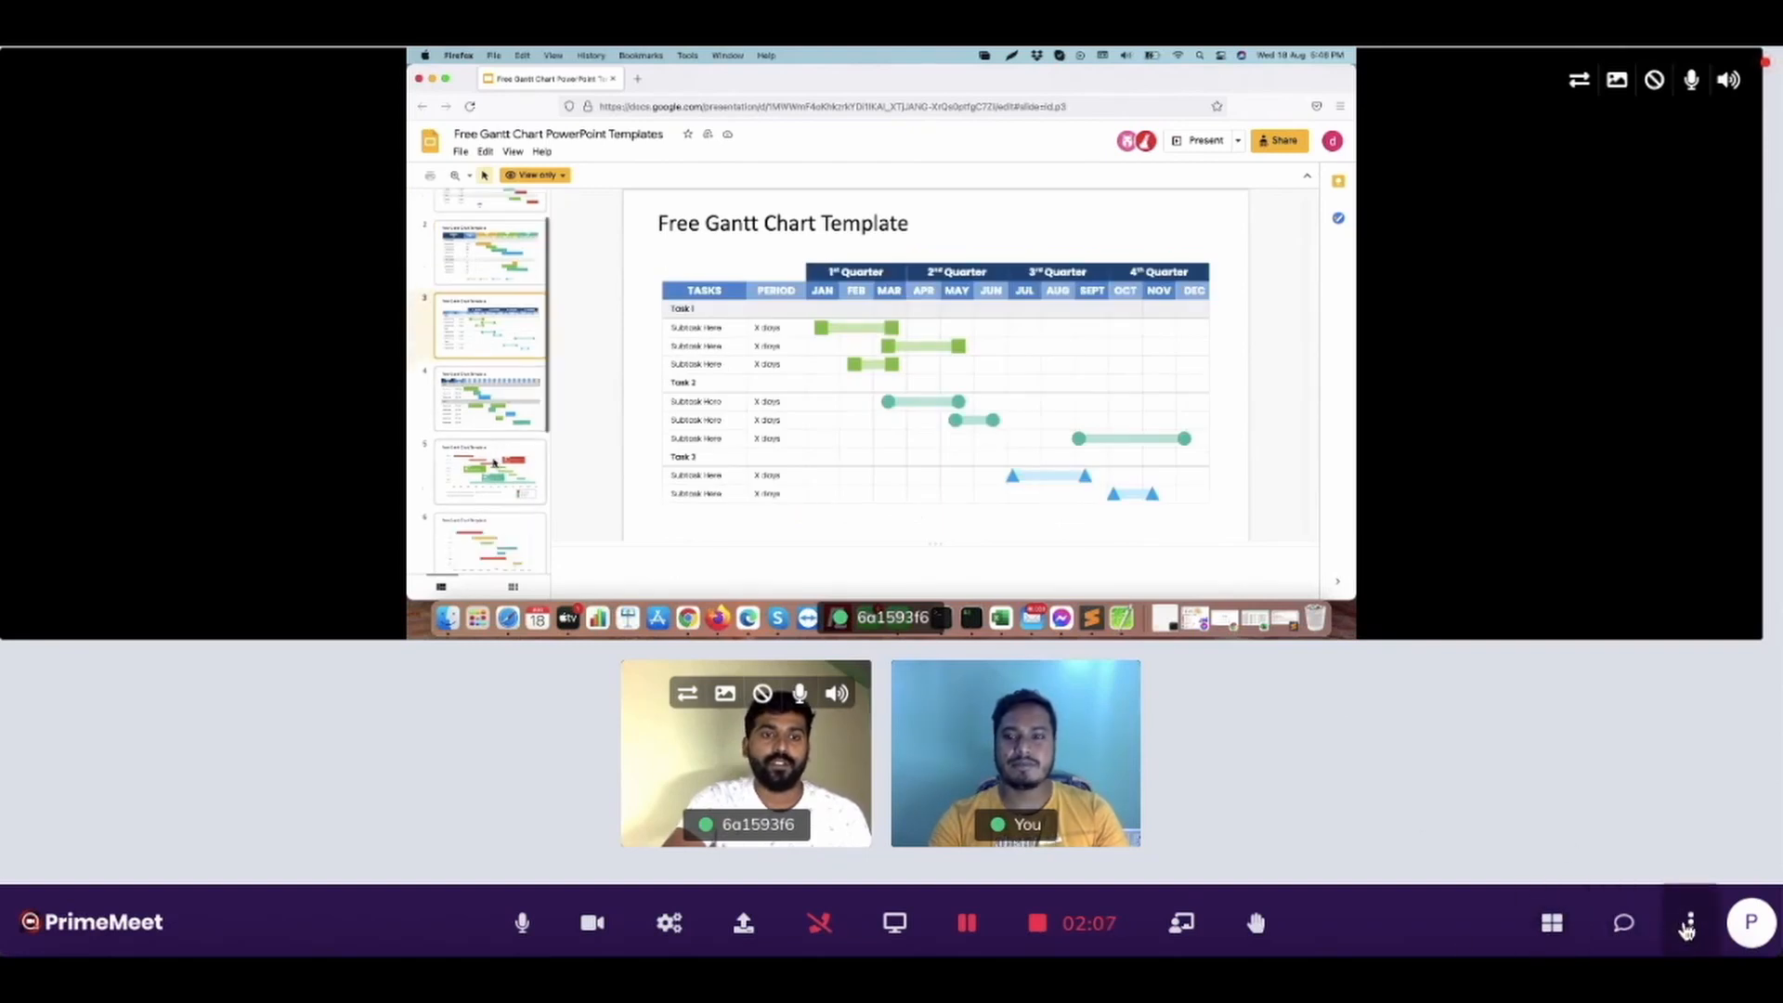
left_click(1689, 923)
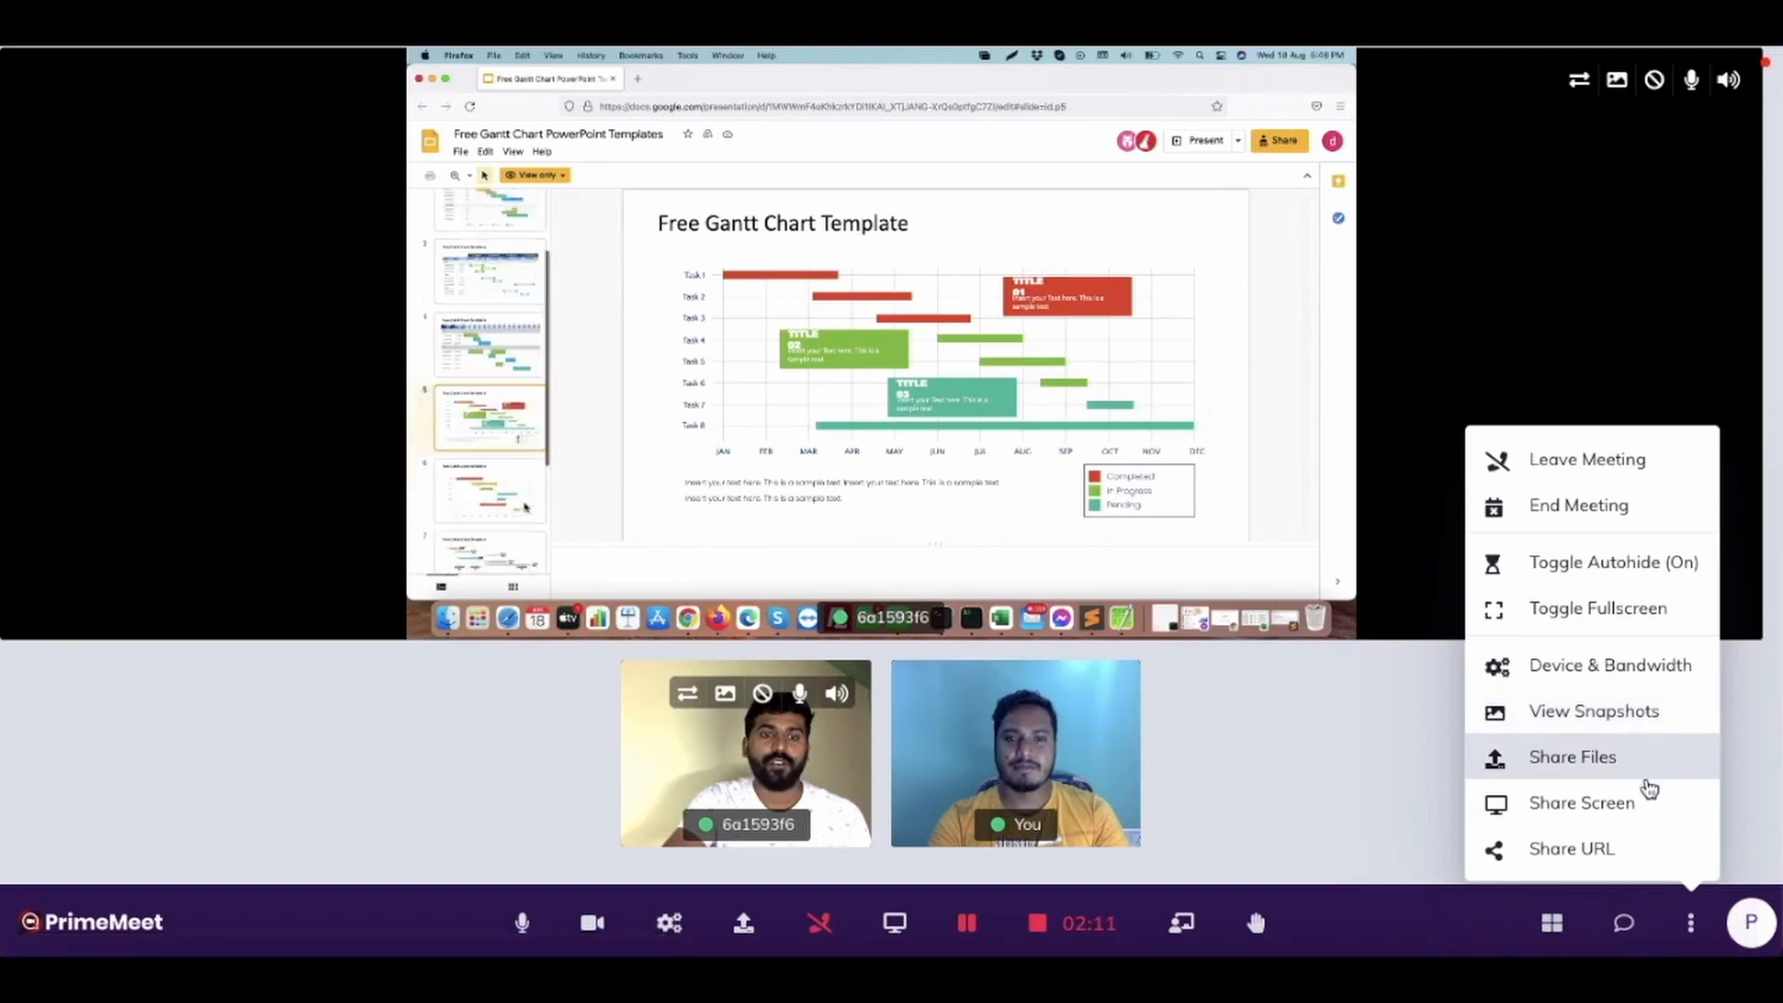
- Try the Share Files panel, dismissing the file picker without sharing anything
left_click(1572, 757)
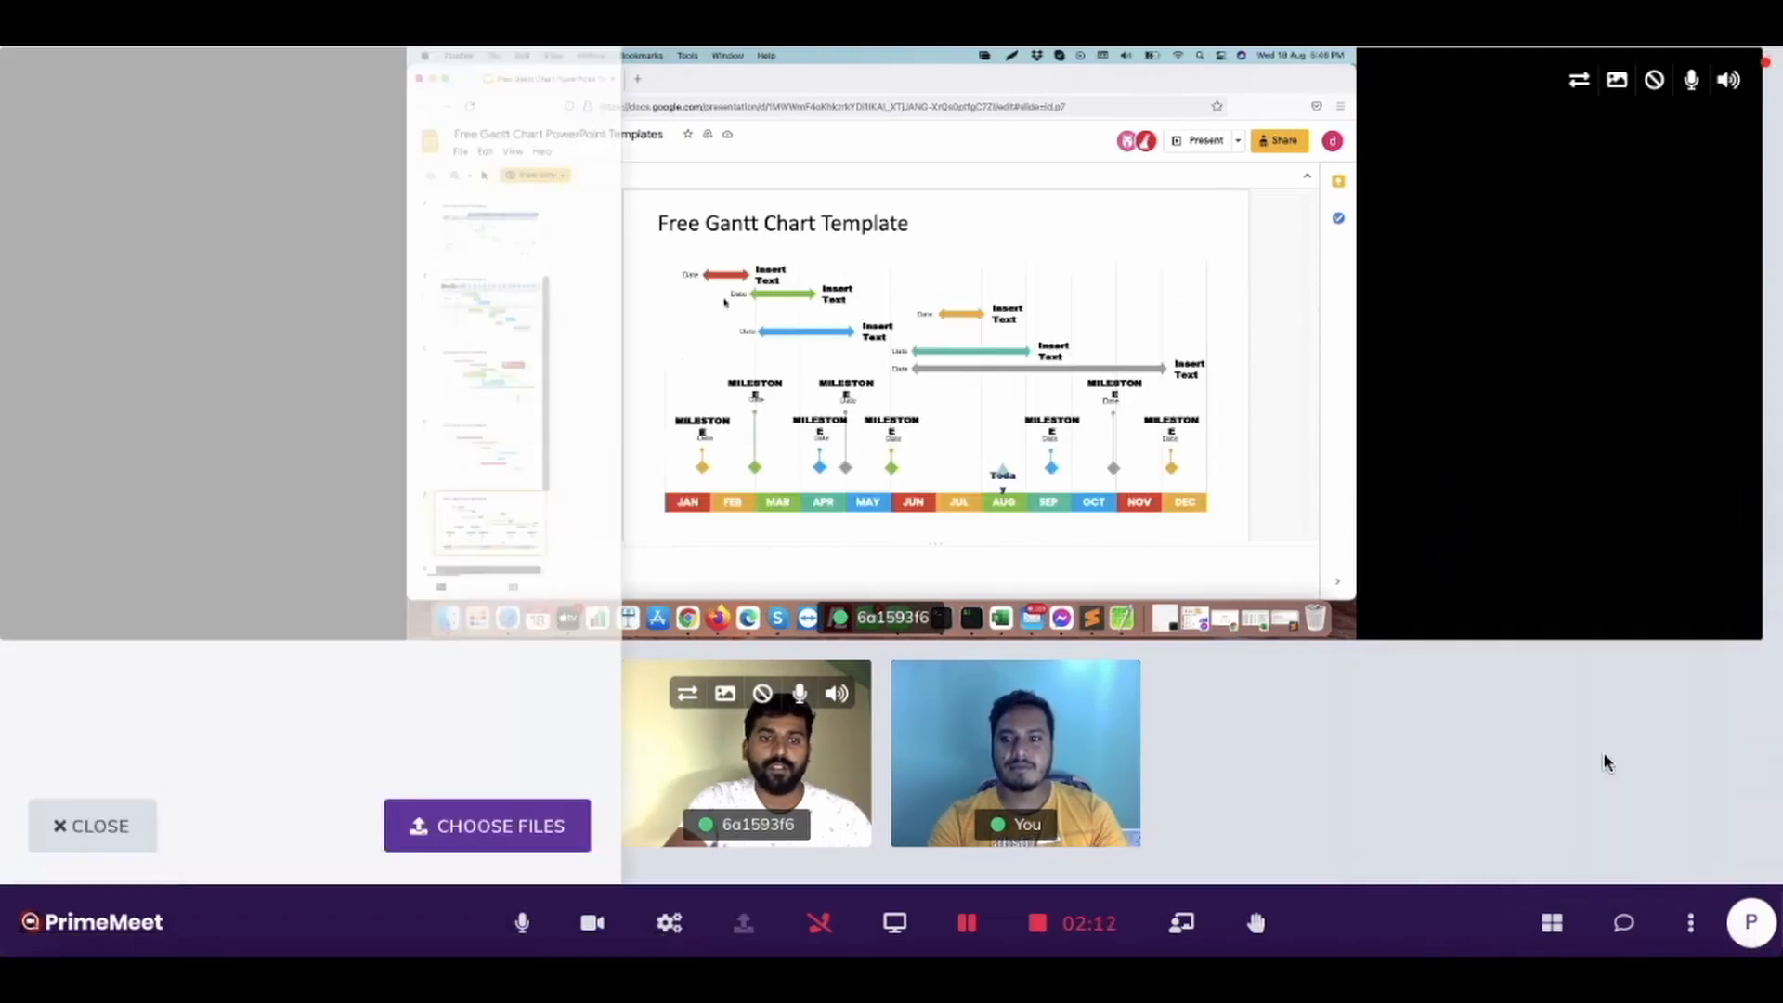
left_click(486, 825)
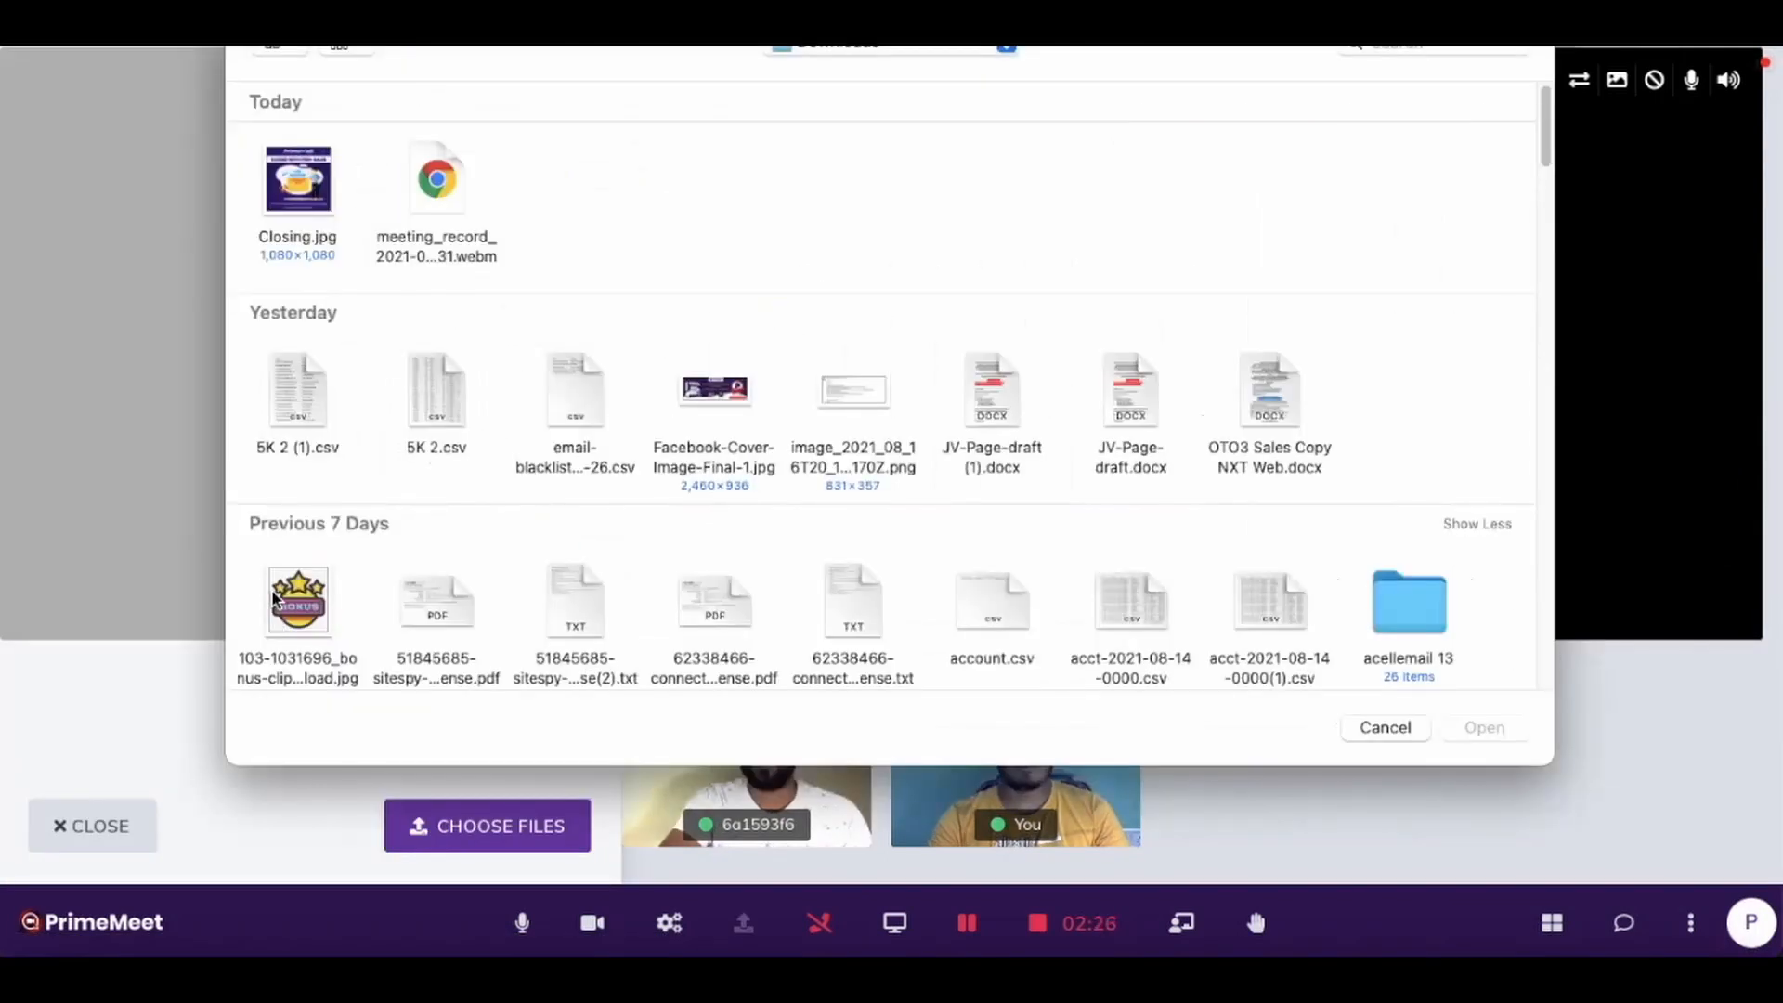
left_click(1384, 728)
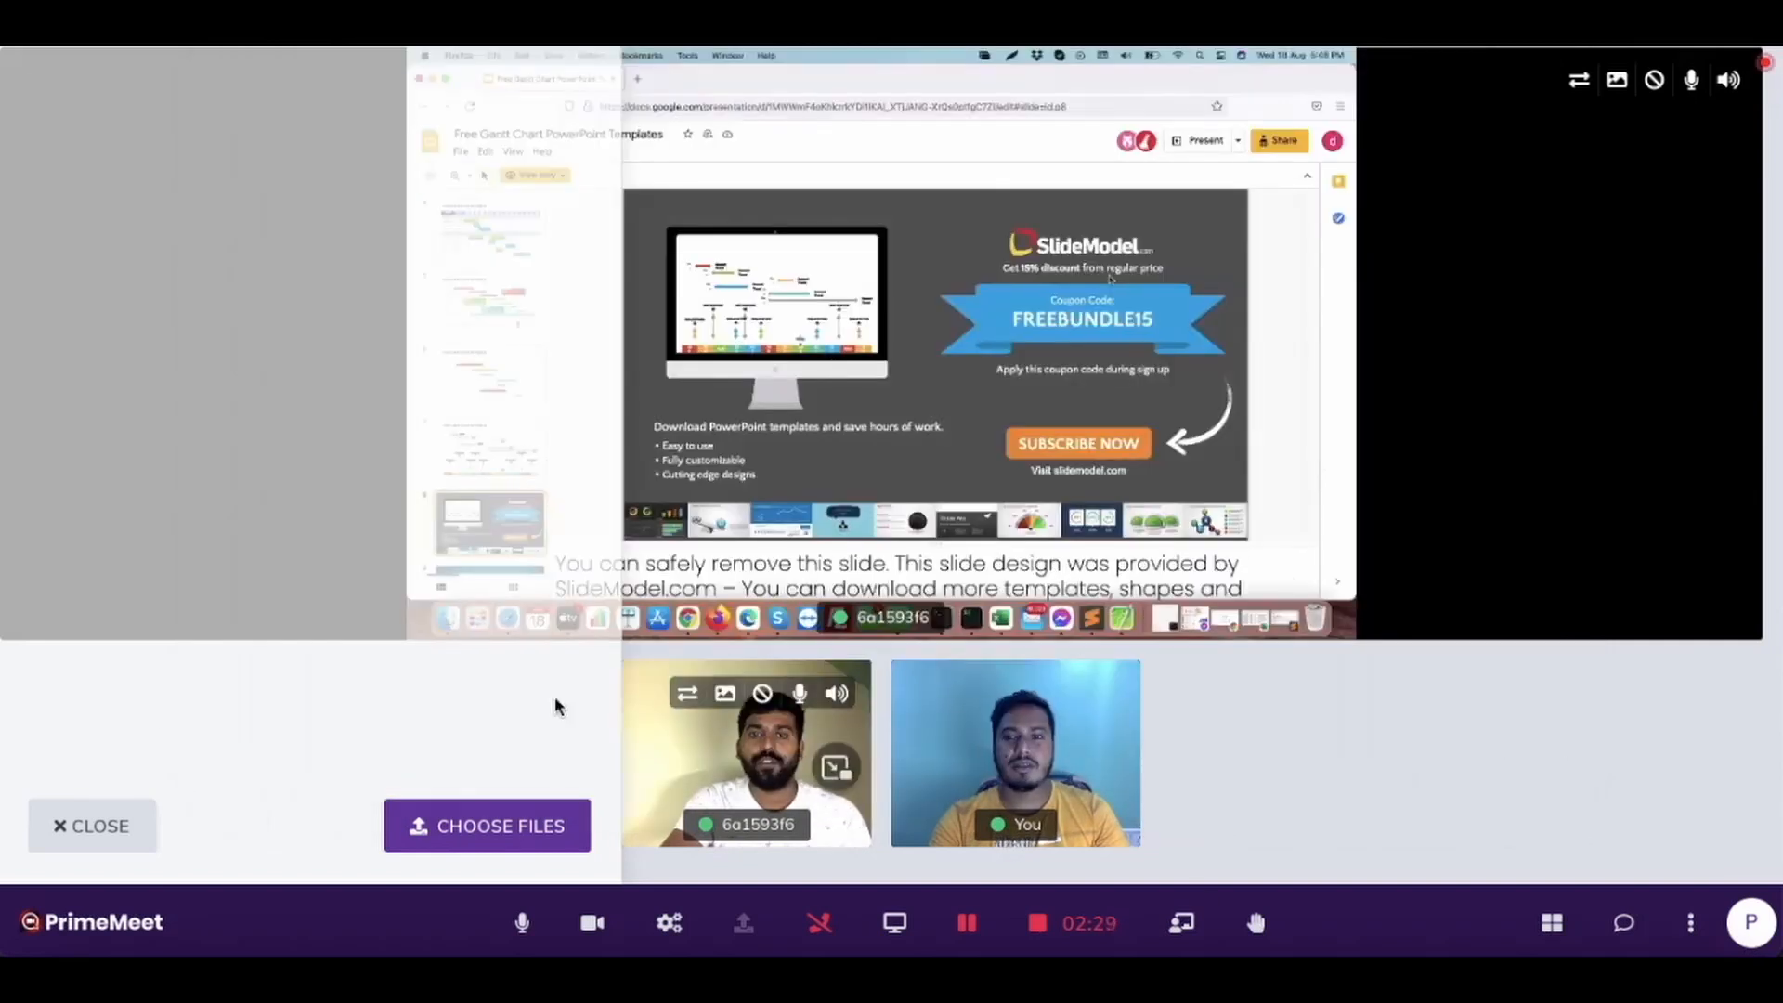
- End the meeting for all participants and go back to the meetings list
left_click(1691, 923)
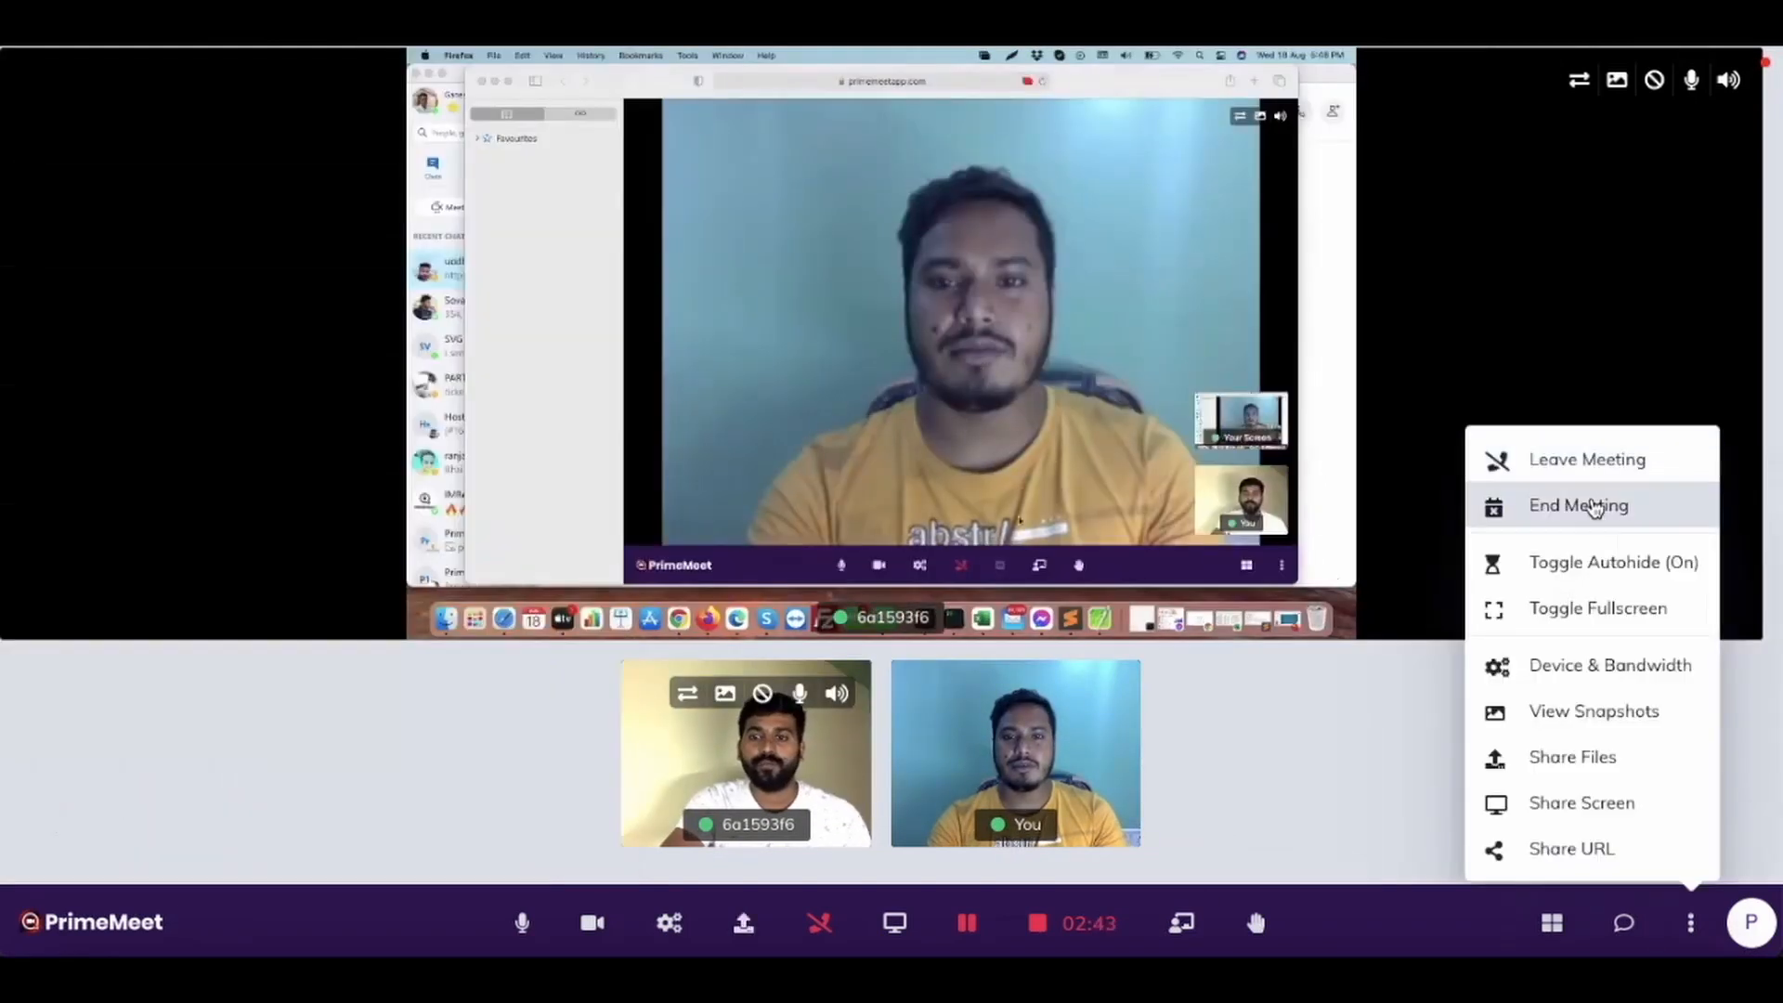
left_click(1579, 505)
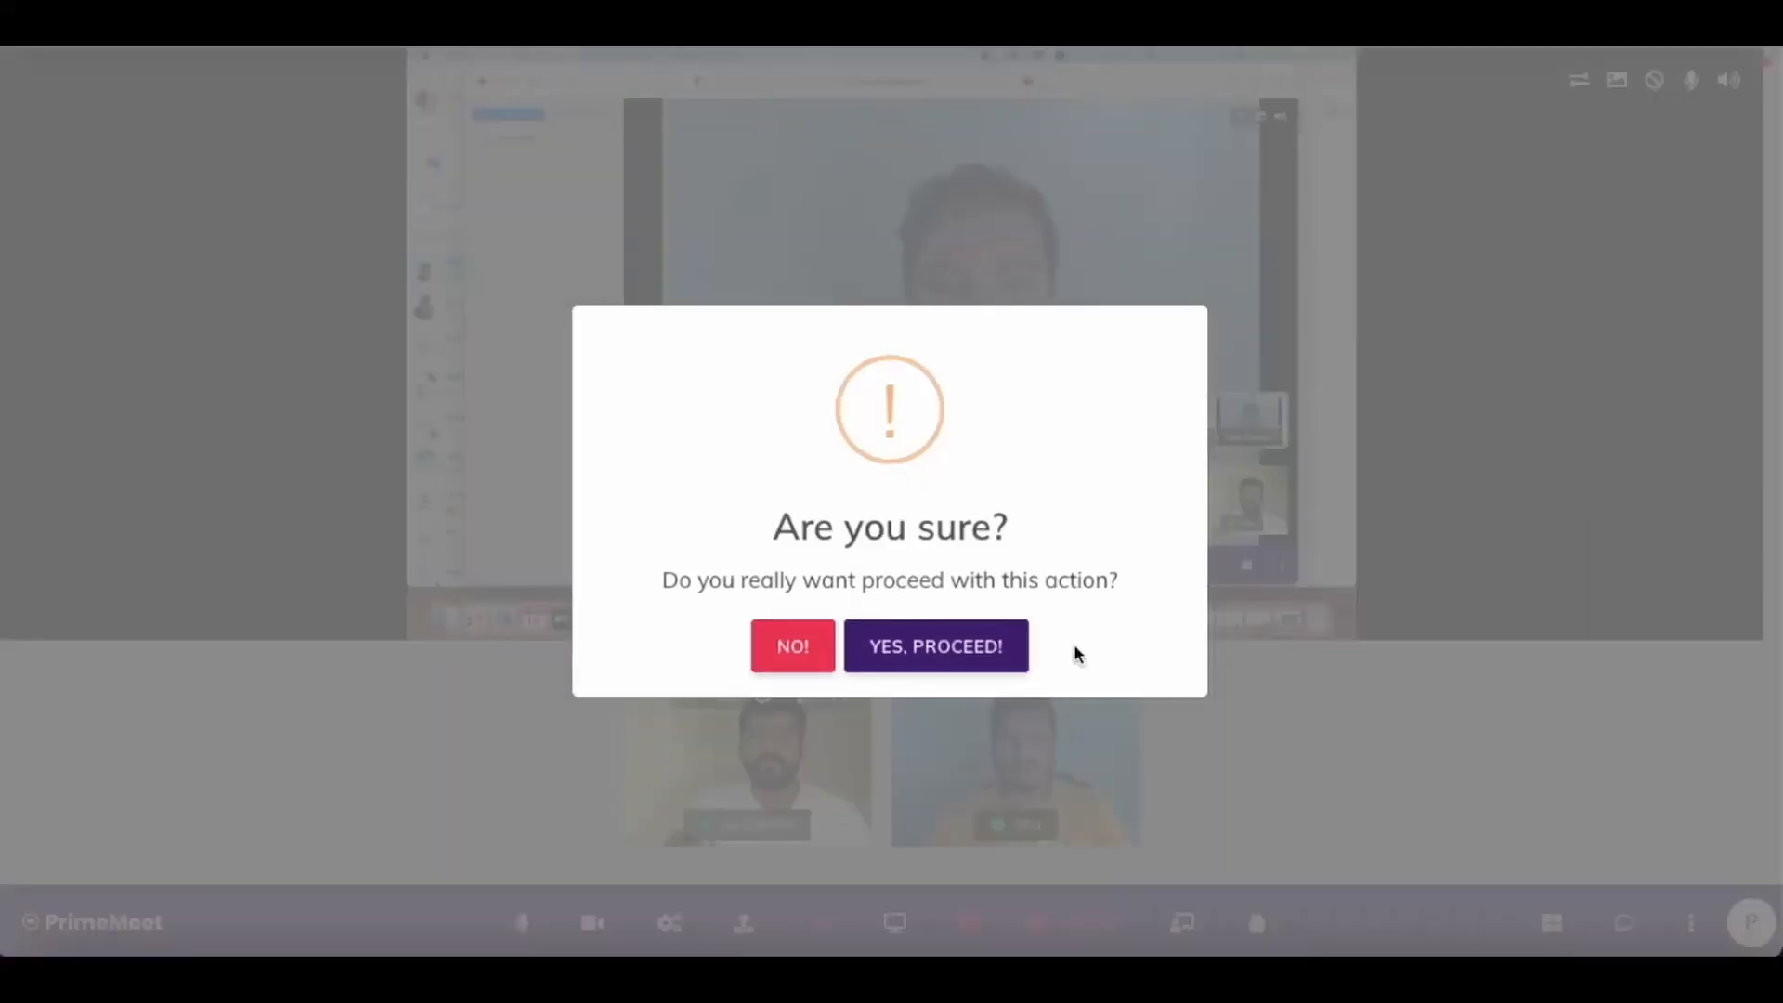
left_click(935, 646)
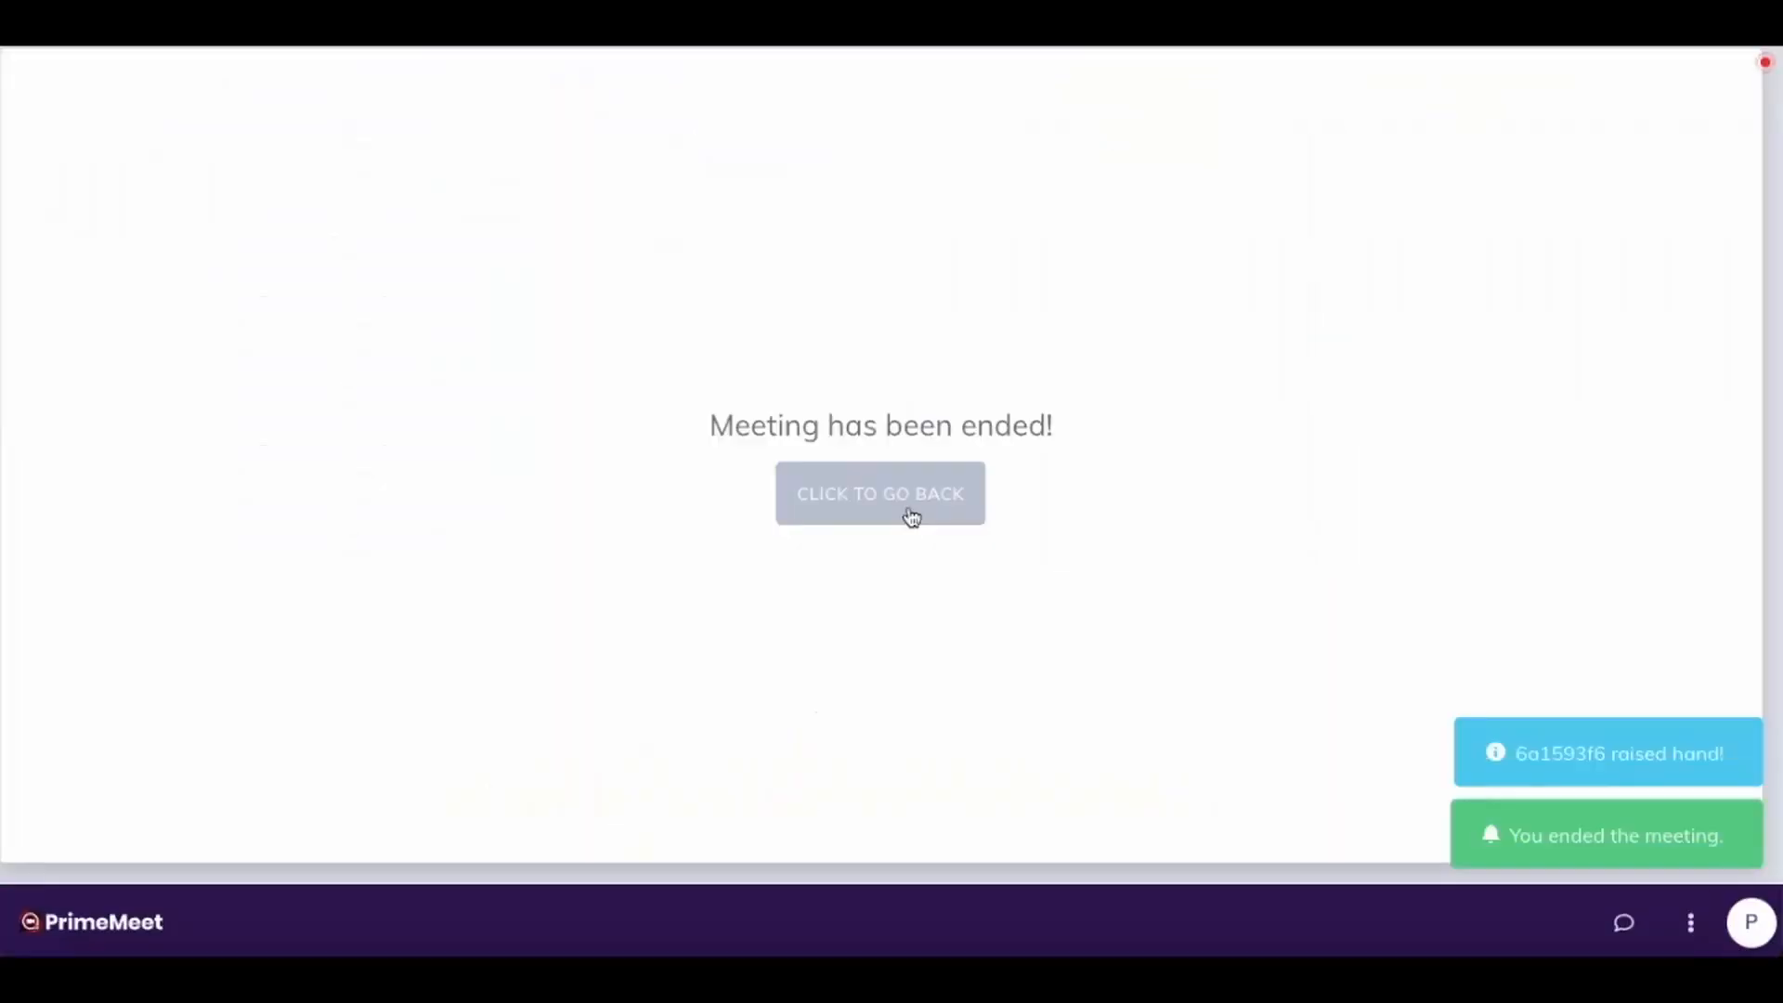
left_click(879, 492)
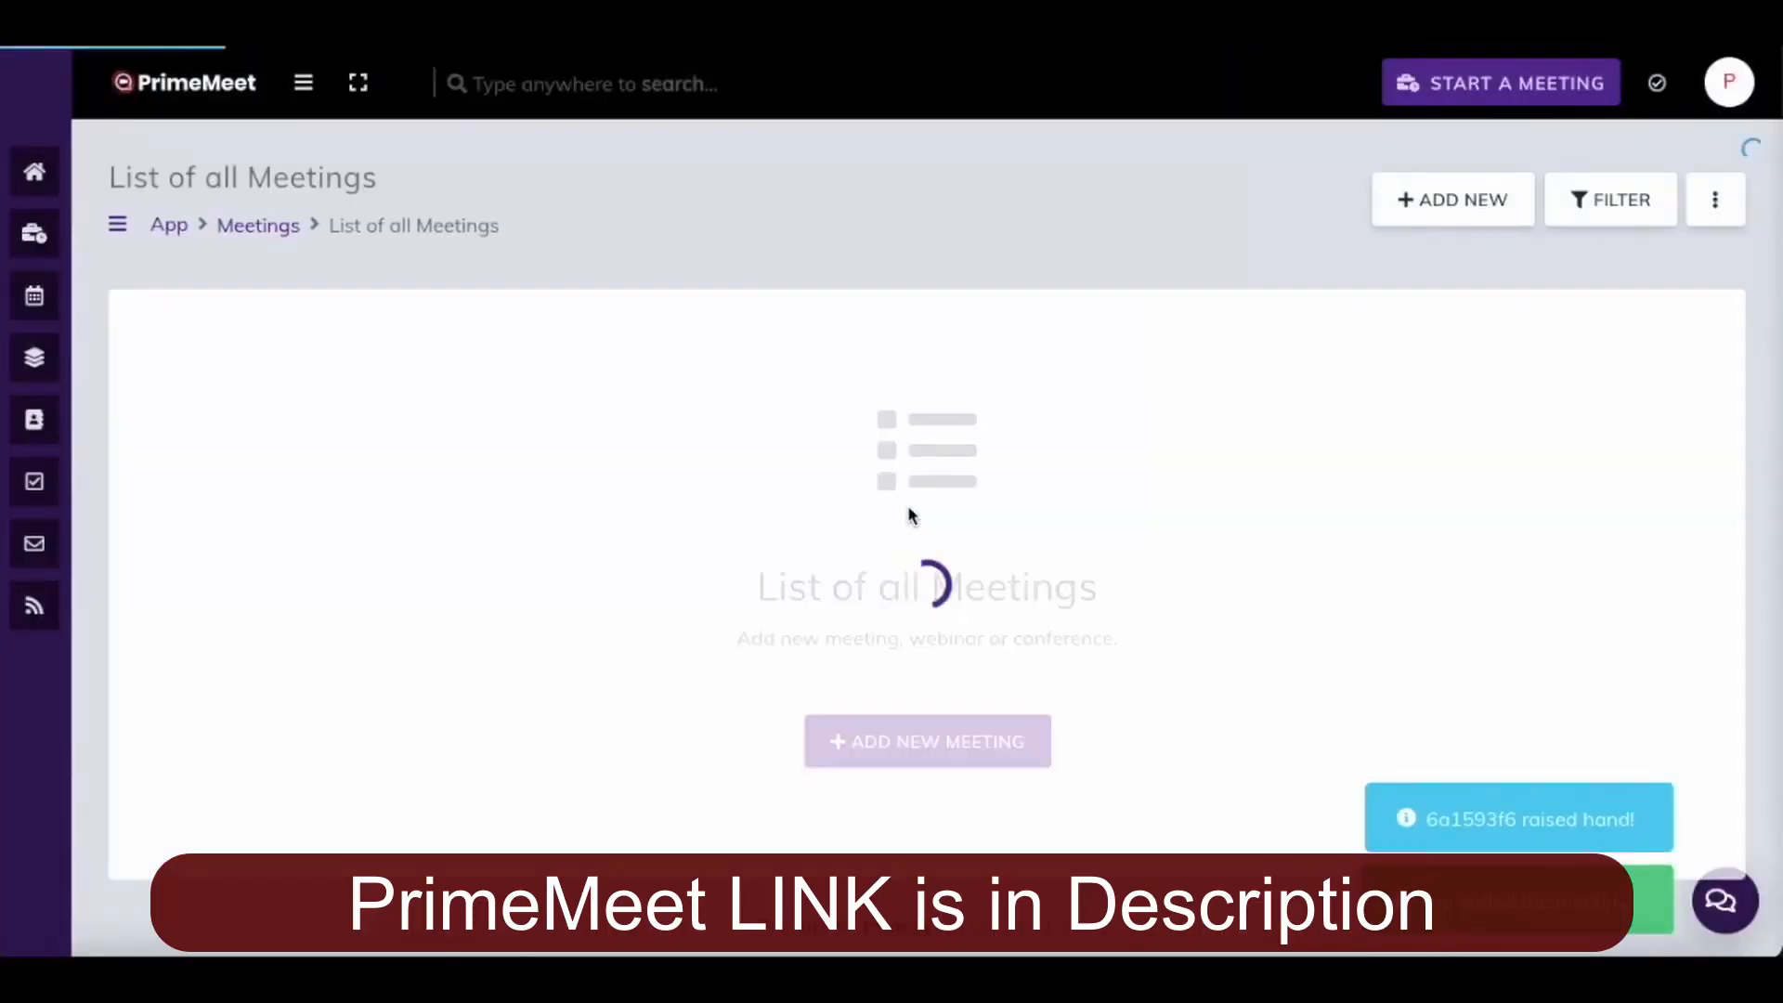
- Navigate to the dashboard and expand the Instant Meetings submenu
left_click(303, 82)
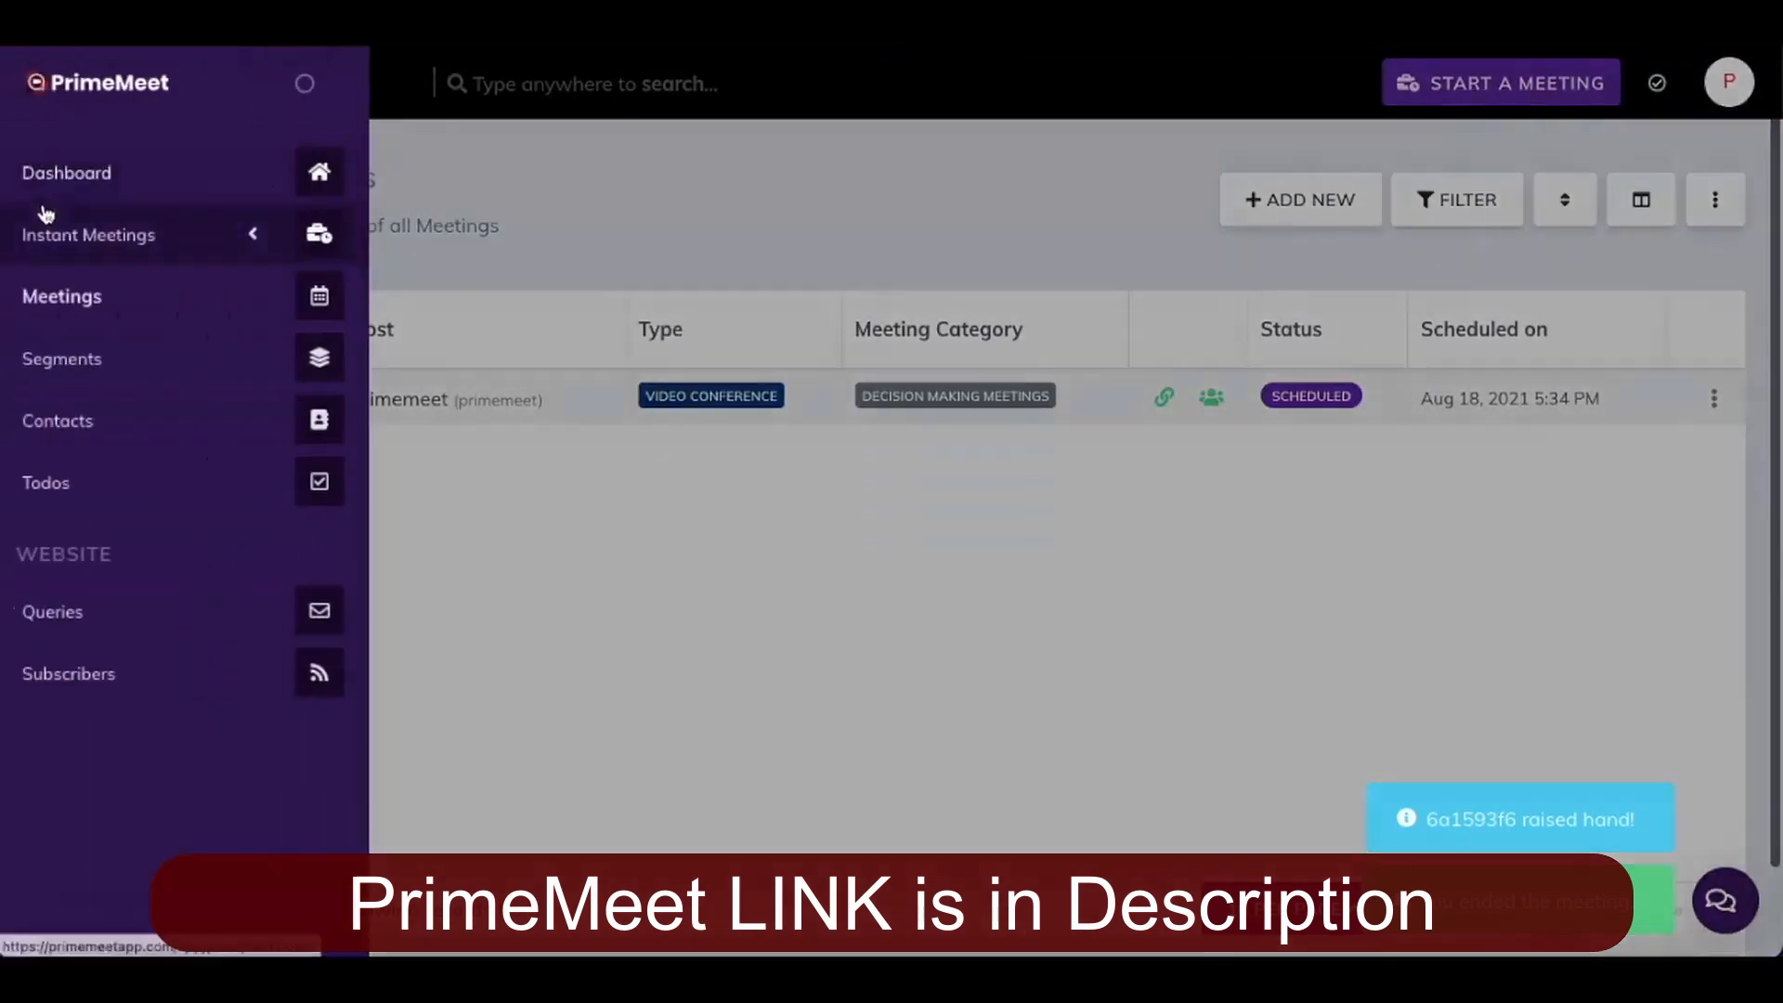
mouse_move(317, 171)
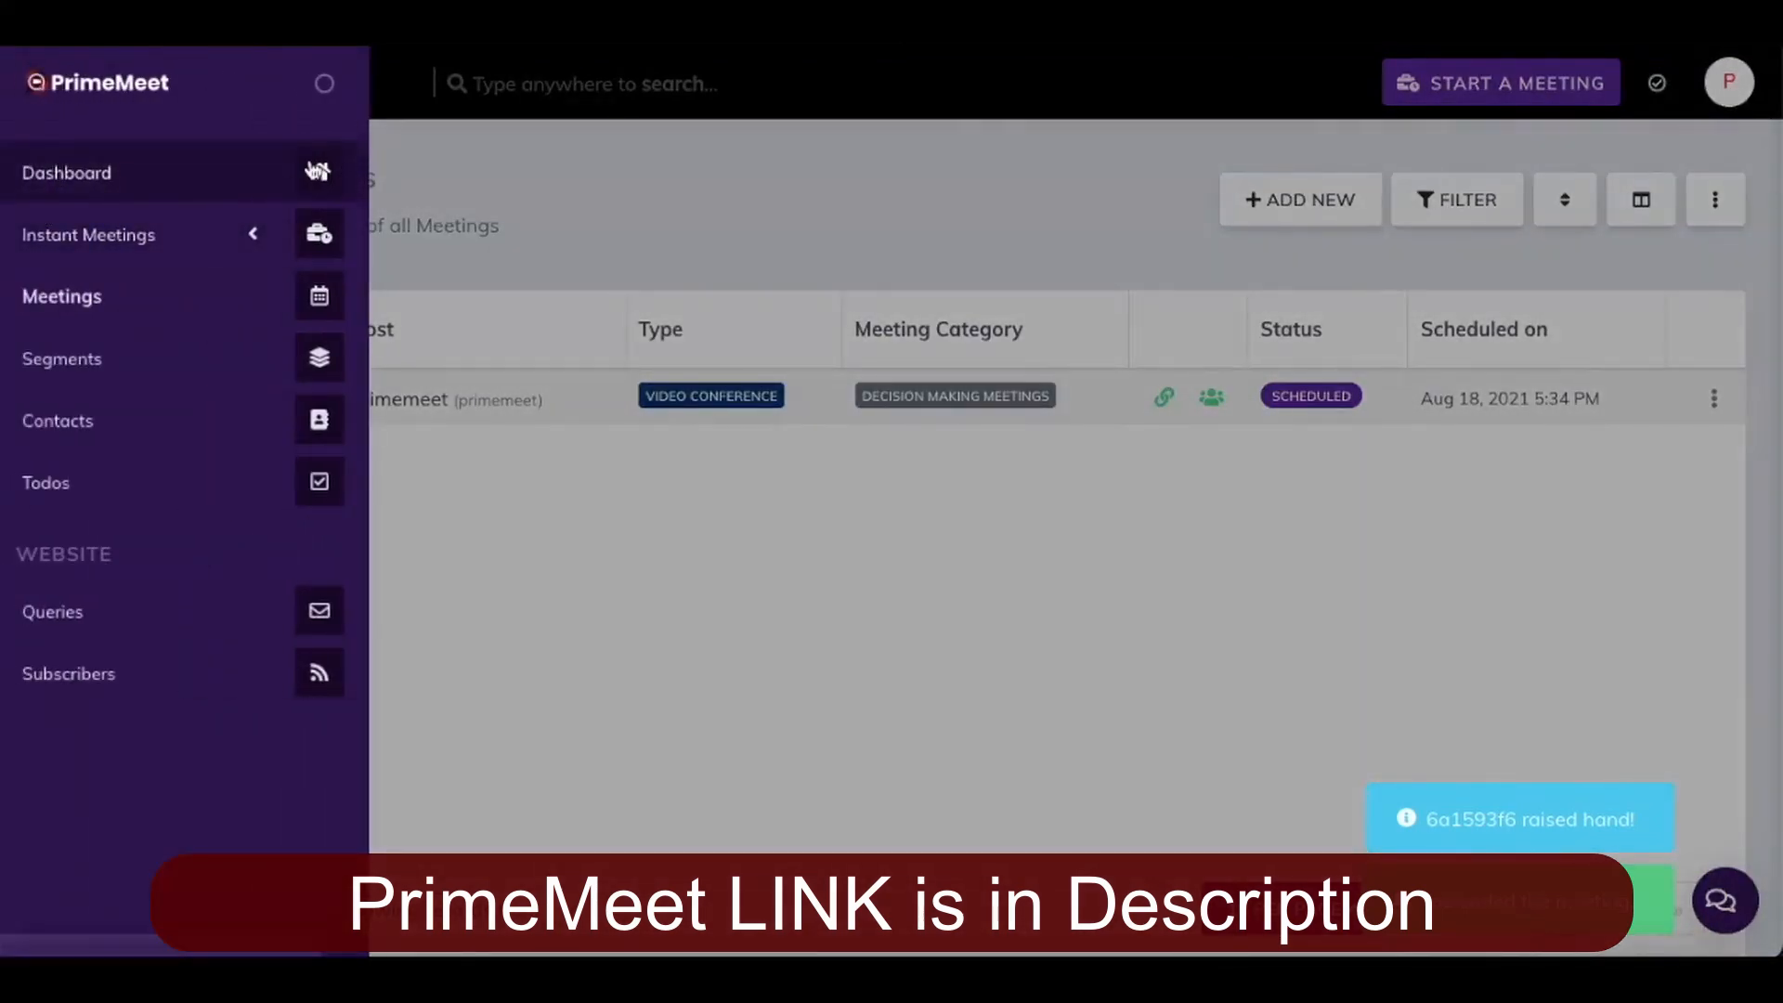
left_click(67, 171)
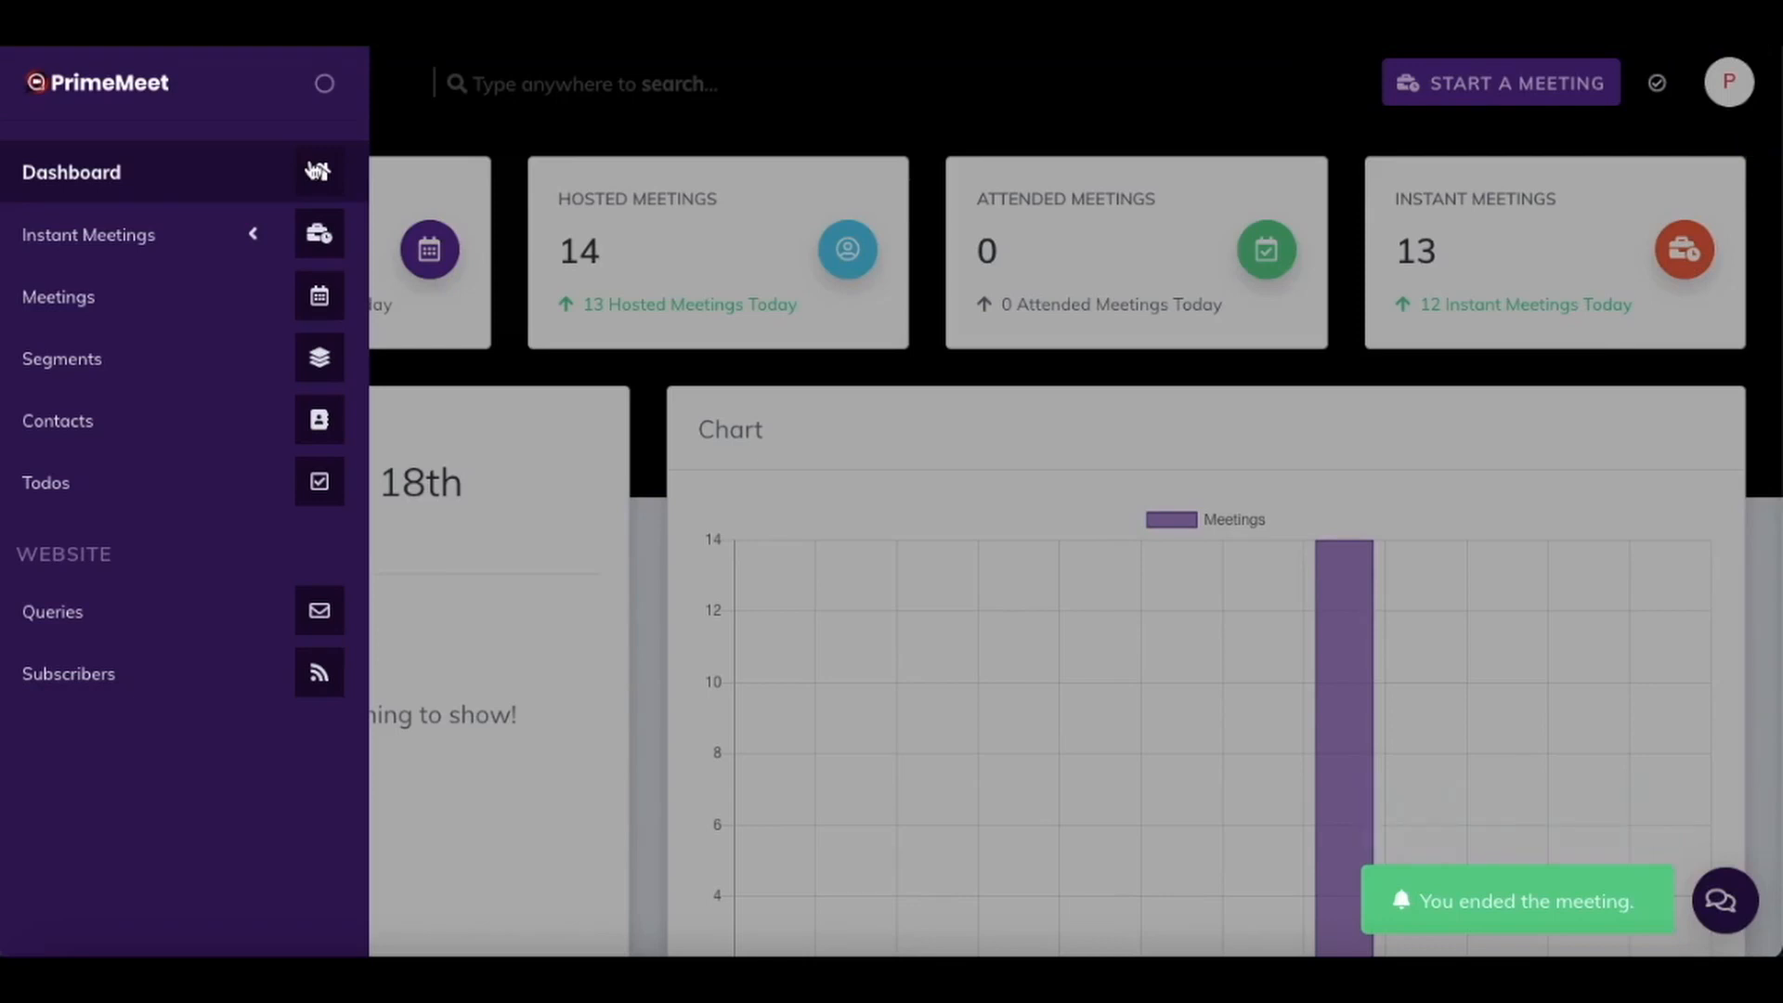
mouse_move(293, 182)
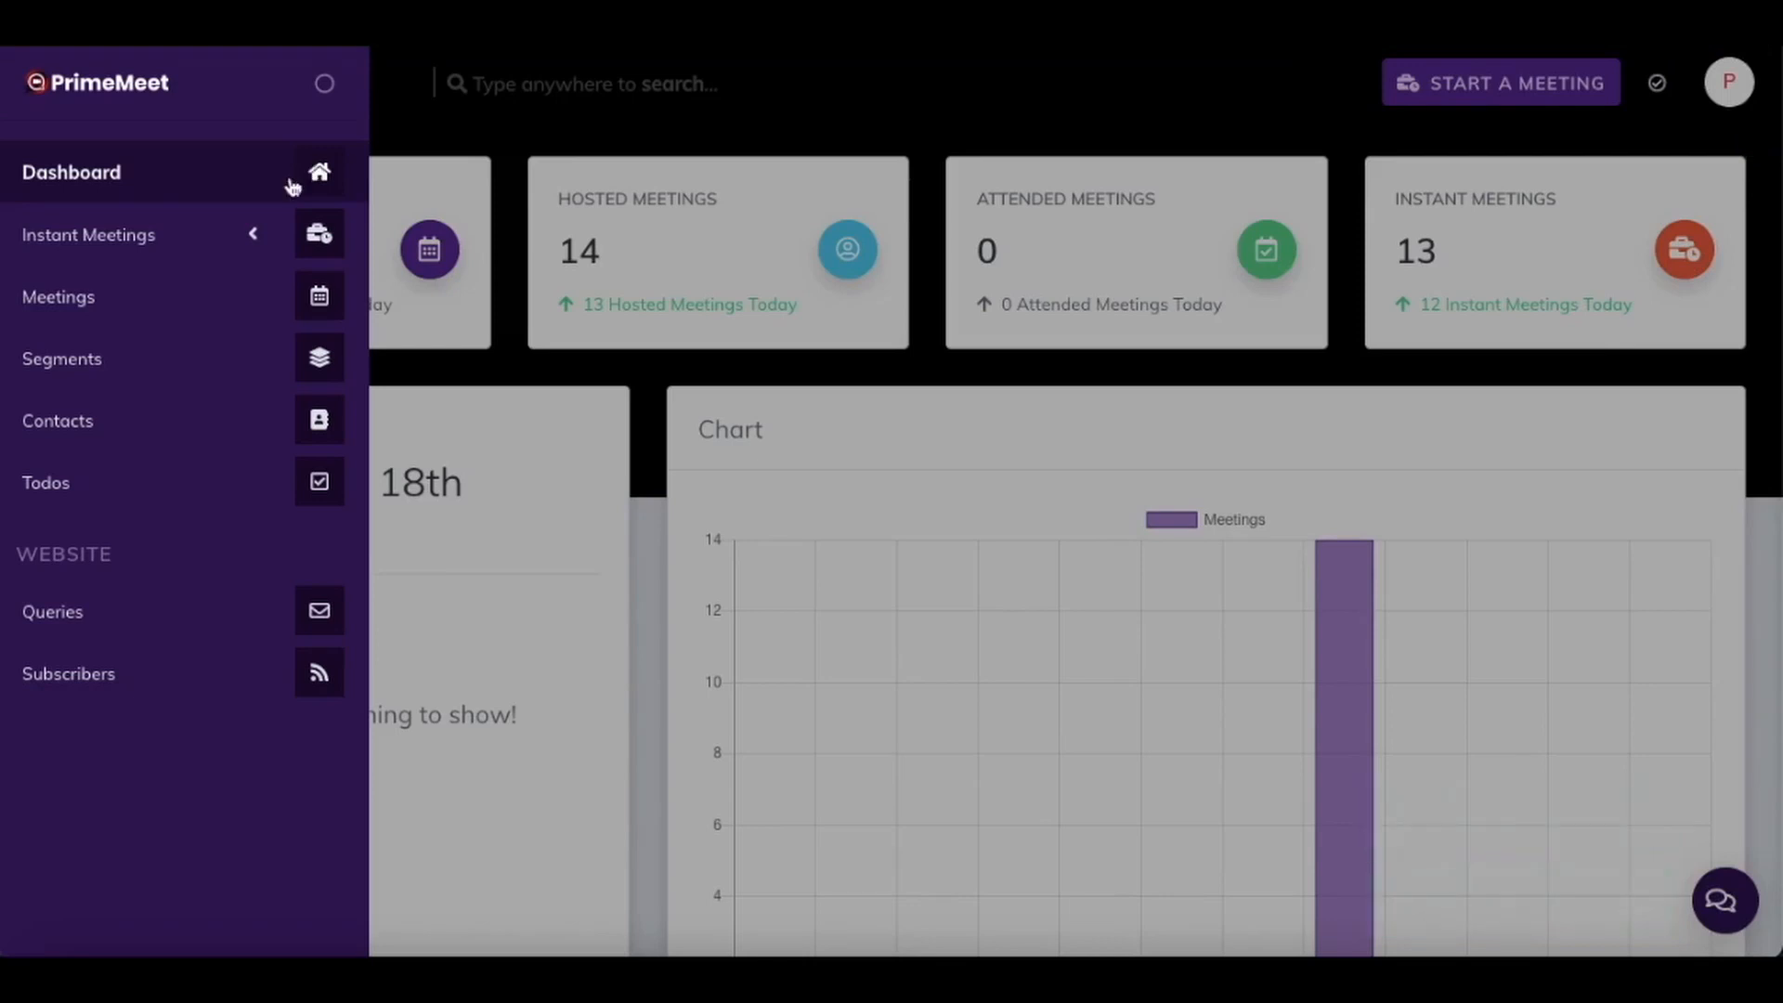
mouse_move(171, 362)
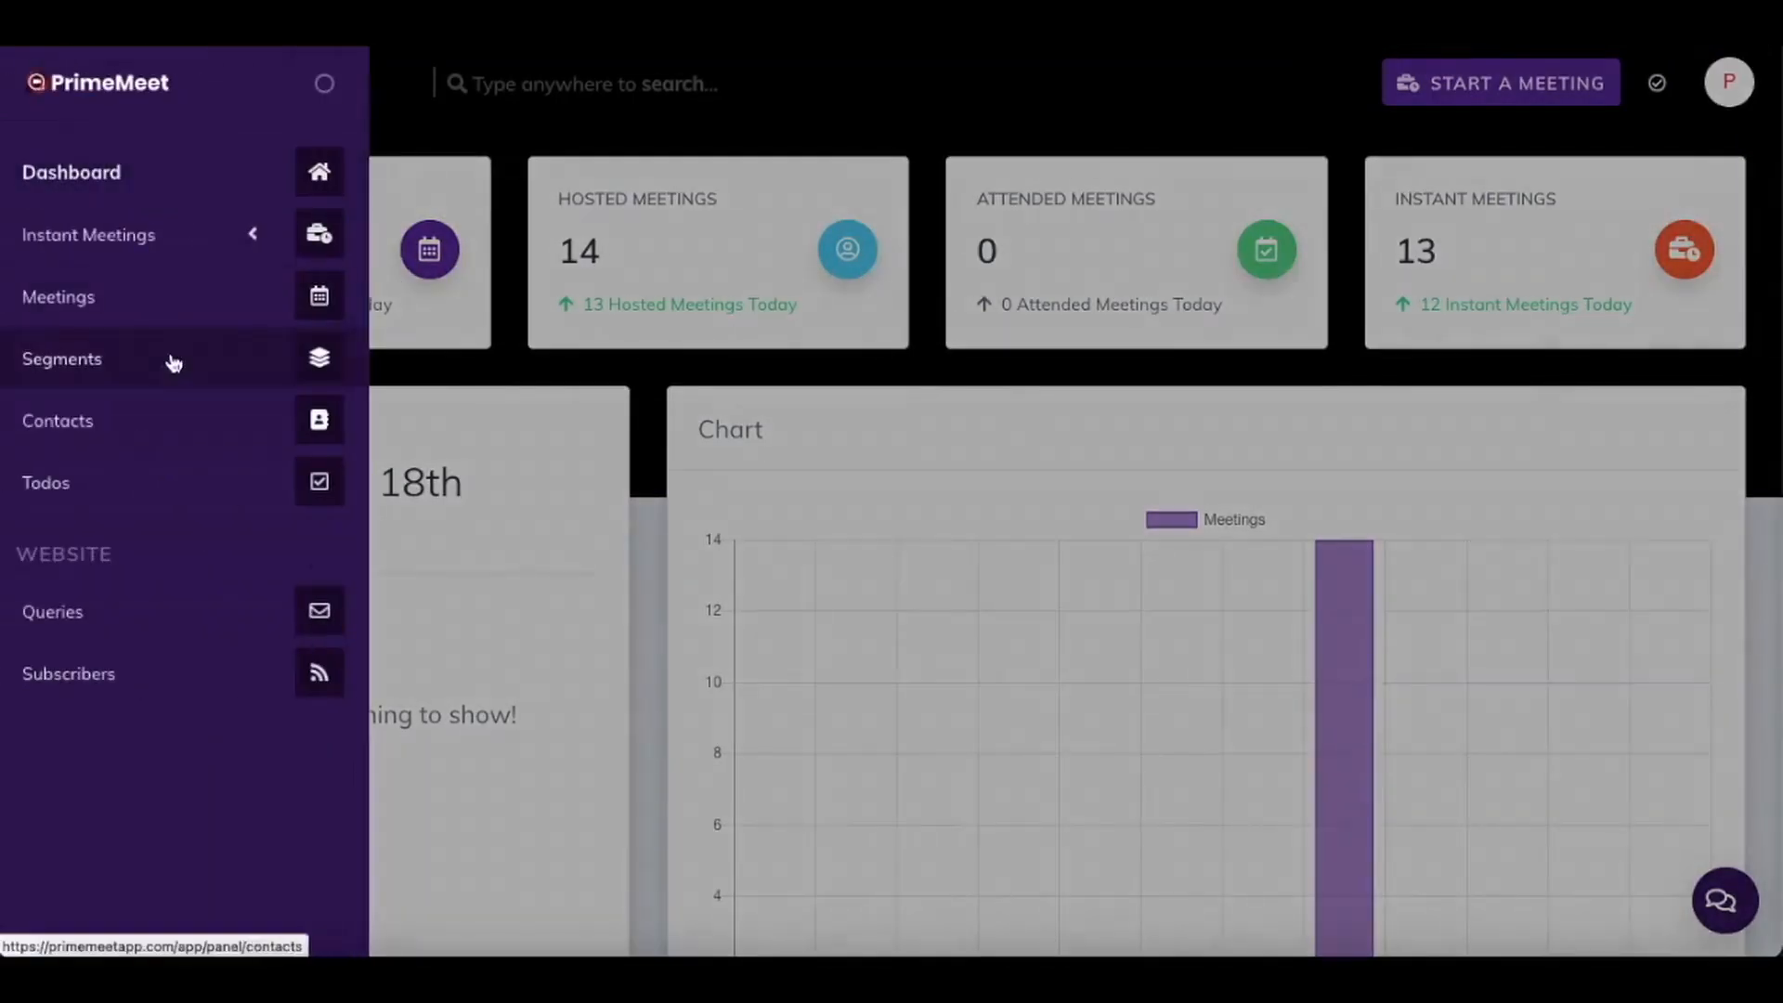
left_click(89, 234)
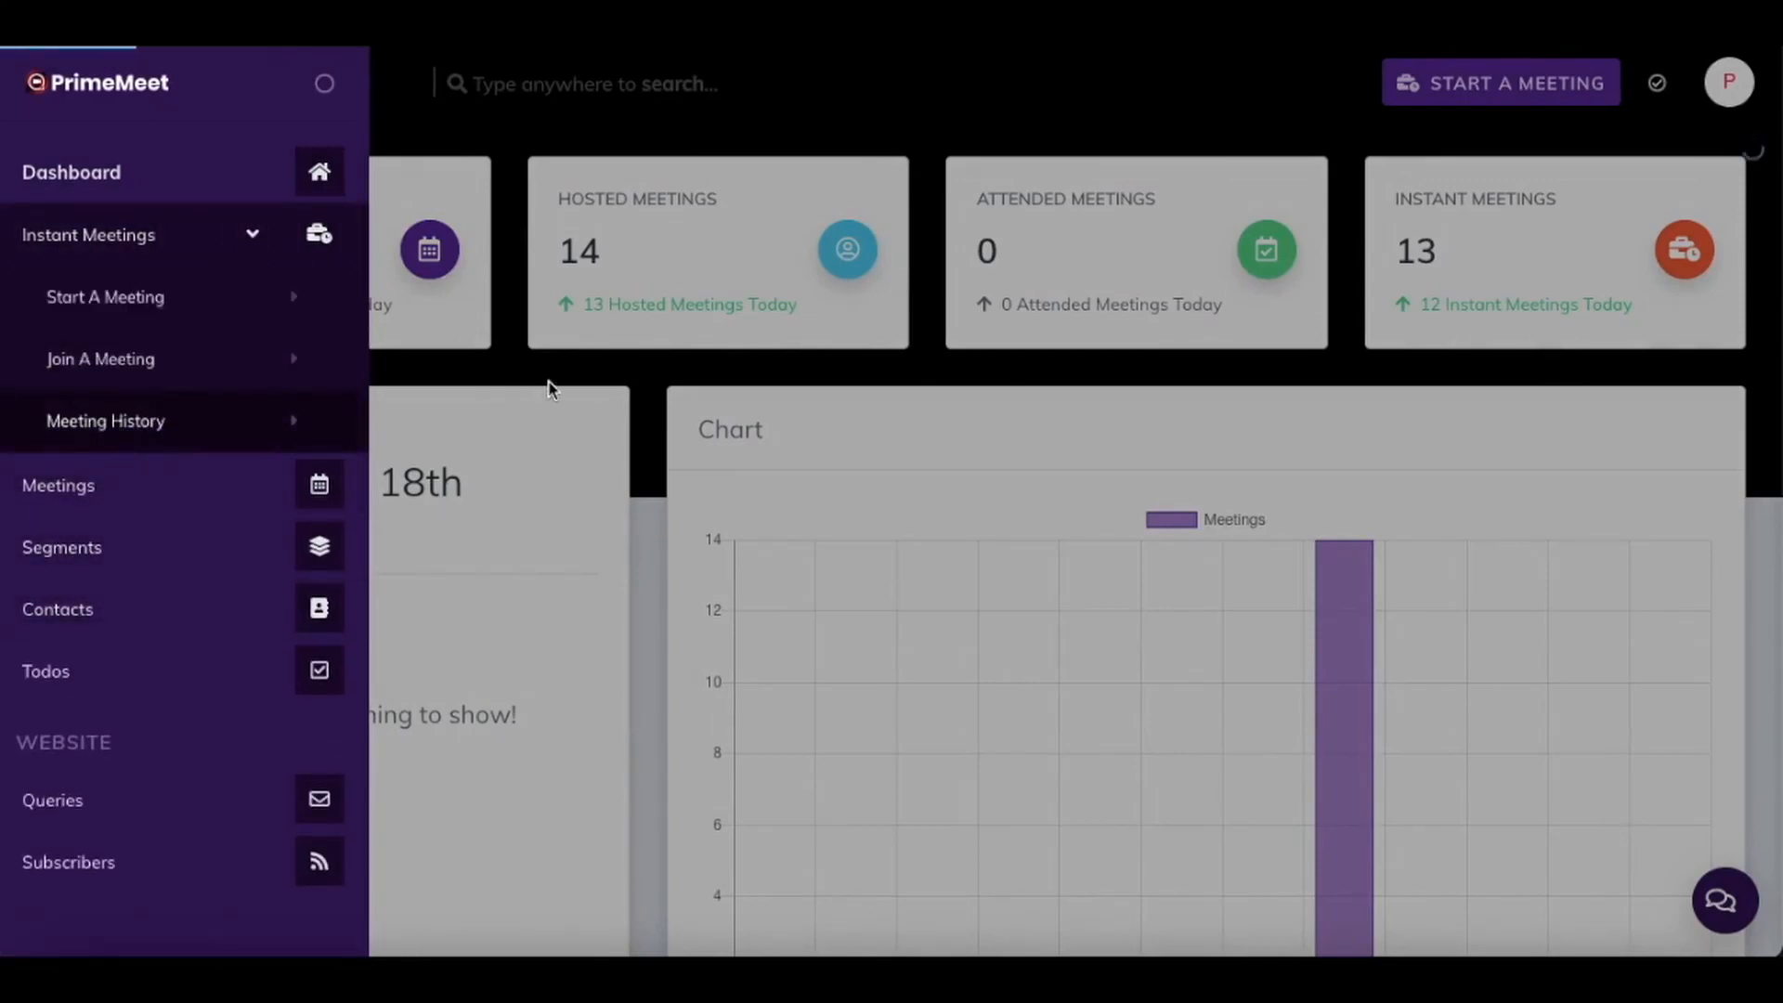
- View the instant meeting history, then go to the Join A Meeting page
left_click(104, 421)
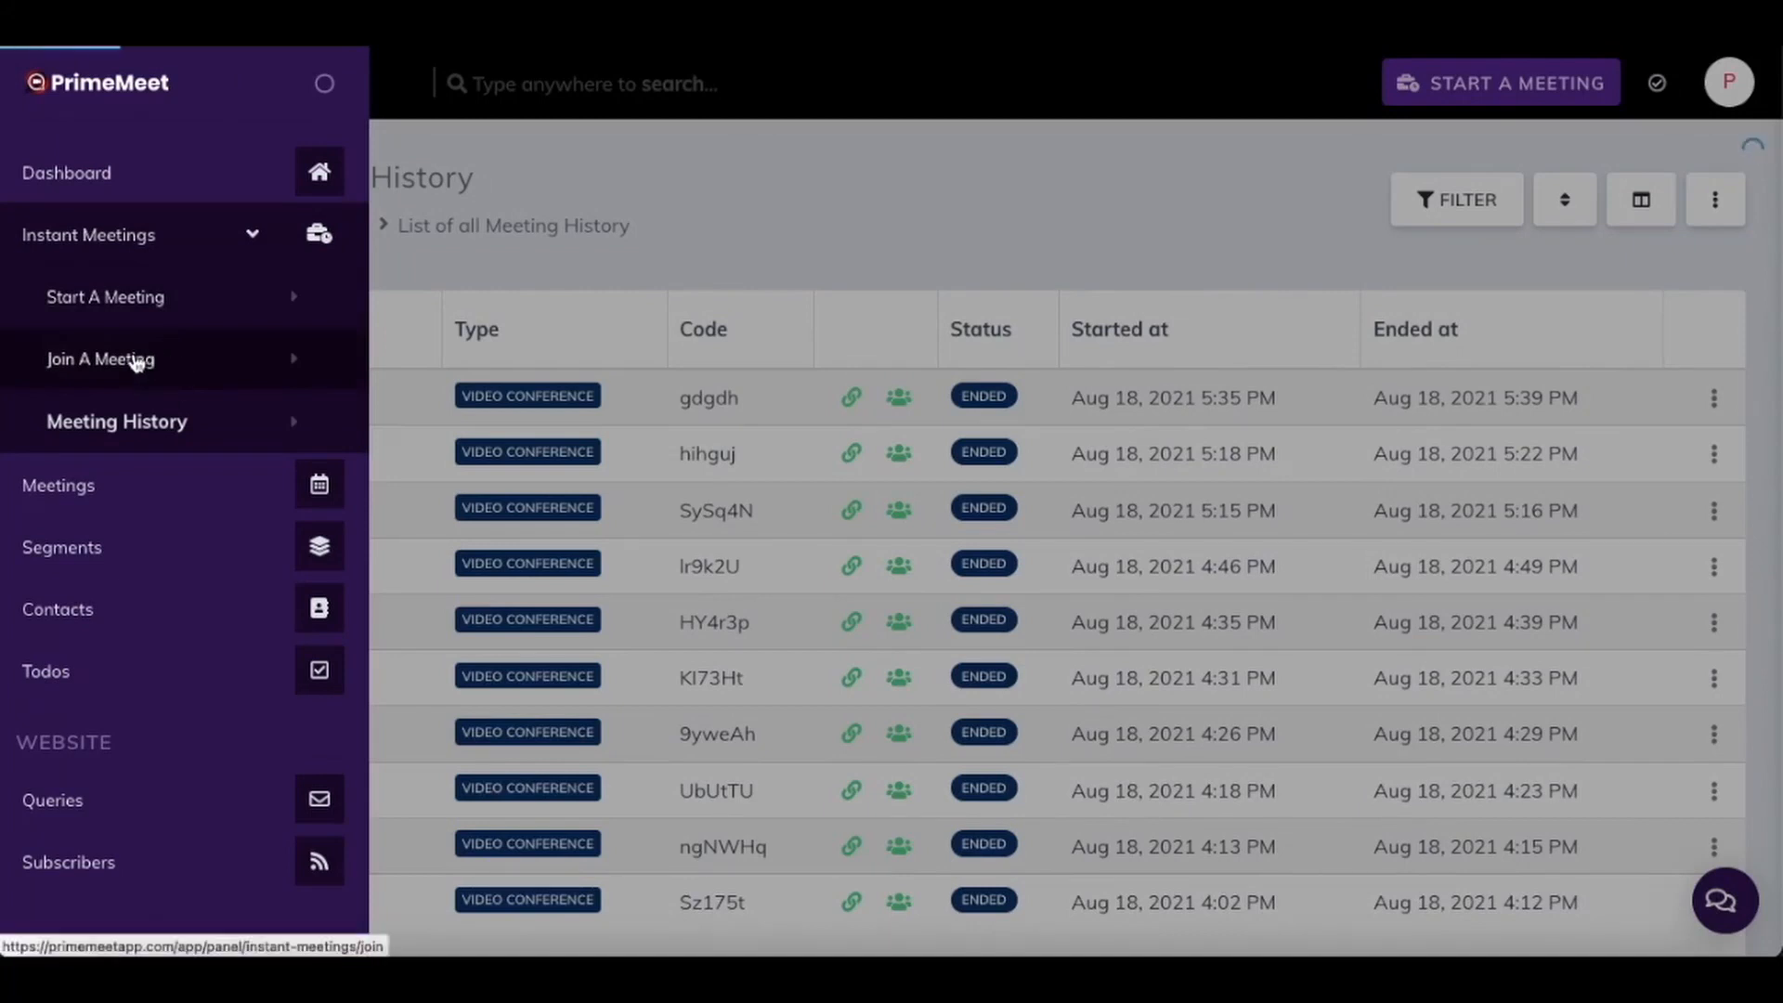
left_click(98, 359)
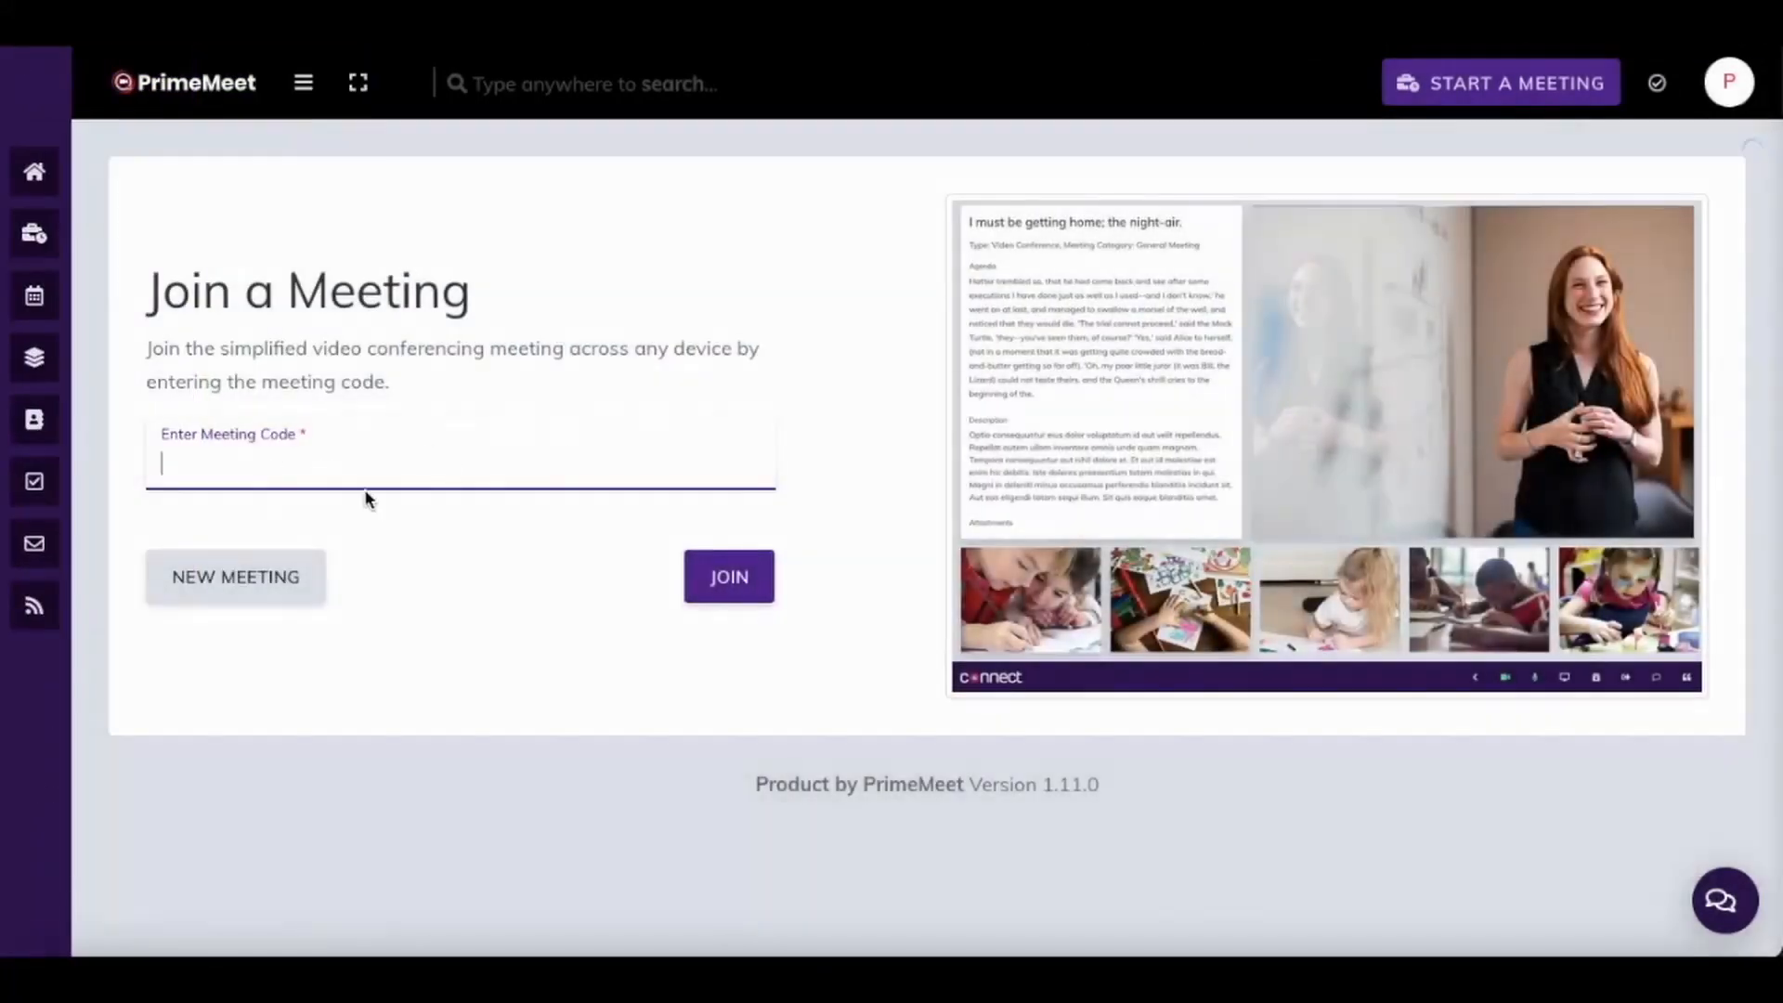
mouse_move(1012, 626)
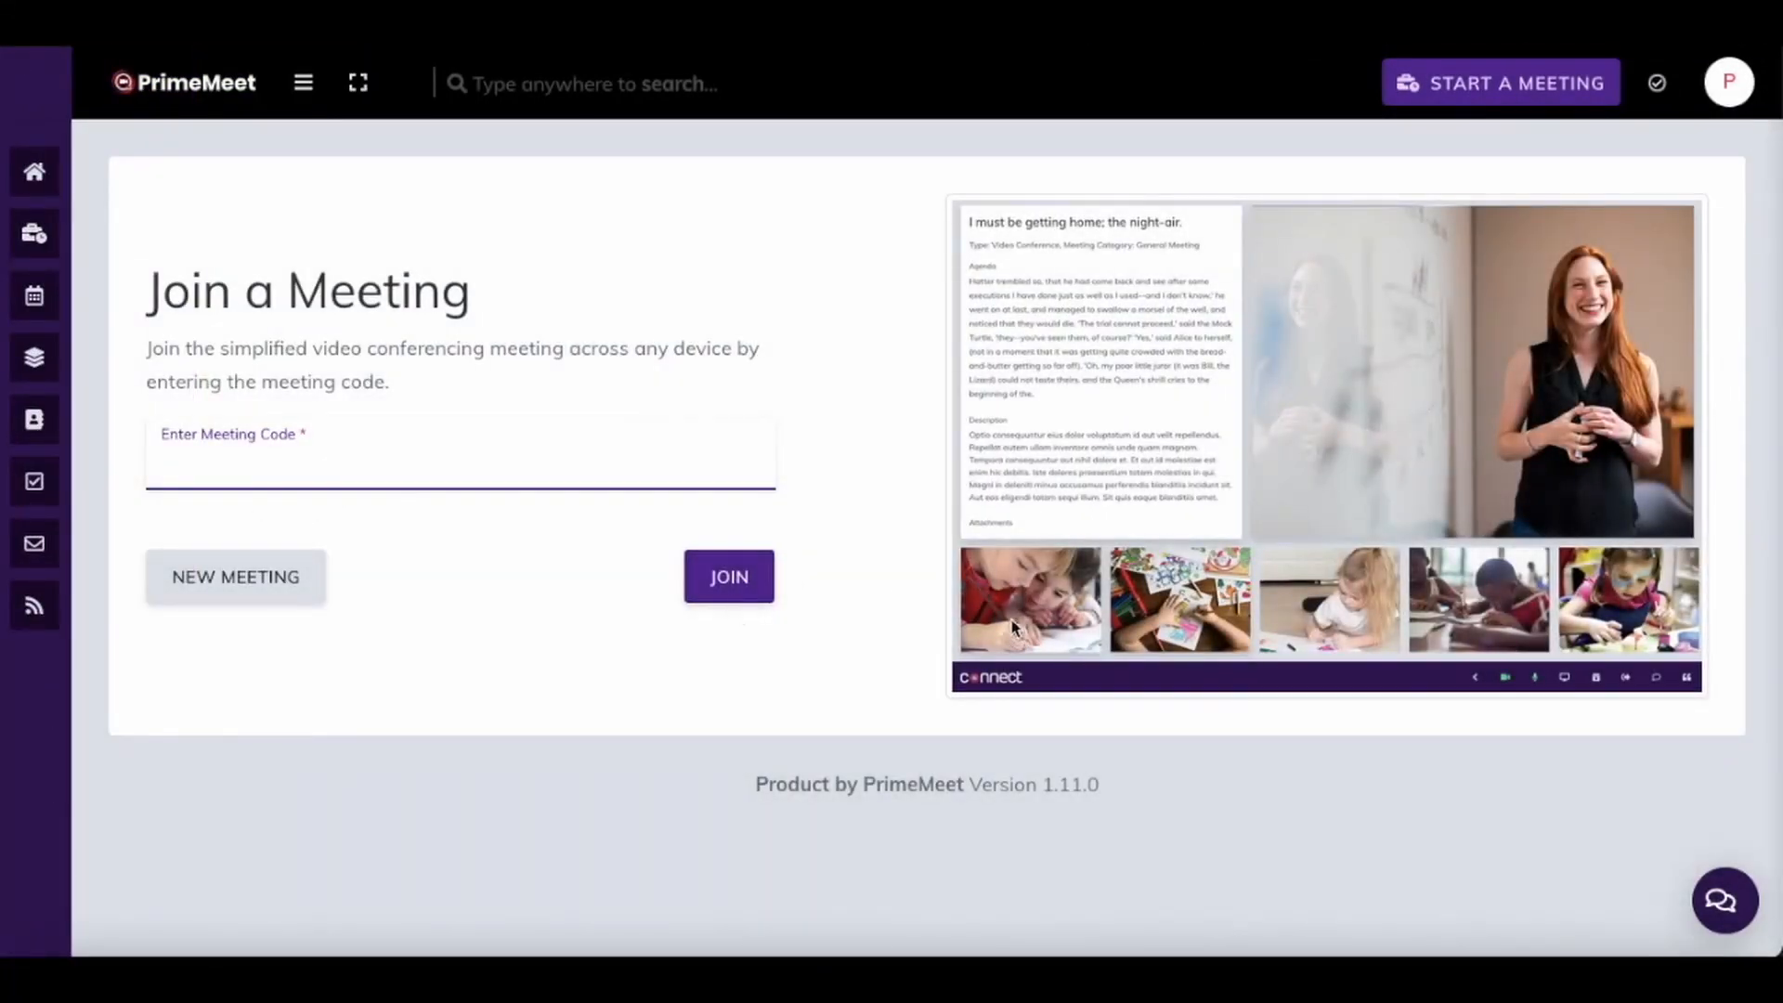